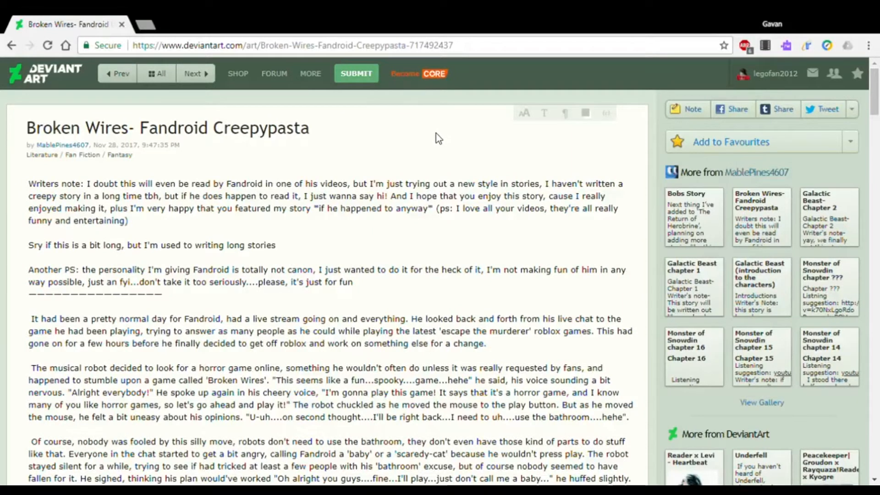
pyautogui.moveTo(418, 139)
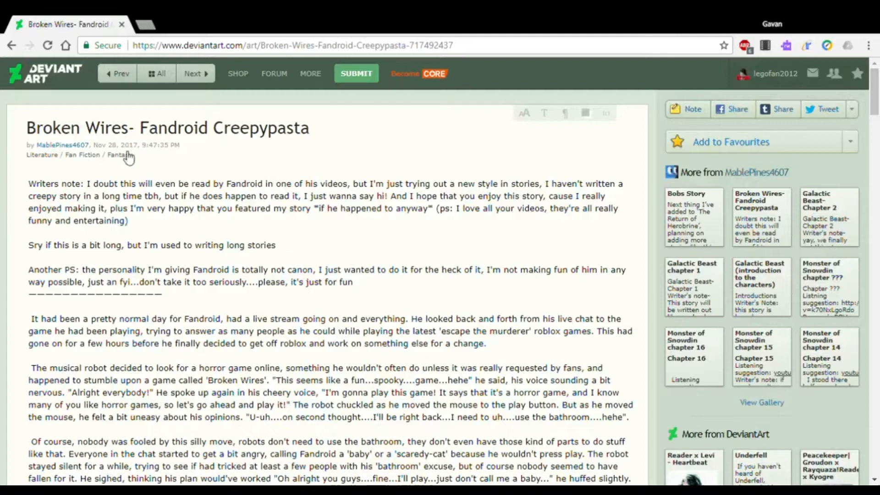
pyautogui.moveTo(249, 143)
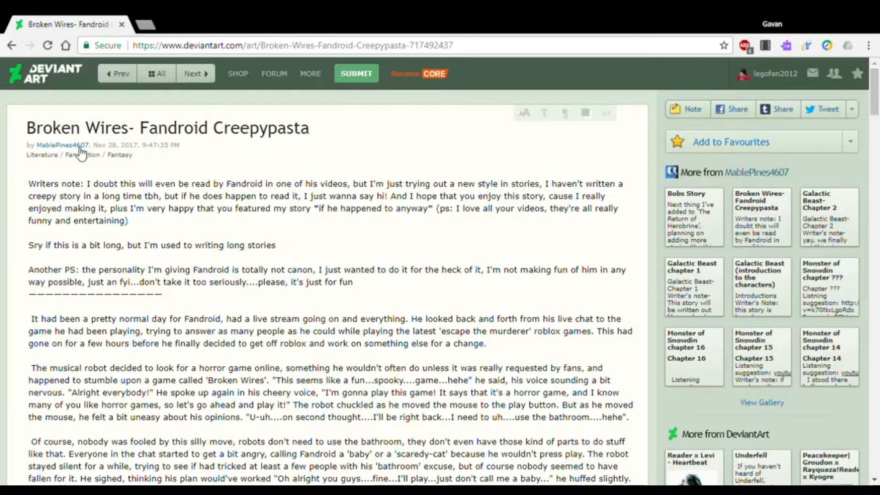
pyautogui.moveTo(497, 216)
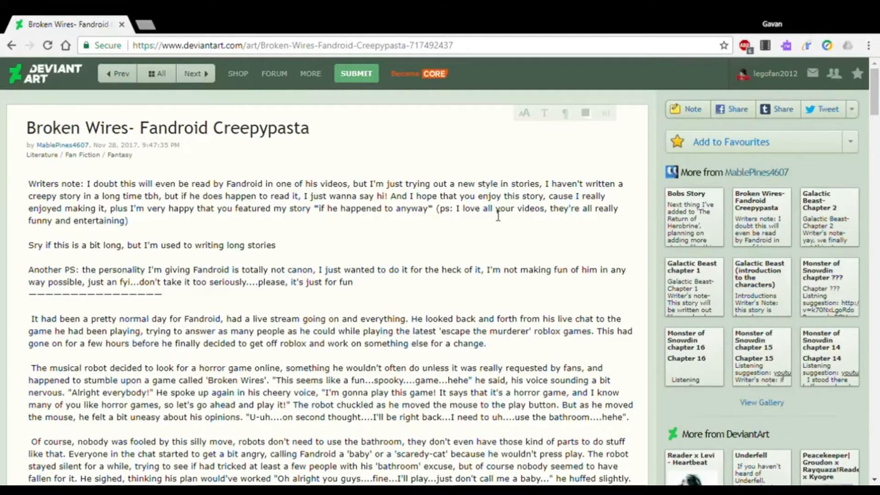
pyautogui.scroll(-3)
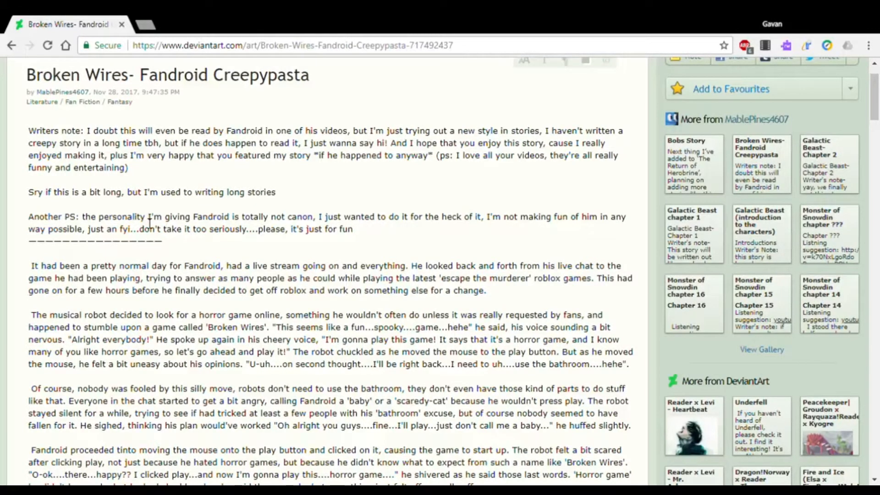
pyautogui.scroll(-3)
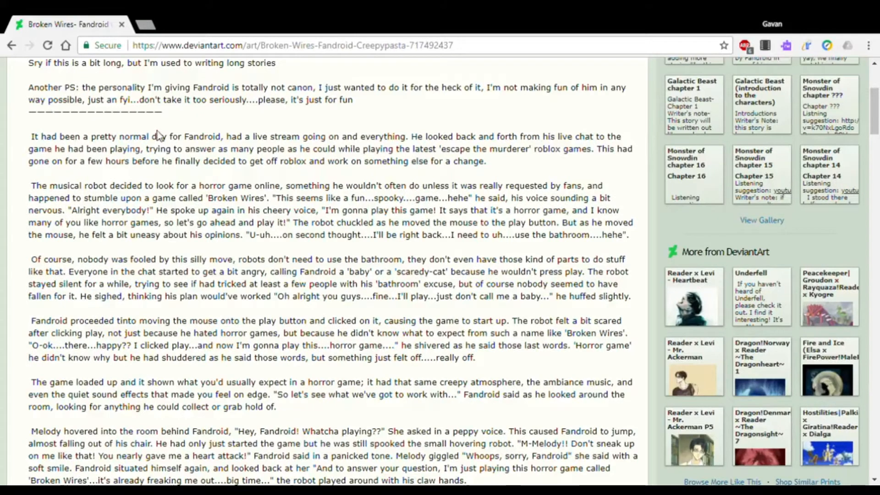
pyautogui.moveTo(294, 146)
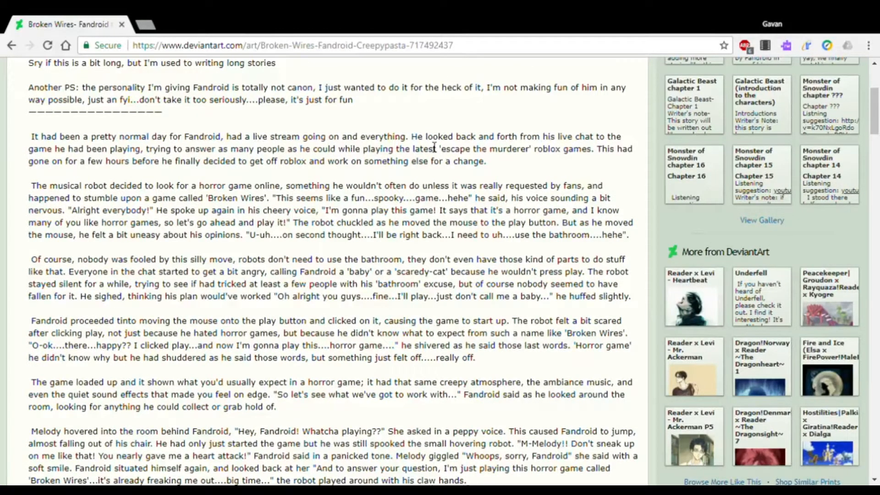
pyautogui.moveTo(556, 148)
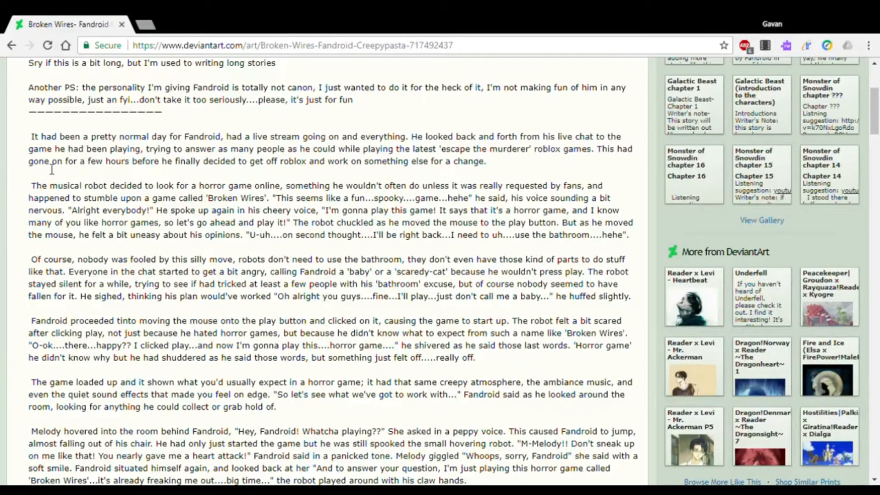
pyautogui.moveTo(199, 157)
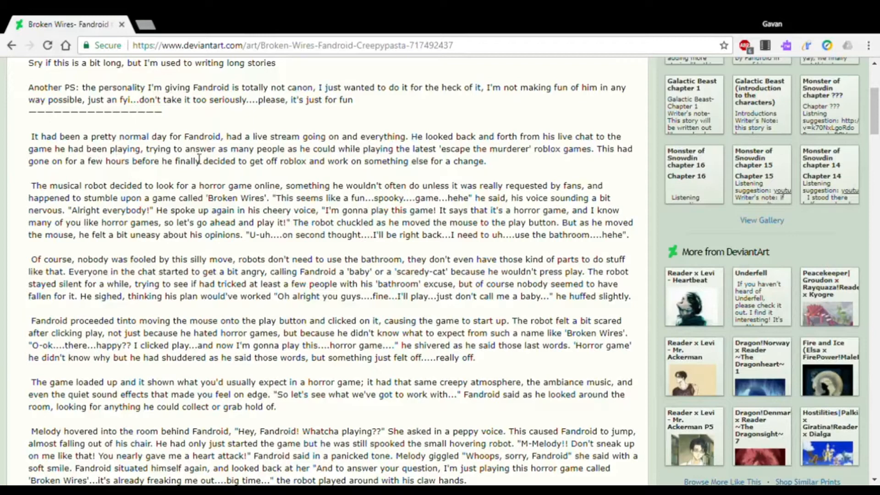
pyautogui.moveTo(349, 155)
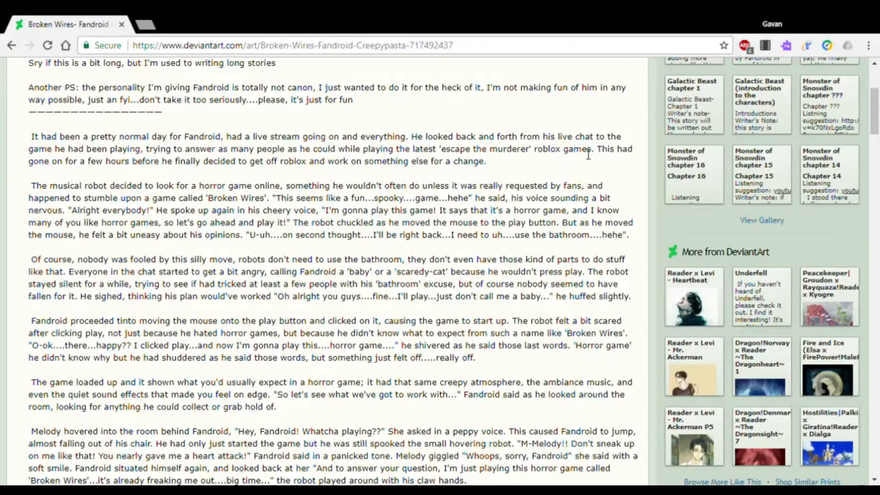
pyautogui.moveTo(53, 172)
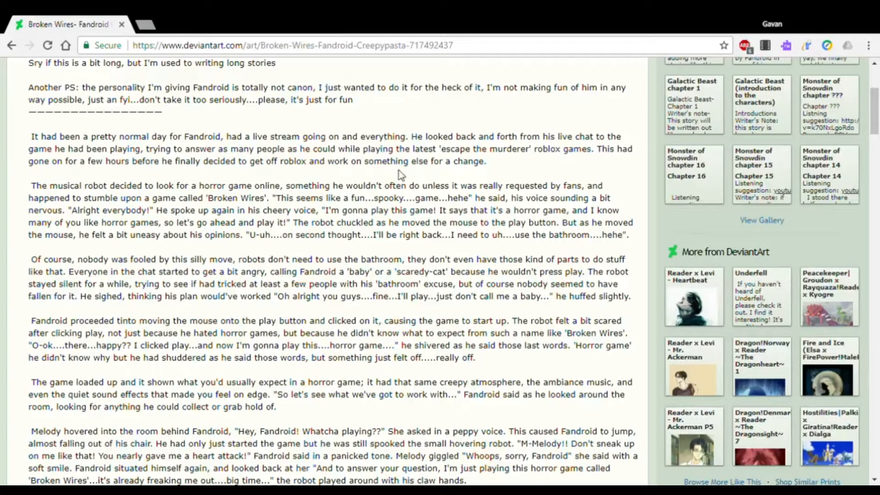
pyautogui.moveTo(167, 189)
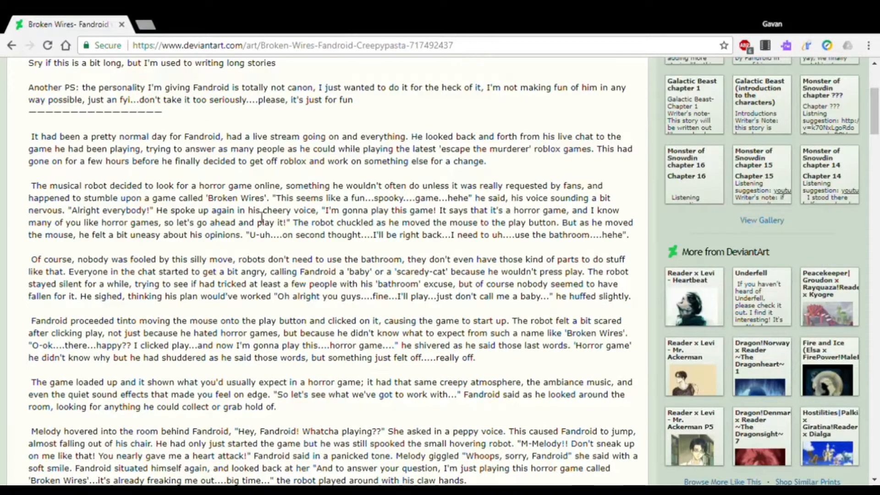
pyautogui.moveTo(386, 214)
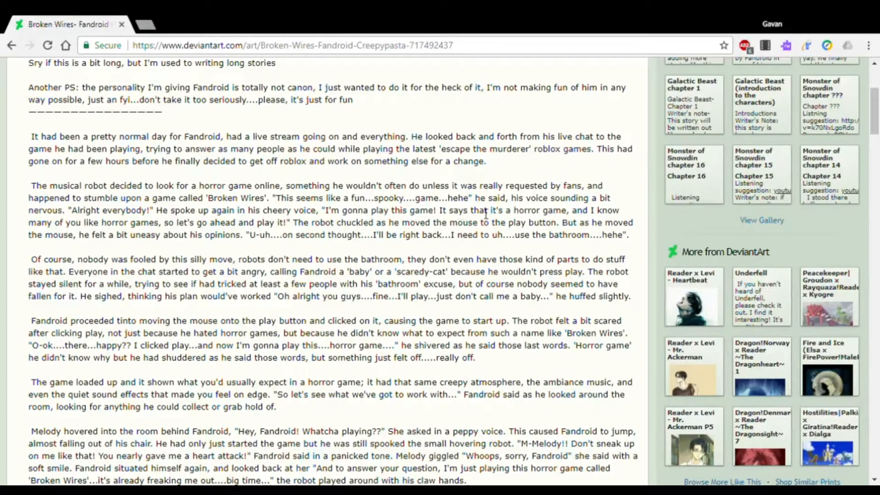
pyautogui.moveTo(608, 211)
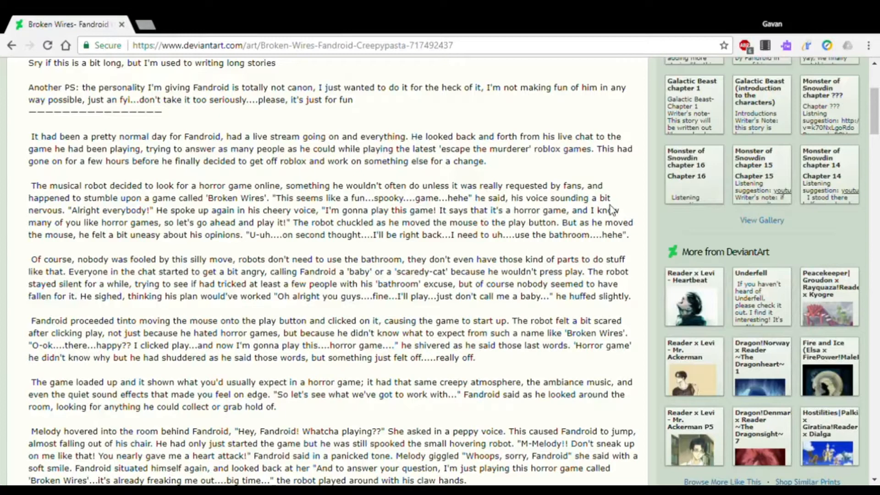
pyautogui.moveTo(150, 236)
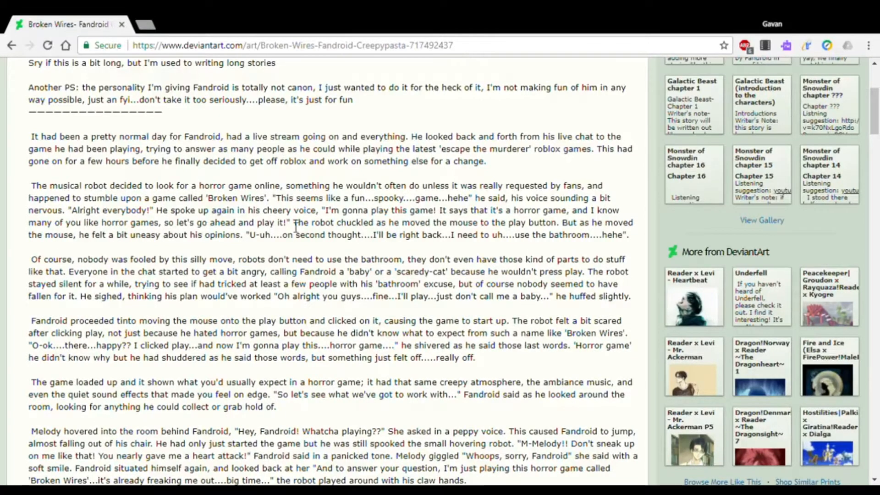
pyautogui.moveTo(447, 233)
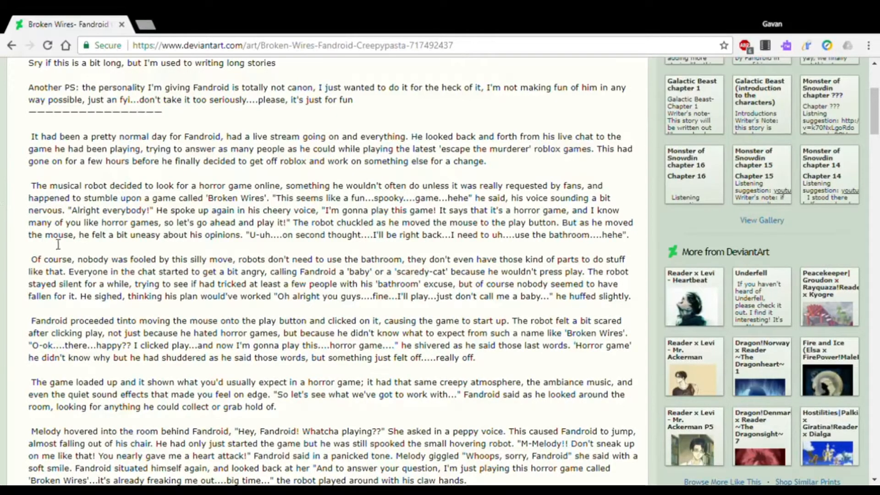
pyautogui.moveTo(193, 246)
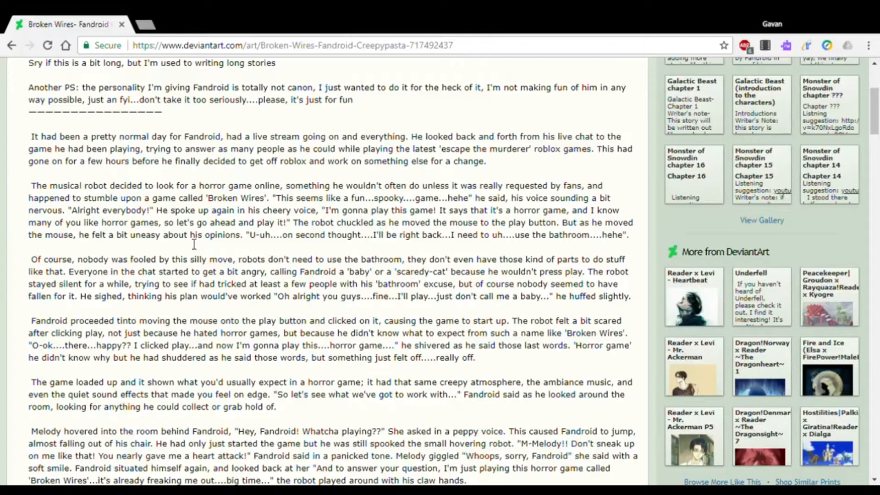
pyautogui.moveTo(264, 249)
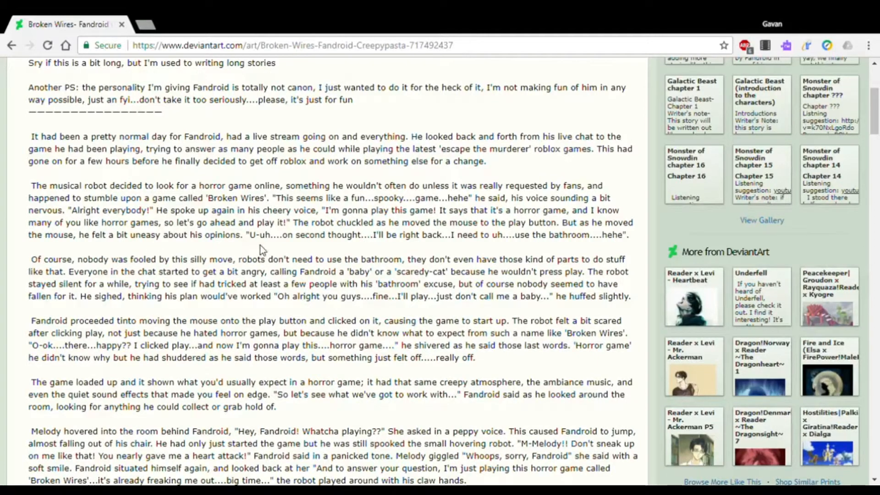
pyautogui.moveTo(356, 248)
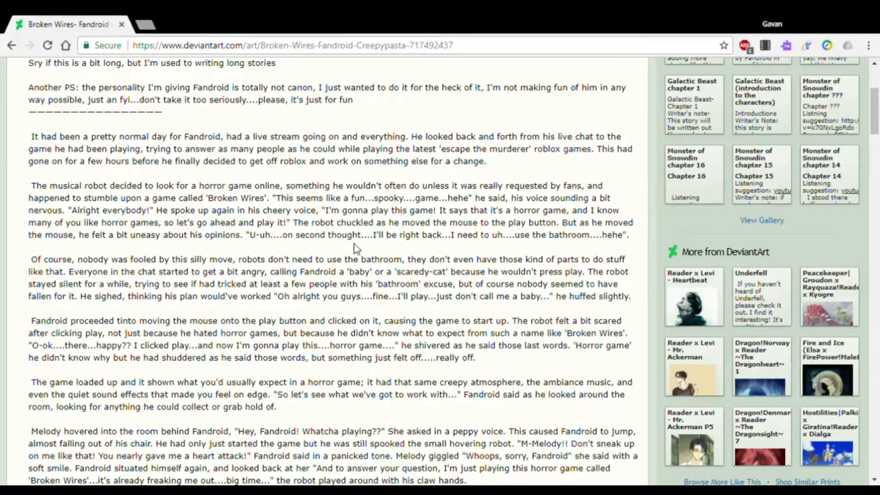
pyautogui.moveTo(487, 238)
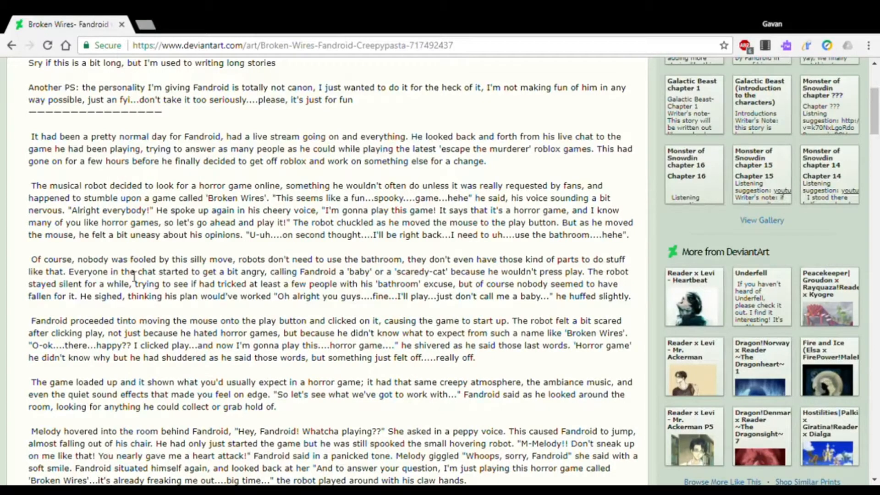
pyautogui.scroll(-3)
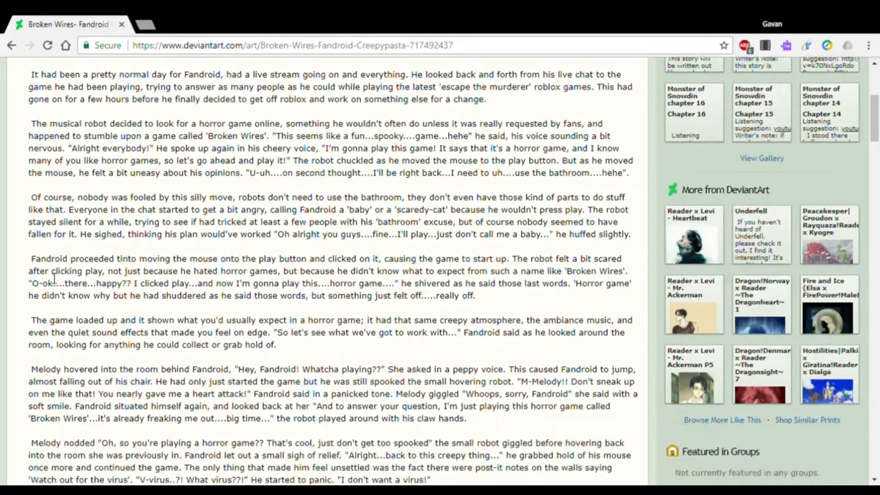
pyautogui.scroll(-3)
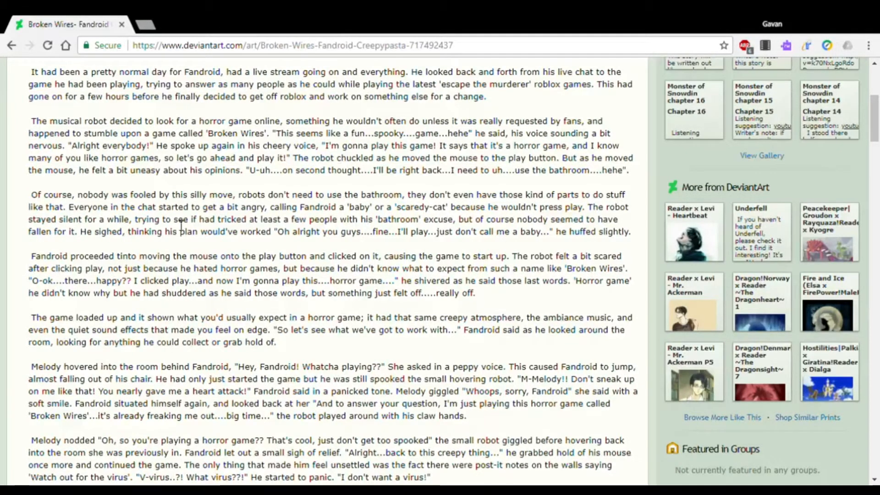
pyautogui.moveTo(258, 227)
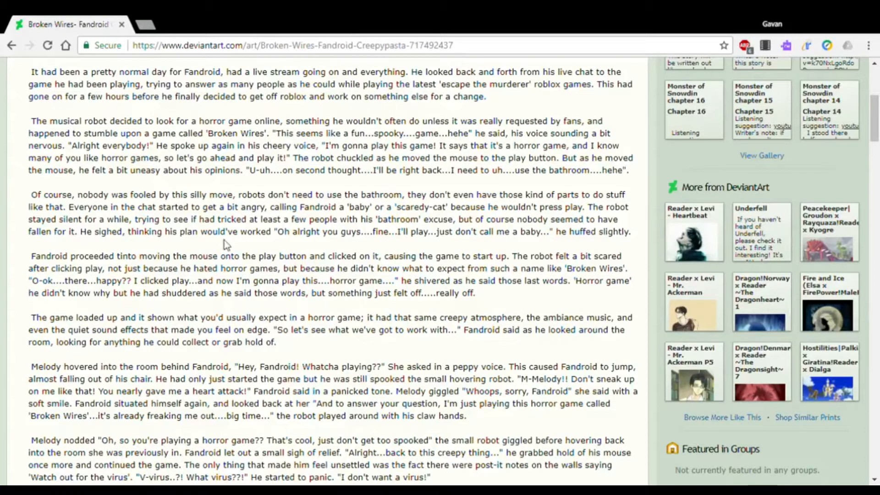
pyautogui.moveTo(126, 246)
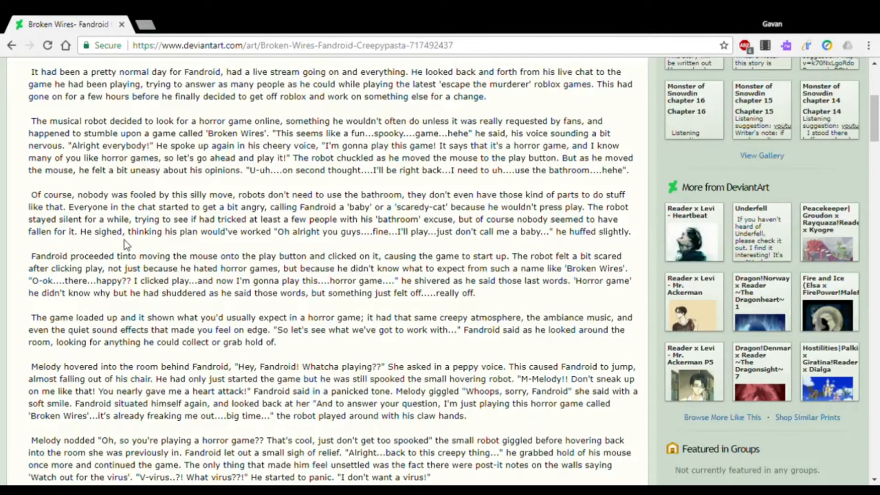
pyautogui.moveTo(201, 247)
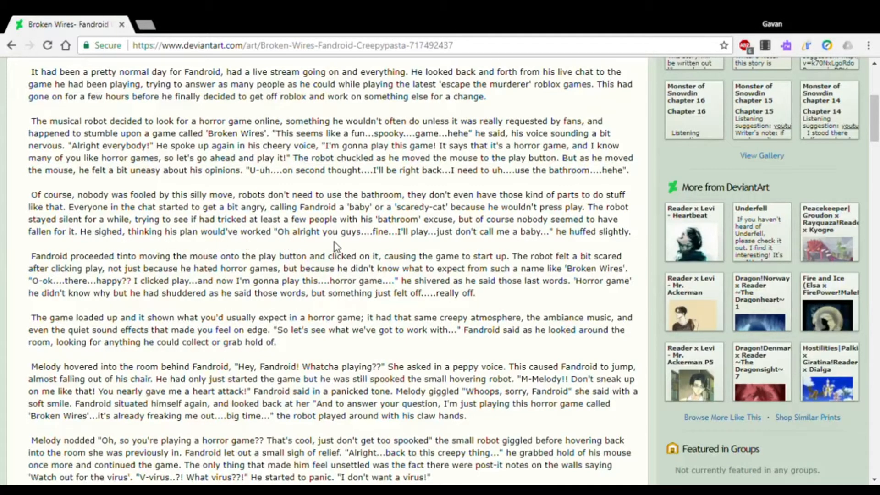
pyautogui.moveTo(409, 242)
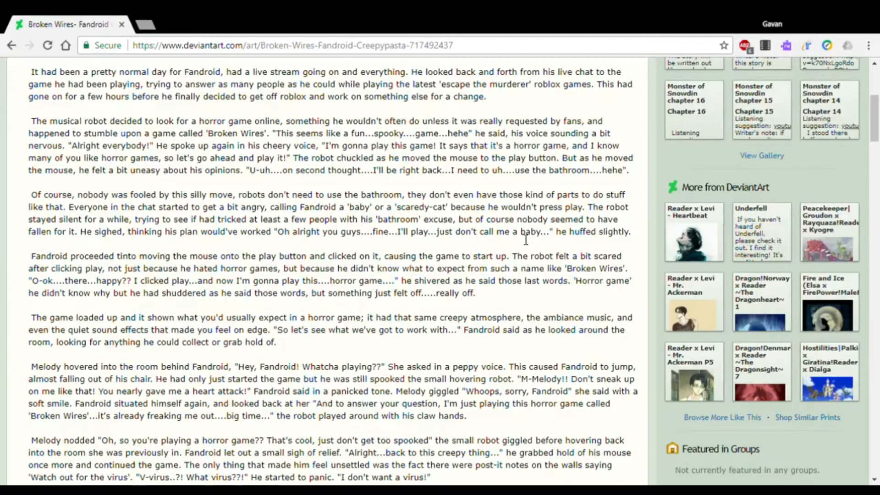
pyautogui.scroll(-3)
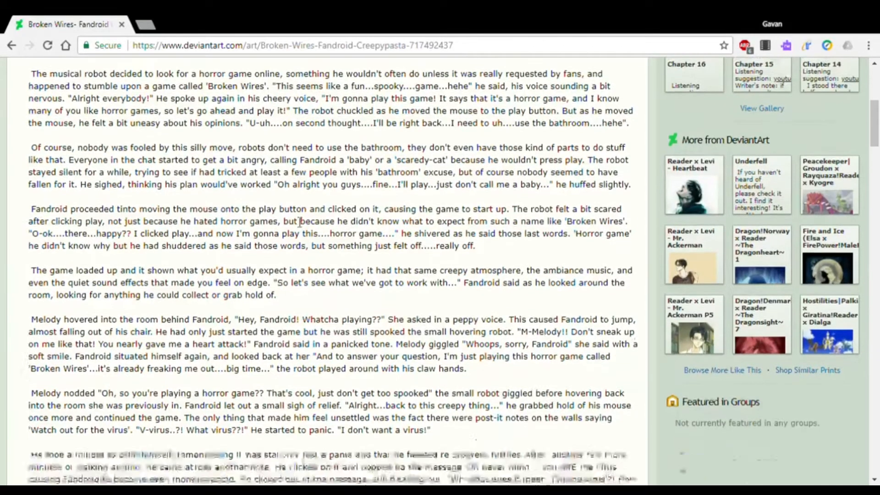
pyautogui.scroll(-3)
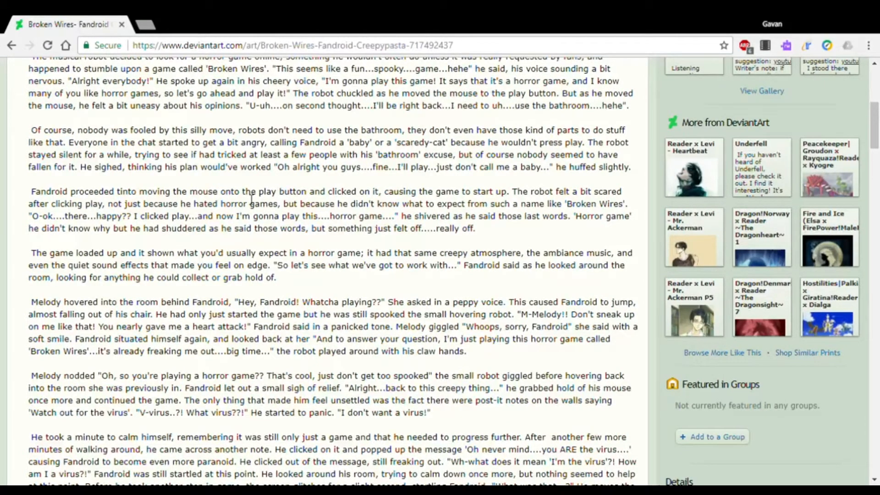
pyautogui.moveTo(386, 203)
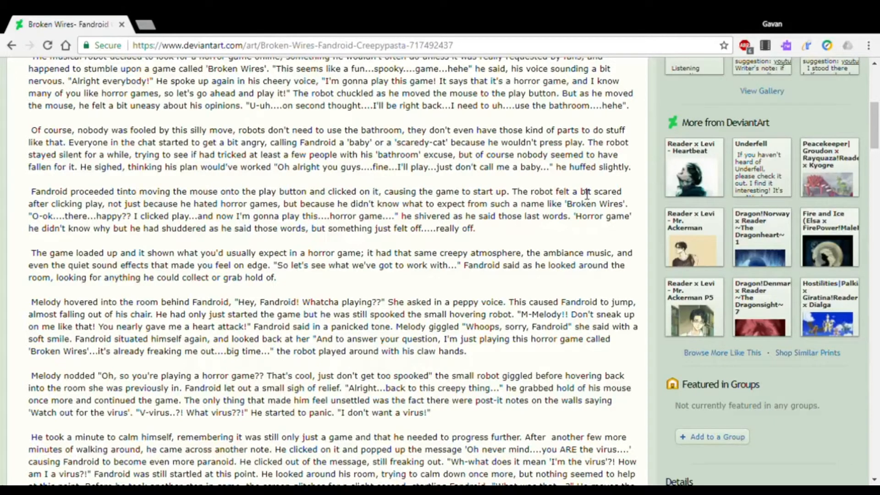
pyautogui.moveTo(28, 213)
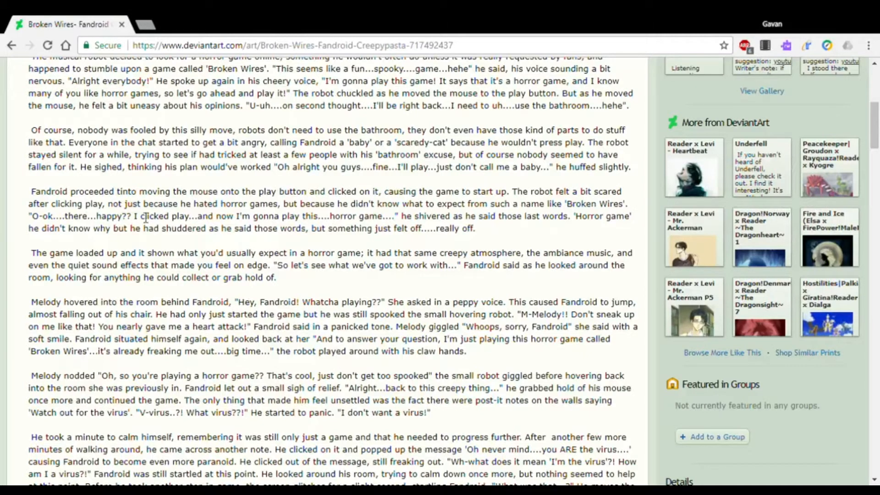
pyautogui.moveTo(331, 216)
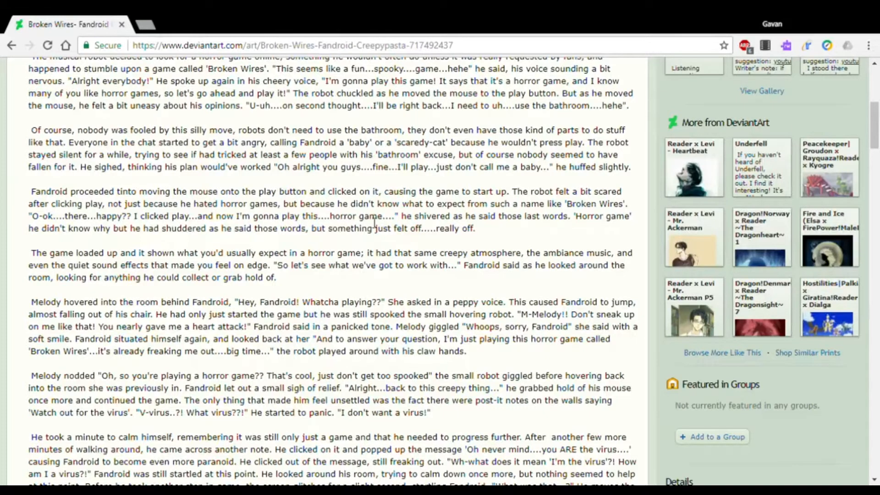
pyautogui.moveTo(520, 224)
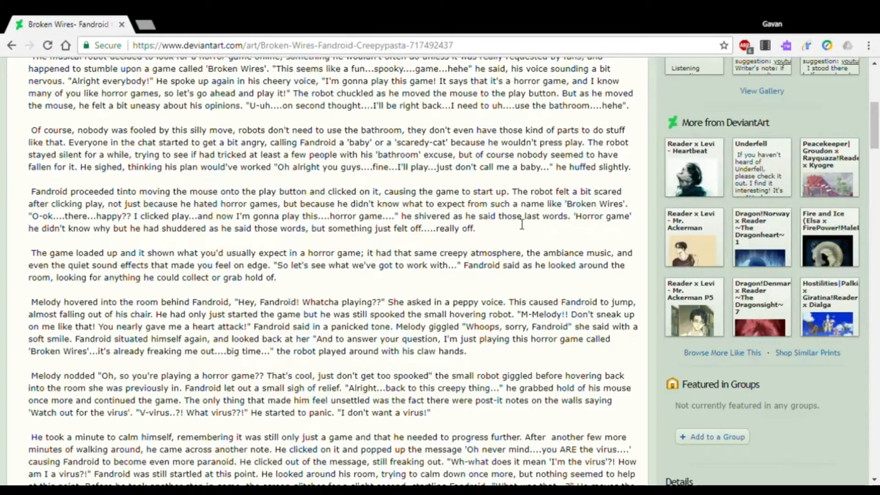
pyautogui.moveTo(532, 213)
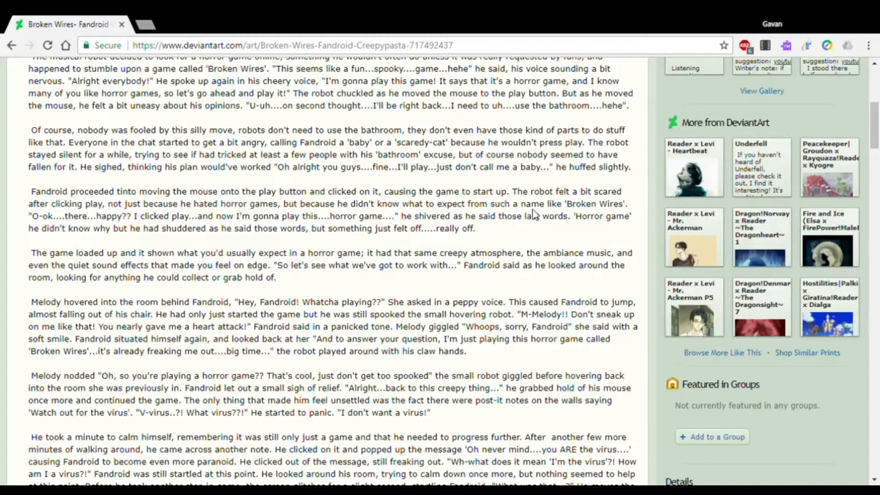
pyautogui.moveTo(98, 244)
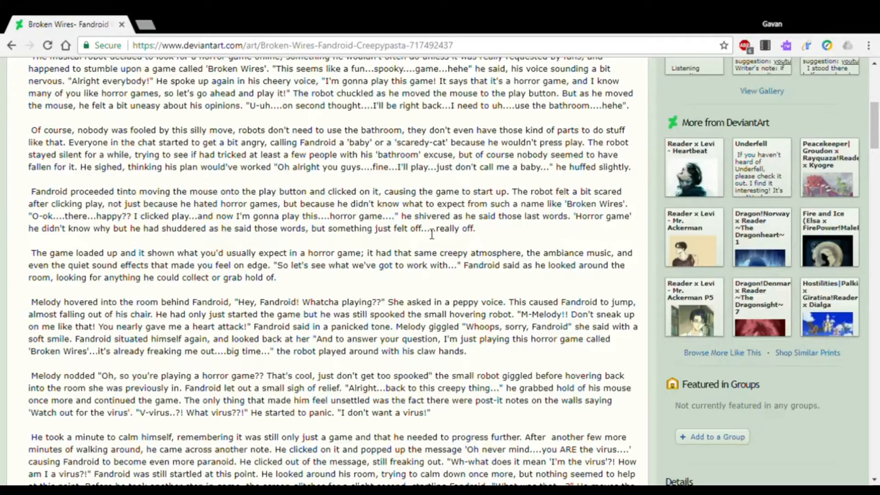
pyautogui.scroll(-3)
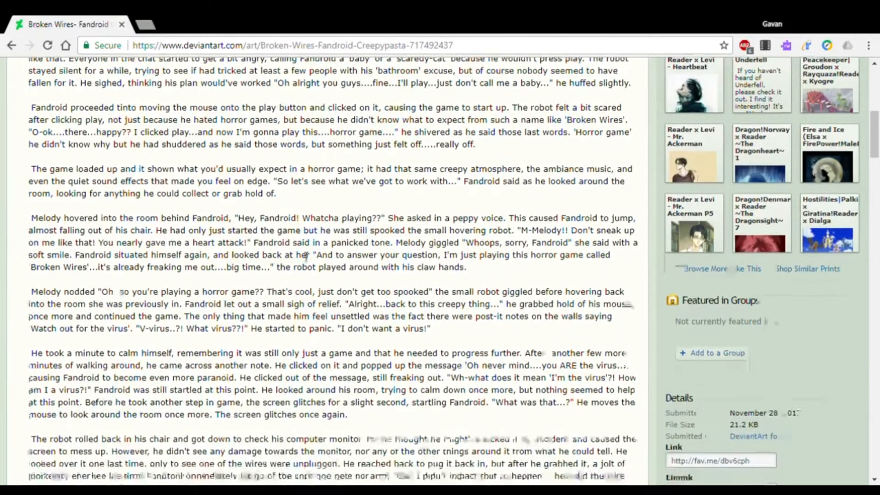
pyautogui.scroll(-3)
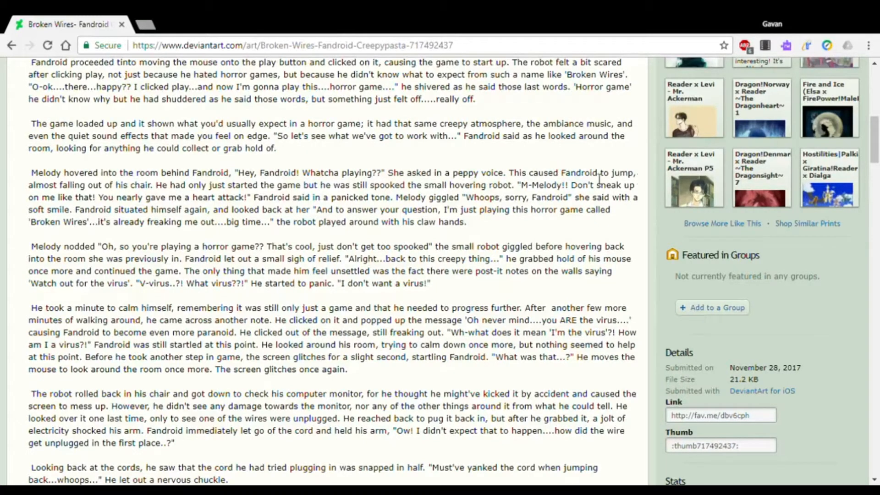
pyautogui.moveTo(98, 196)
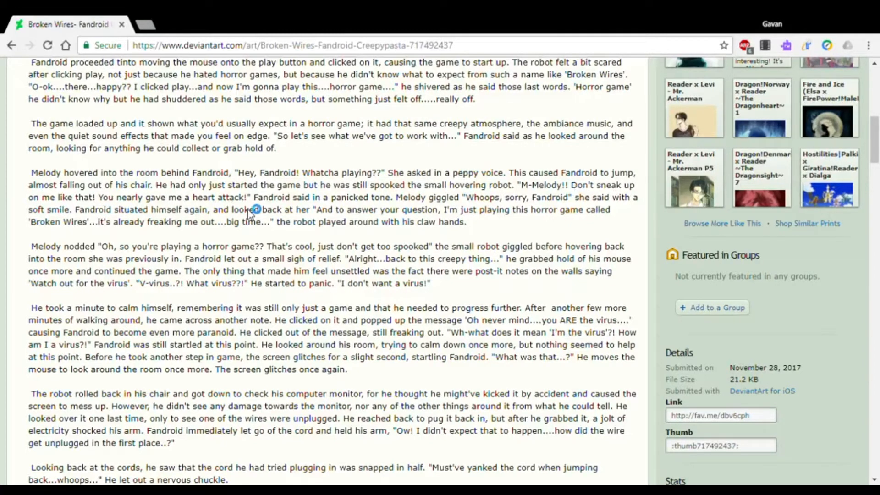
pyautogui.moveTo(415, 202)
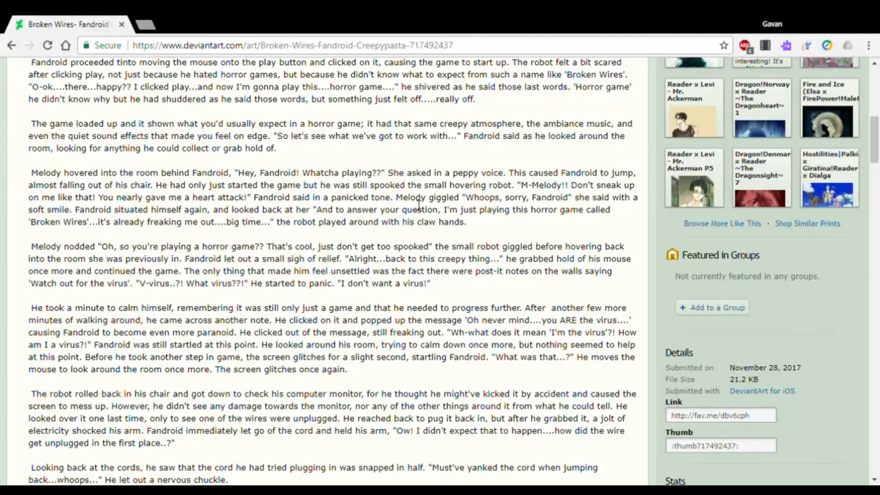
pyautogui.moveTo(555, 199)
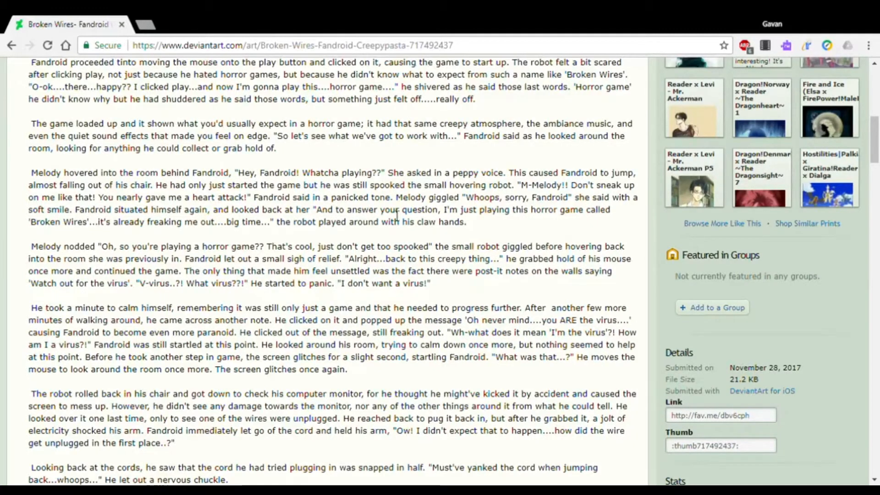
pyautogui.moveTo(531, 214)
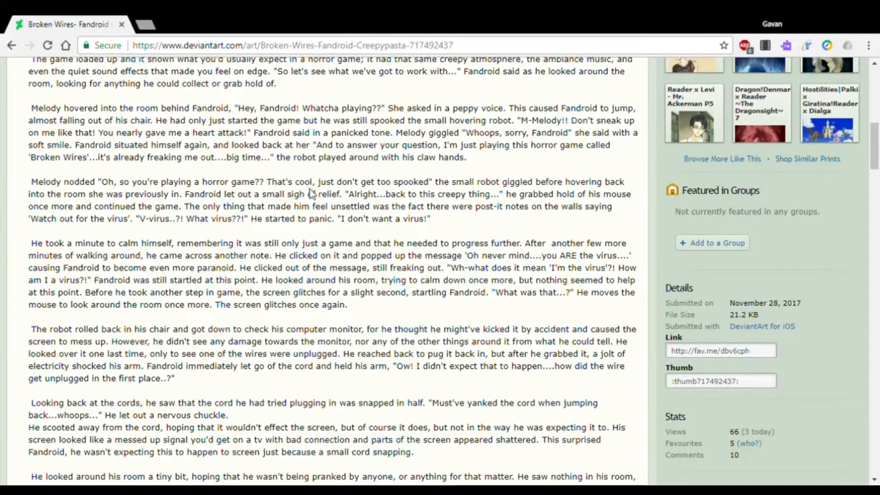
pyautogui.moveTo(455, 194)
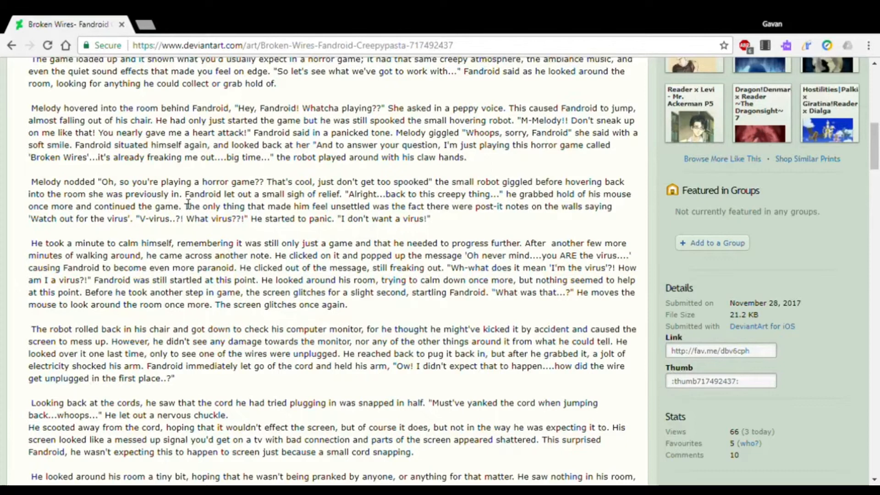
pyautogui.moveTo(323, 201)
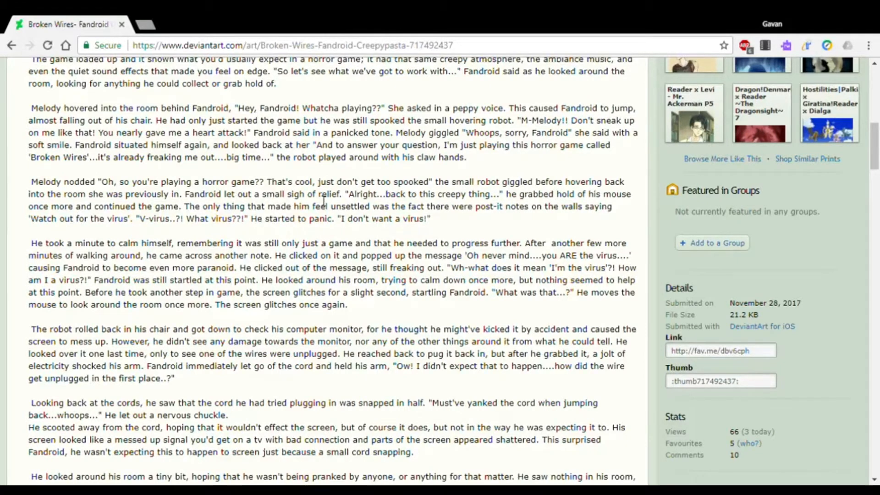
pyautogui.moveTo(444, 203)
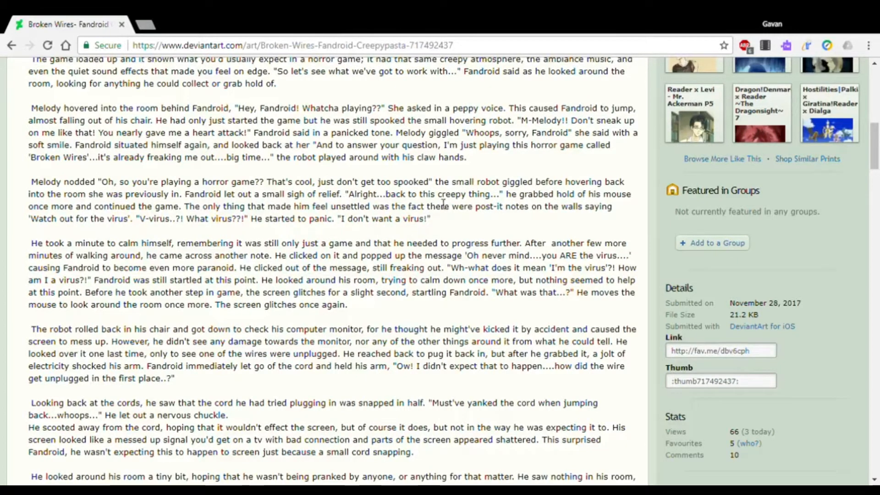
pyautogui.moveTo(629, 202)
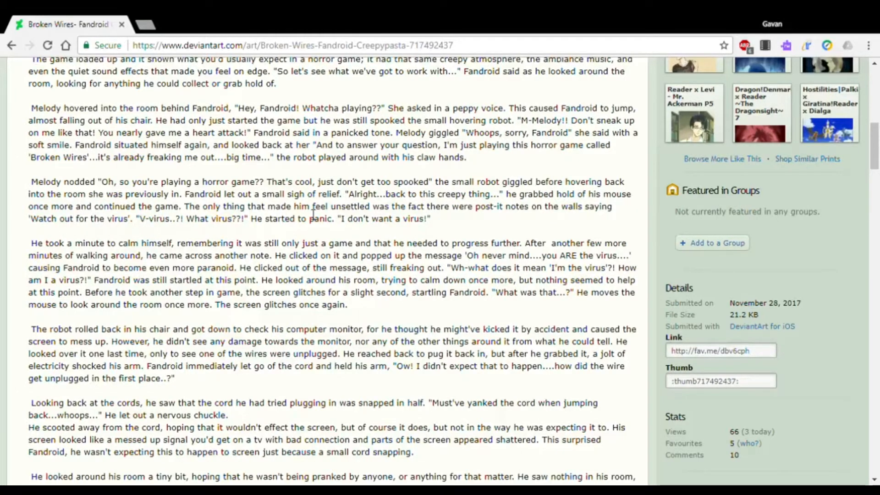
pyautogui.moveTo(404, 214)
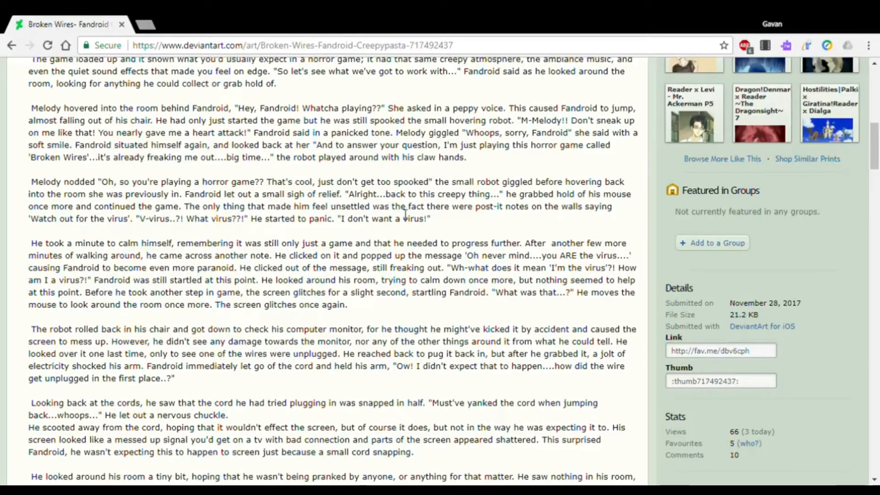
pyautogui.moveTo(531, 216)
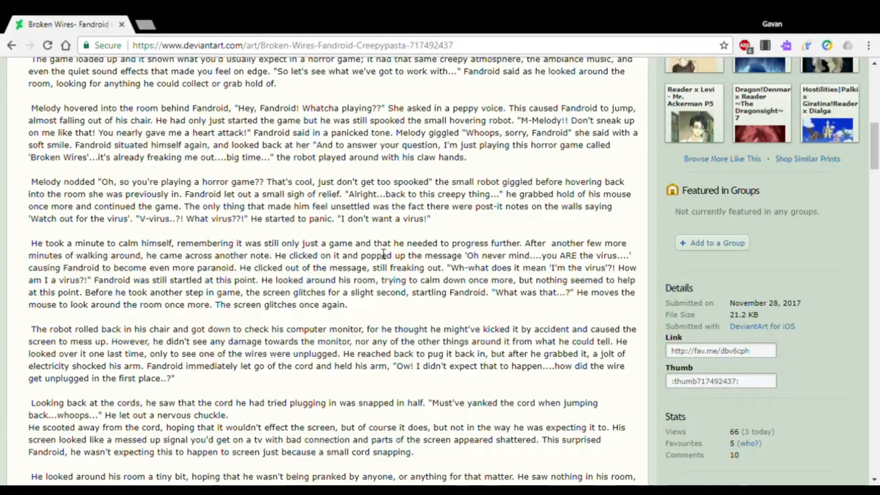
pyautogui.moveTo(510, 253)
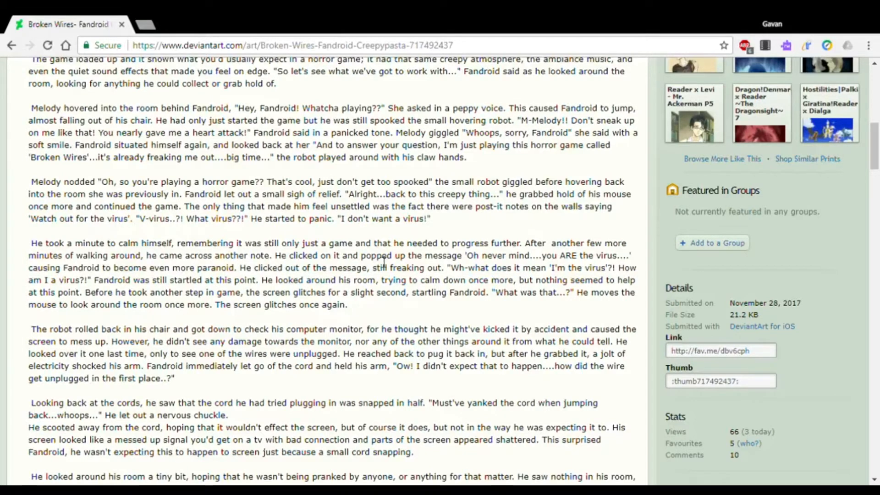
pyautogui.moveTo(517, 266)
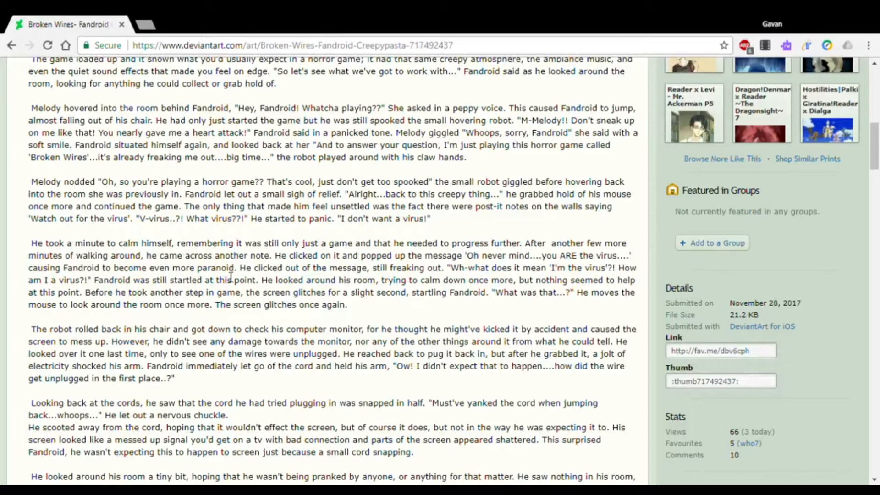
pyautogui.moveTo(351, 272)
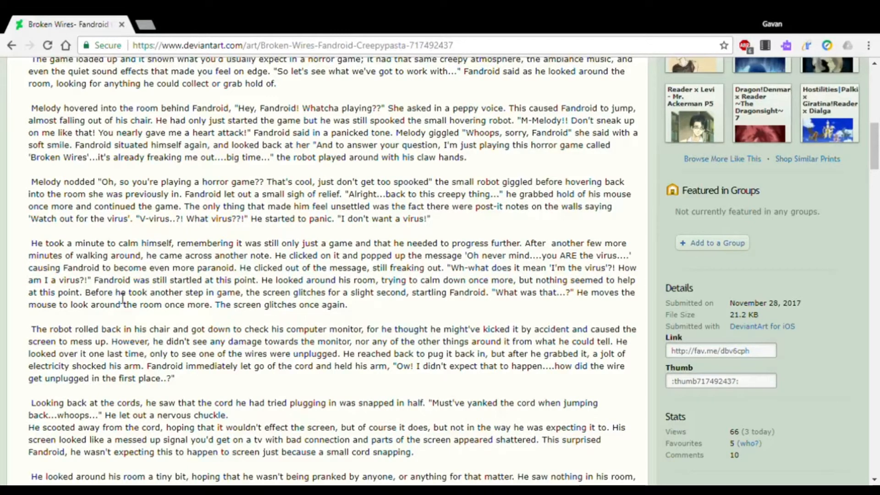
pyautogui.moveTo(189, 285)
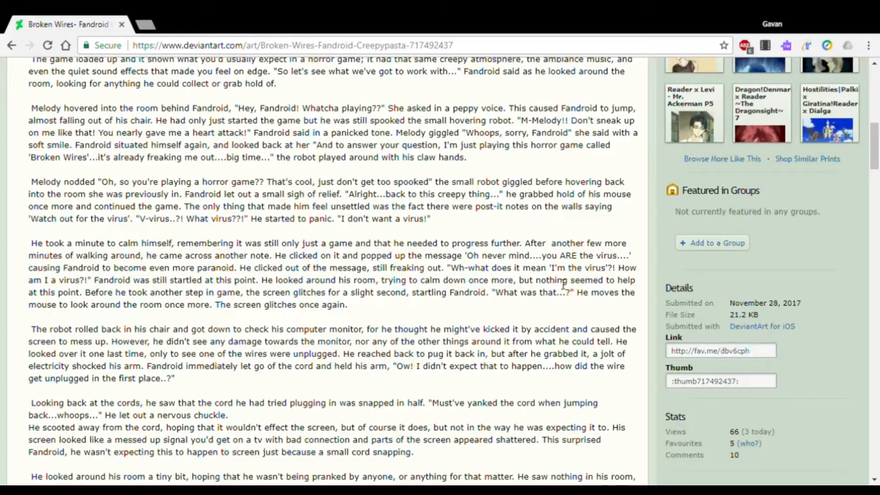
pyautogui.moveTo(44, 304)
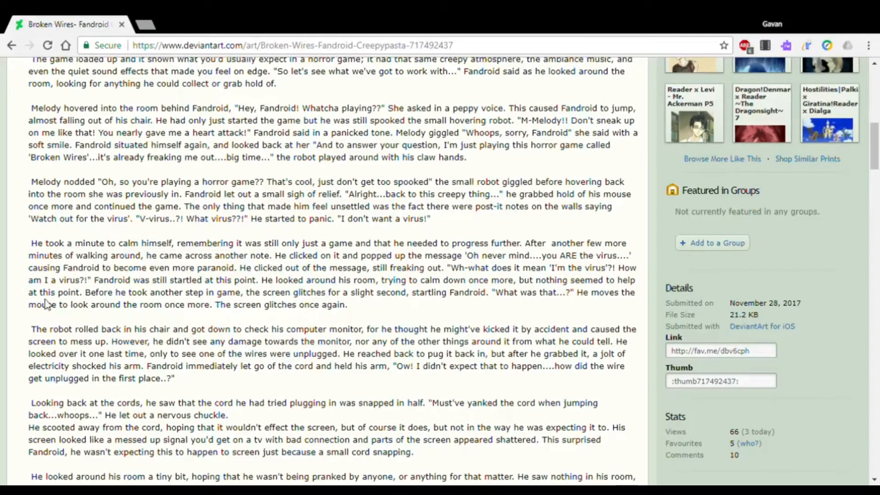
pyautogui.moveTo(165, 299)
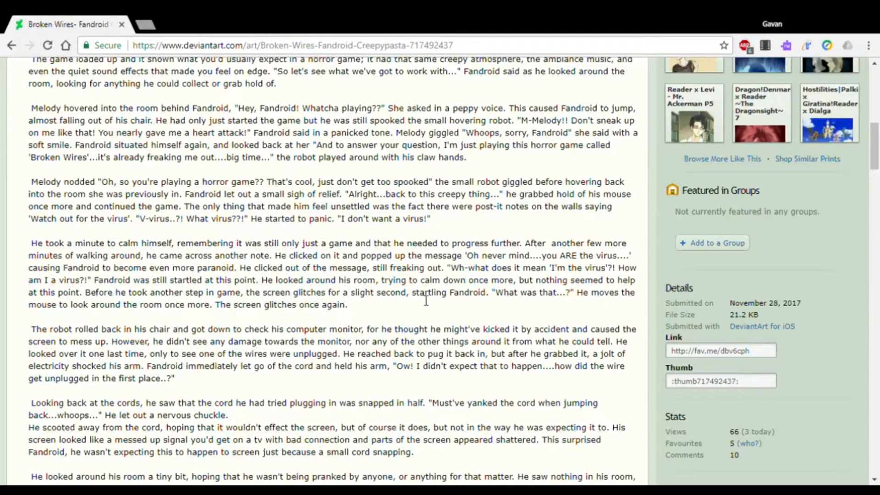
pyautogui.moveTo(543, 296)
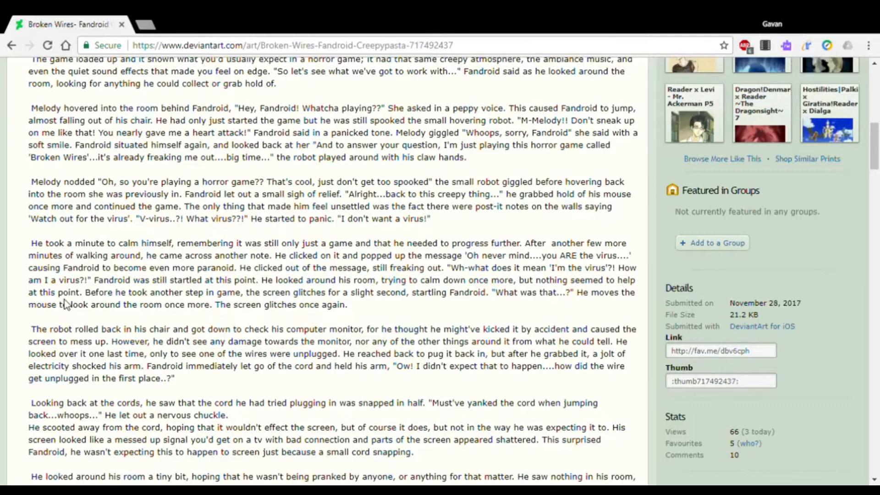
pyautogui.moveTo(216, 312)
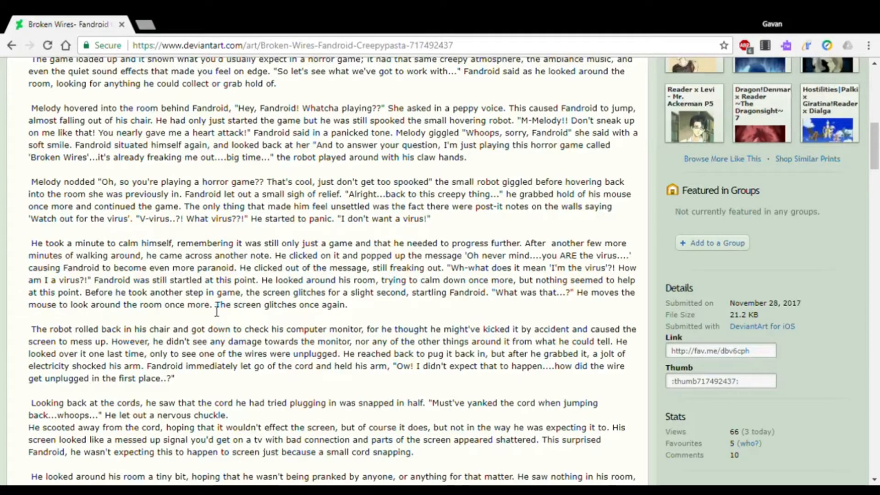
pyautogui.moveTo(376, 311)
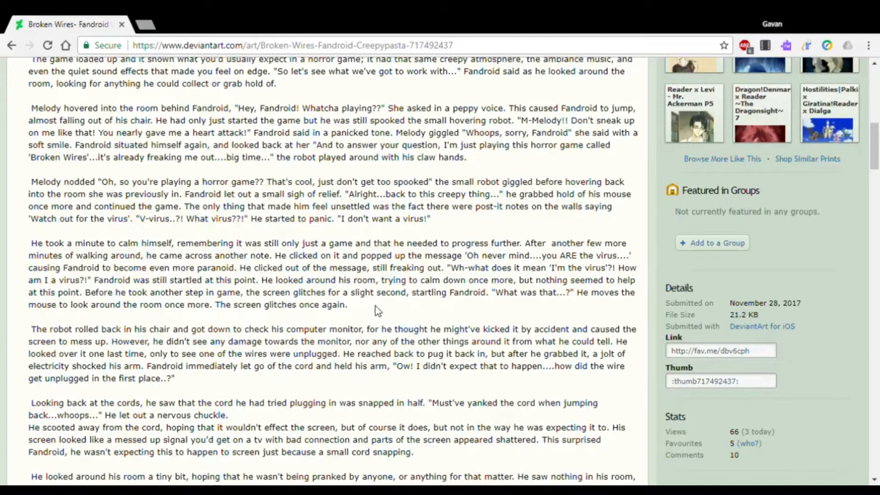
pyautogui.scroll(-3)
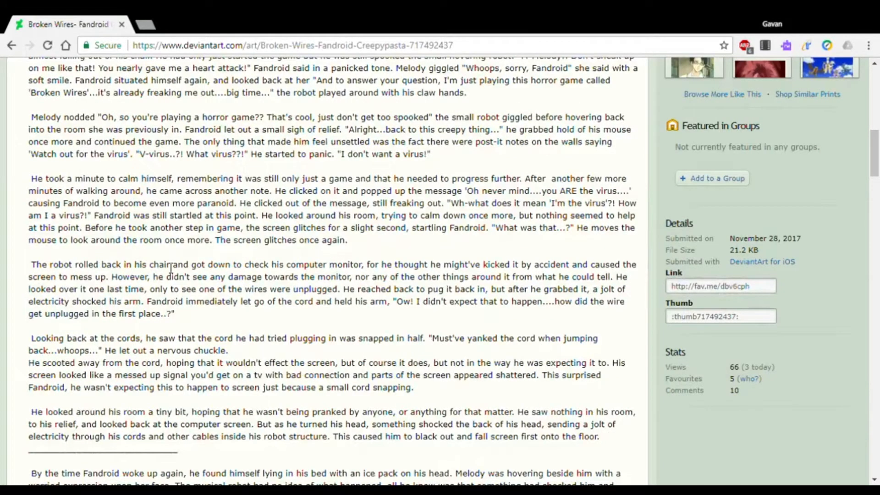
pyautogui.moveTo(330, 264)
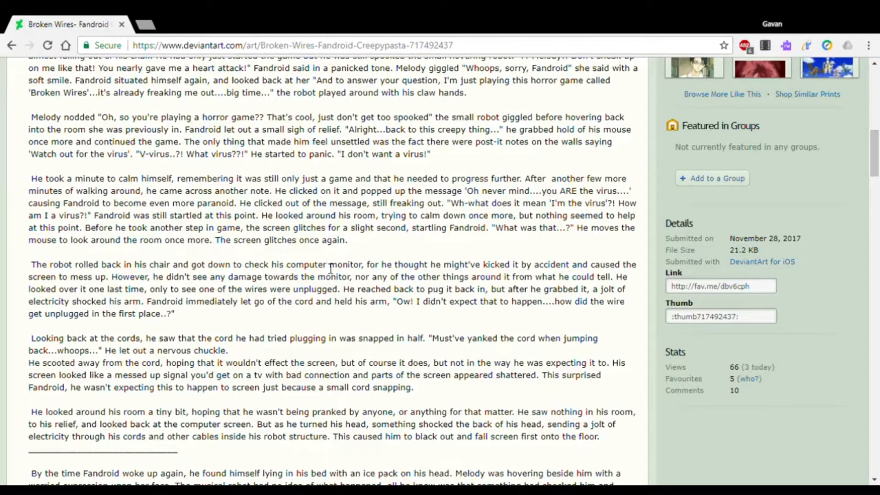
pyautogui.moveTo(429, 275)
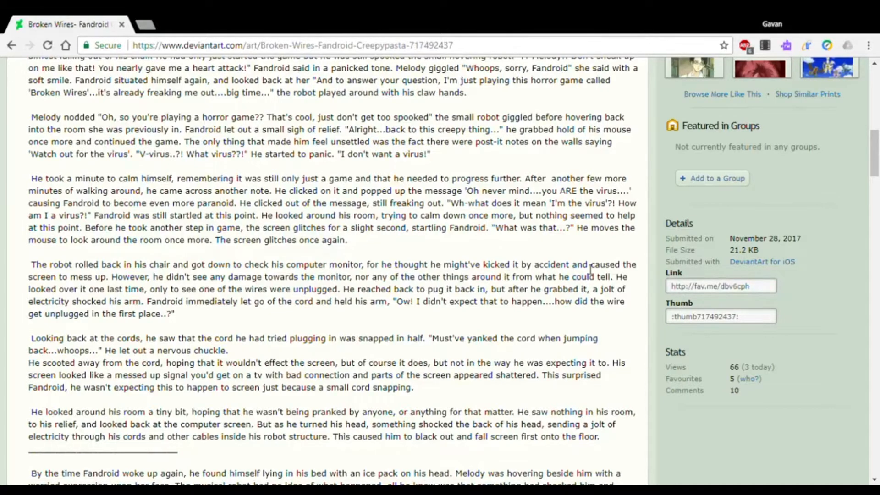
pyautogui.moveTo(140, 280)
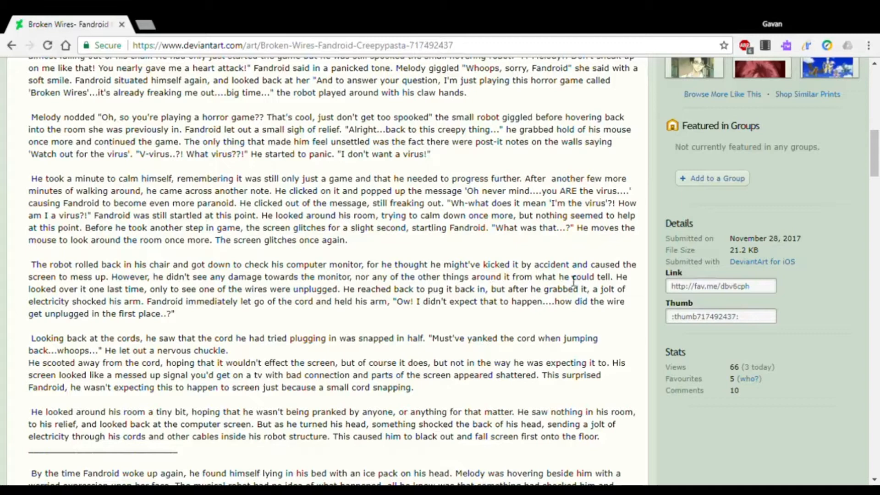
pyautogui.moveTo(25, 275)
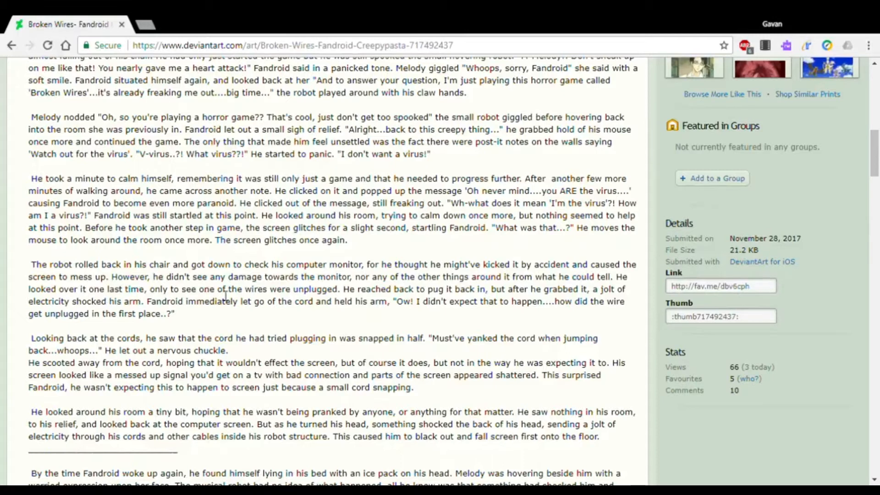
pyautogui.moveTo(359, 302)
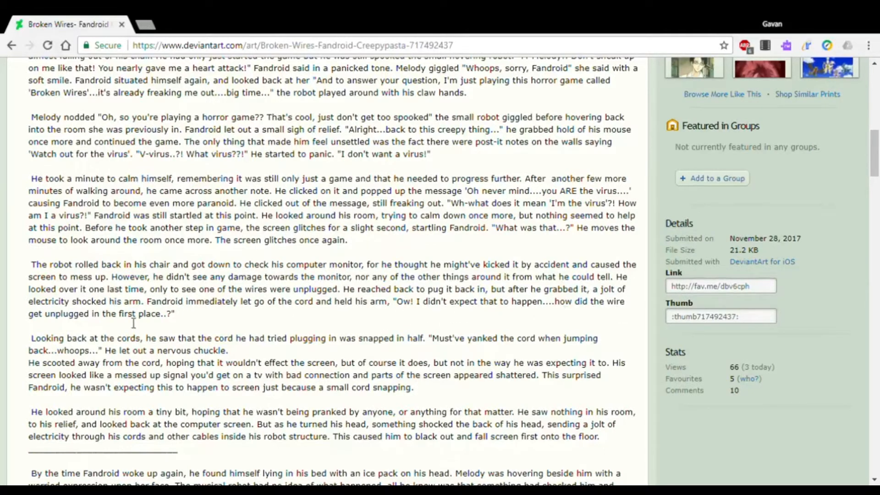
pyautogui.scroll(-3)
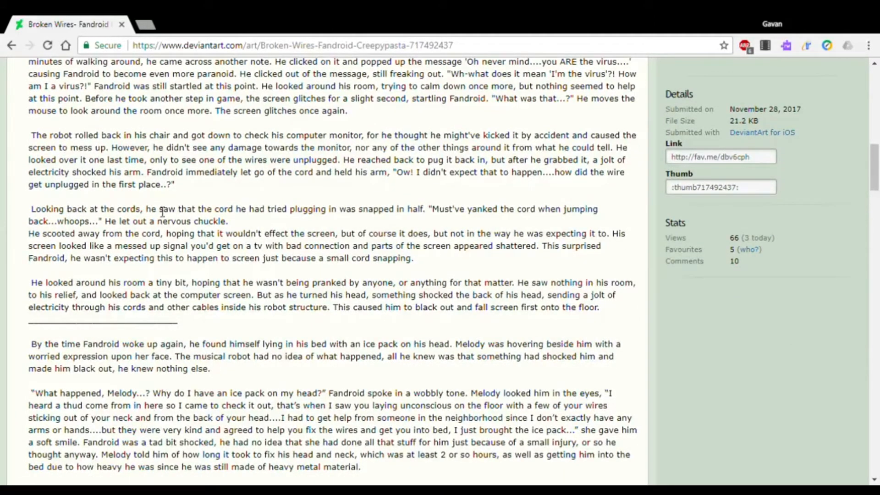
pyautogui.moveTo(302, 219)
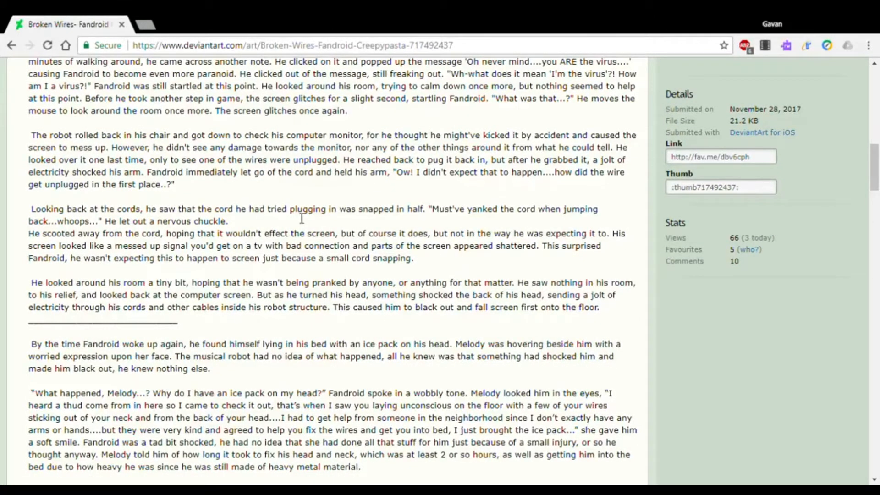
pyautogui.moveTo(449, 219)
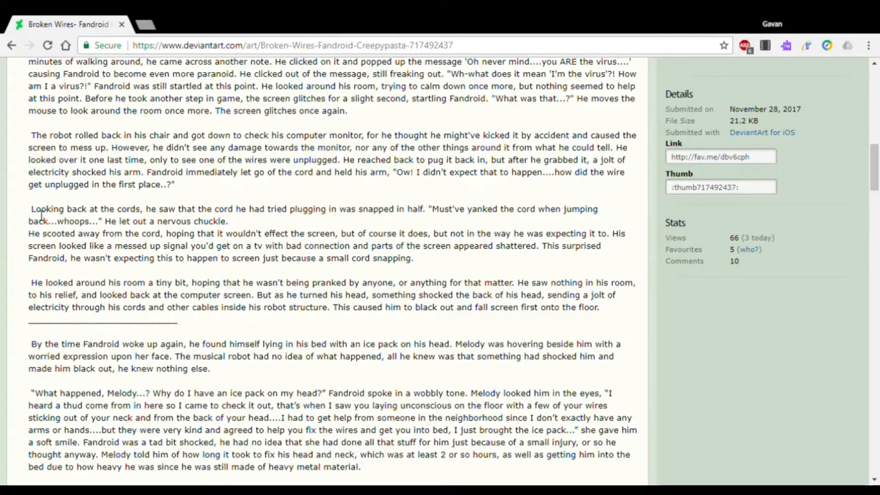
pyautogui.moveTo(208, 227)
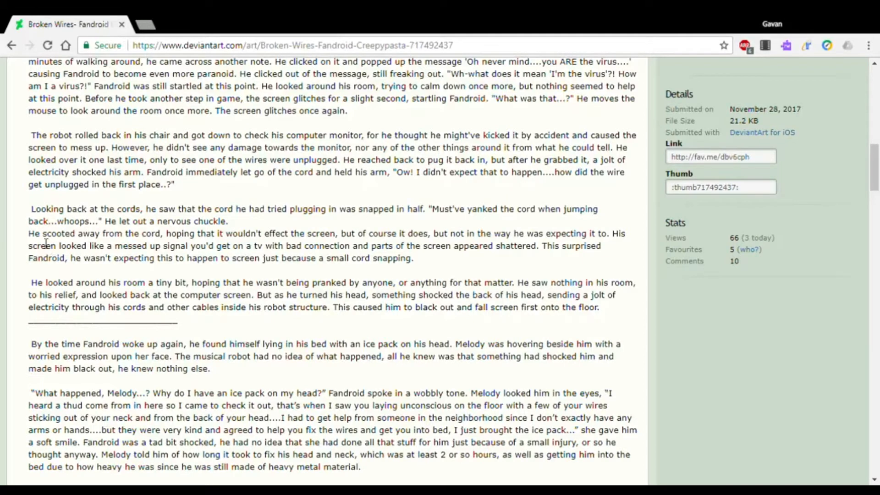
pyautogui.moveTo(238, 239)
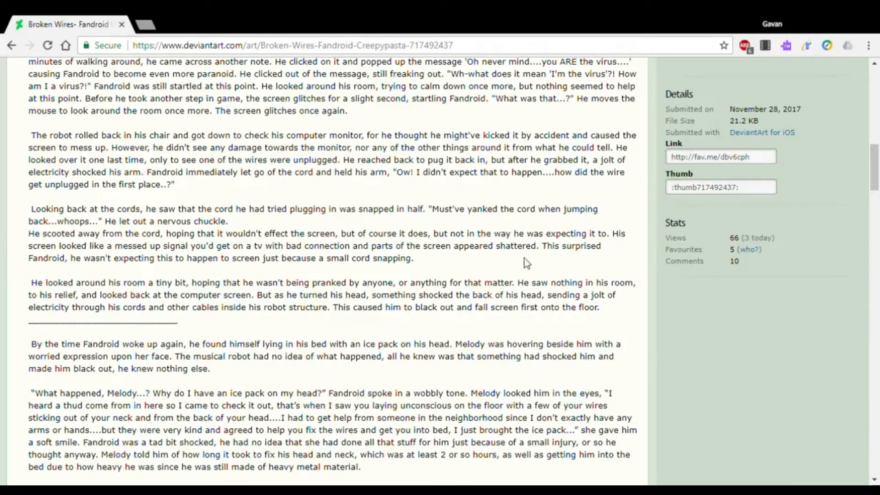
pyautogui.moveTo(81, 269)
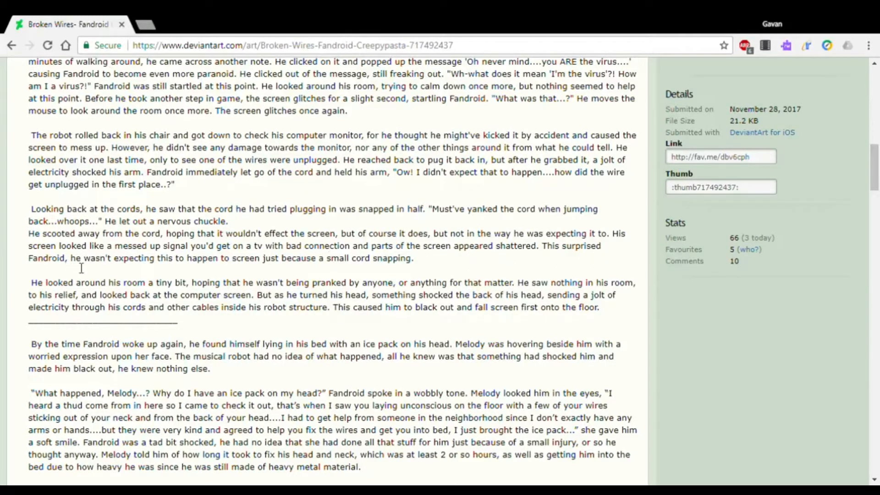
pyautogui.moveTo(208, 272)
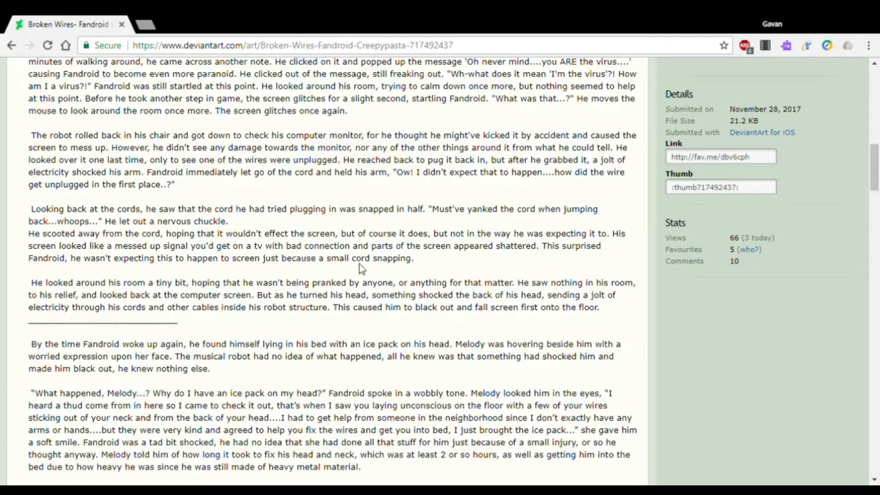
pyautogui.moveTo(80, 297)
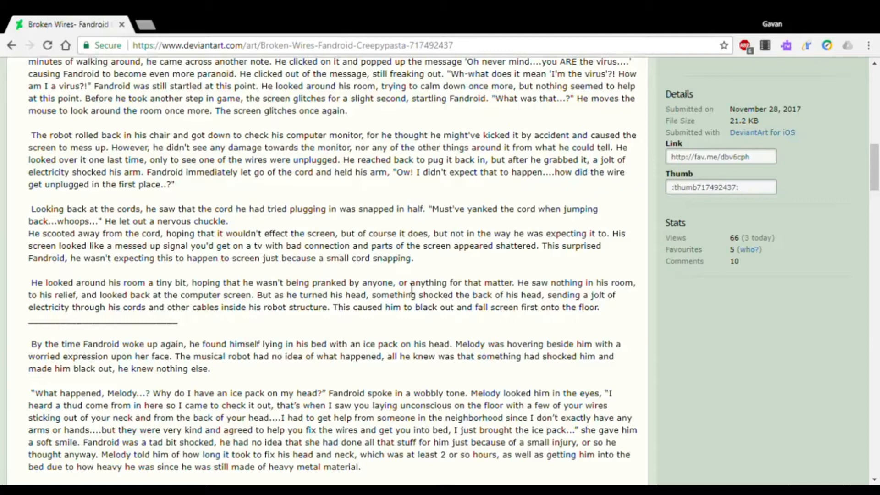
pyautogui.moveTo(533, 289)
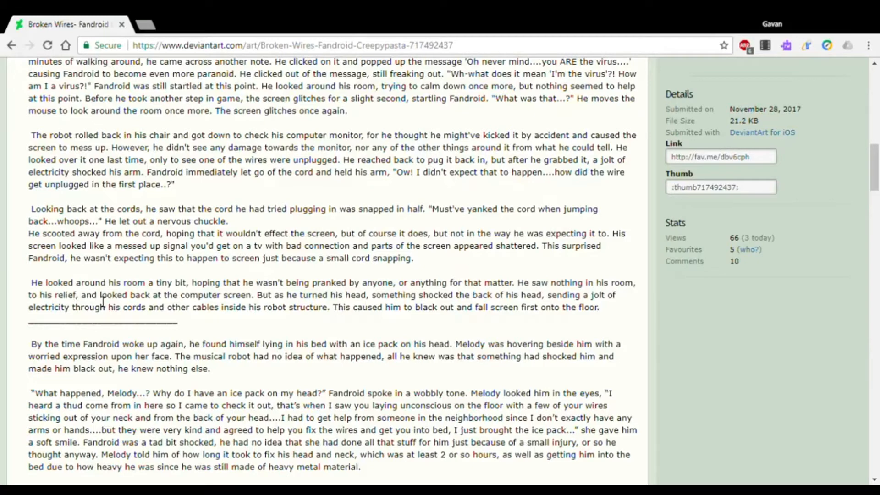
pyautogui.moveTo(274, 317)
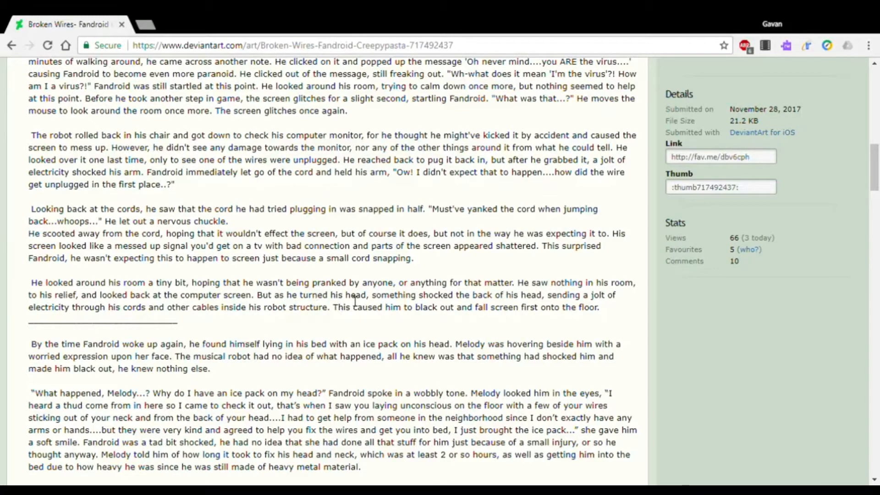
pyautogui.moveTo(497, 297)
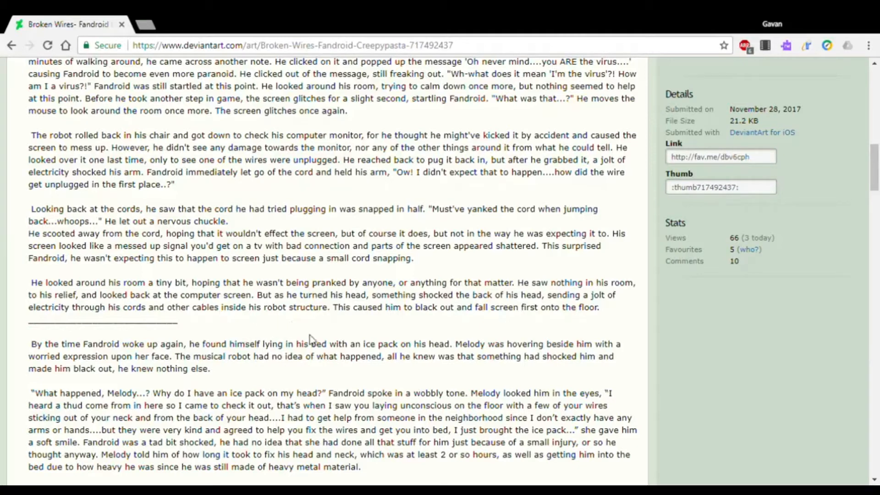
pyautogui.moveTo(457, 315)
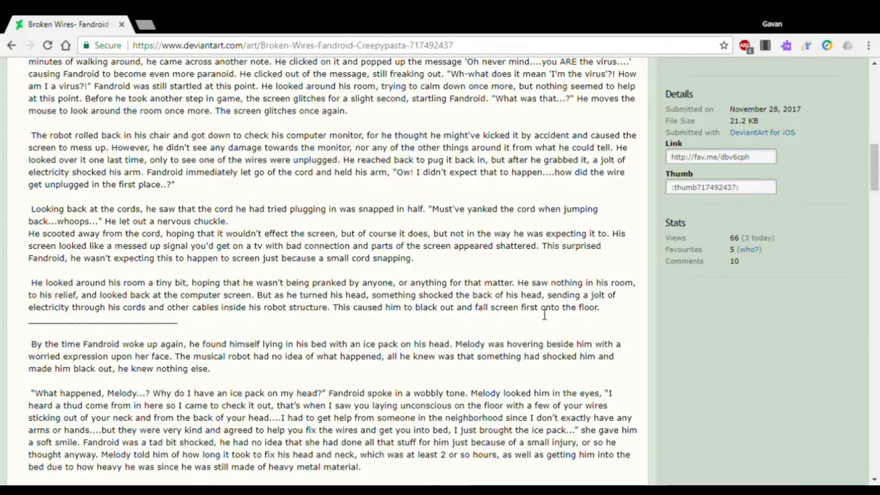
pyautogui.scroll(-3)
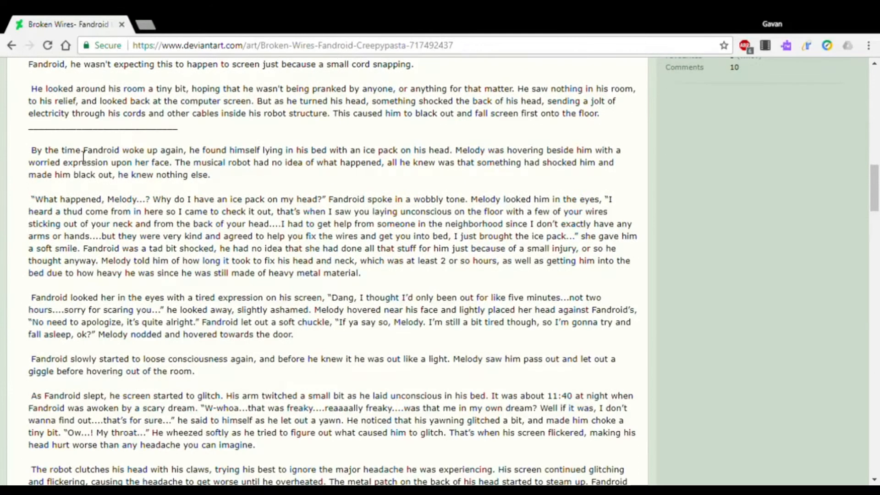
pyautogui.moveTo(219, 154)
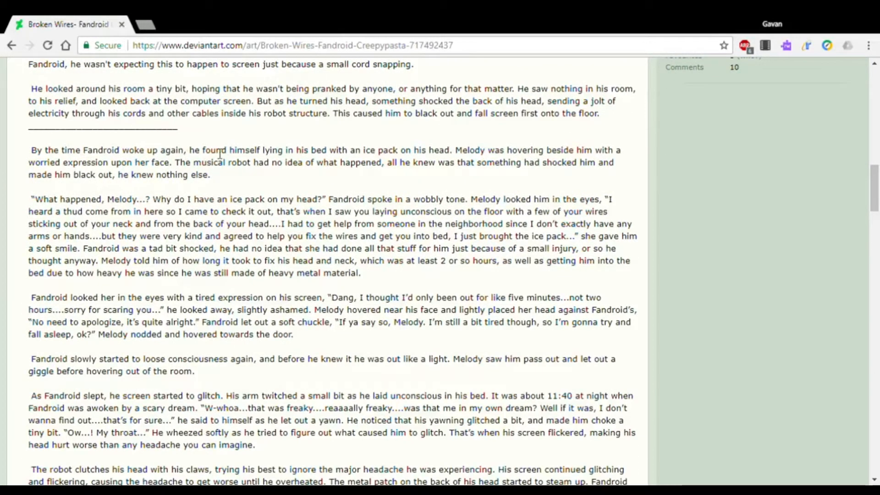
pyautogui.moveTo(379, 159)
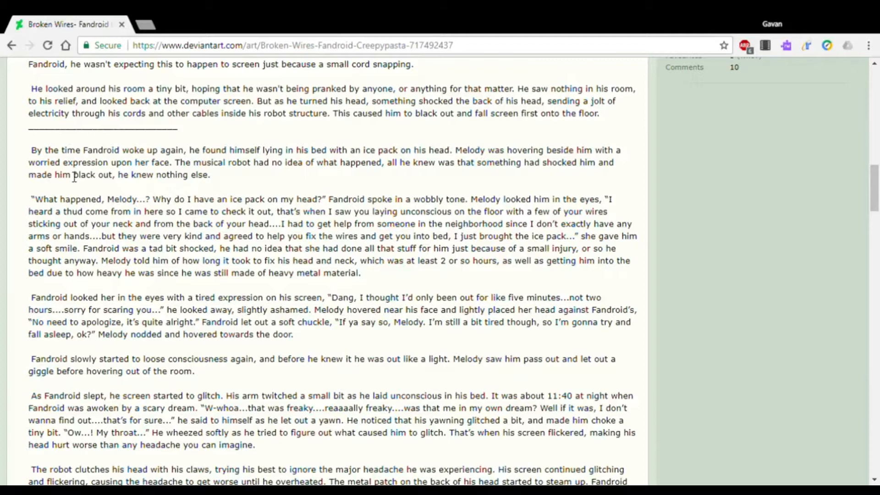
pyautogui.moveTo(227, 171)
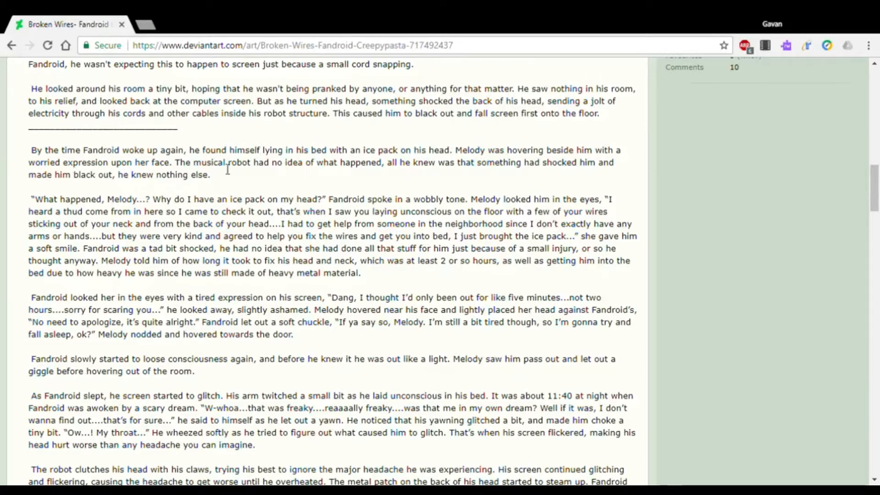
pyautogui.moveTo(367, 170)
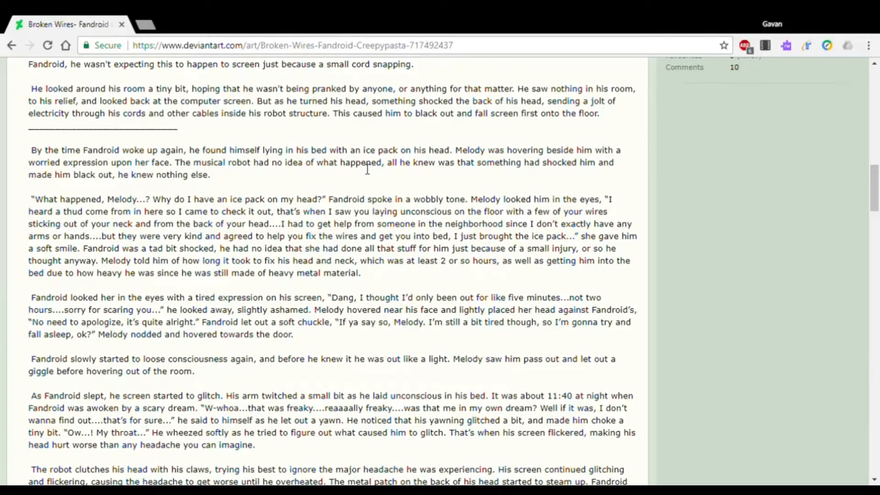
pyautogui.moveTo(476, 177)
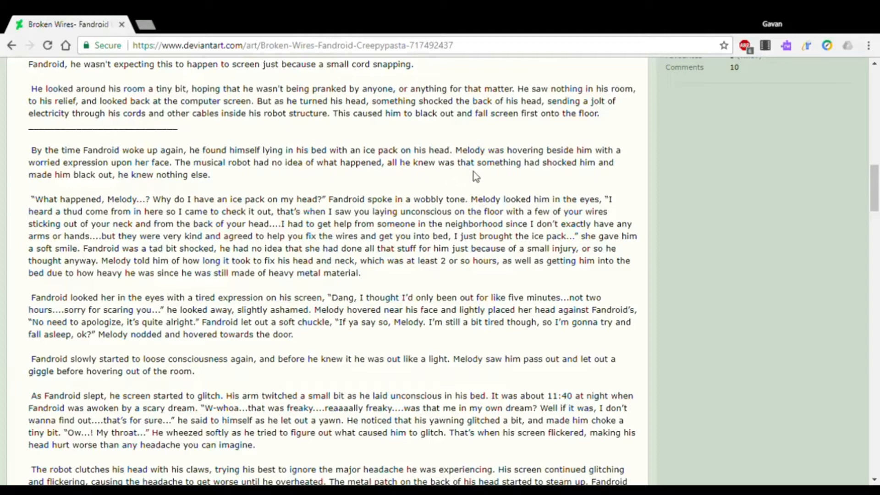
pyautogui.moveTo(624, 176)
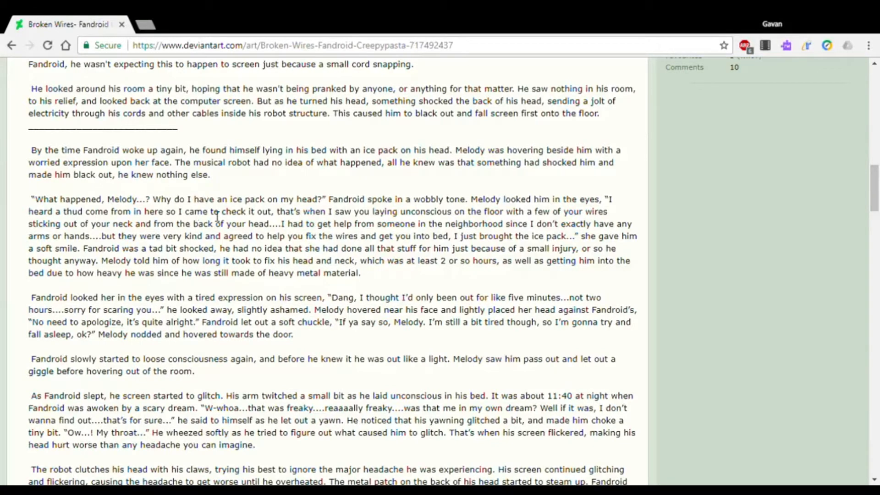
pyautogui.moveTo(342, 204)
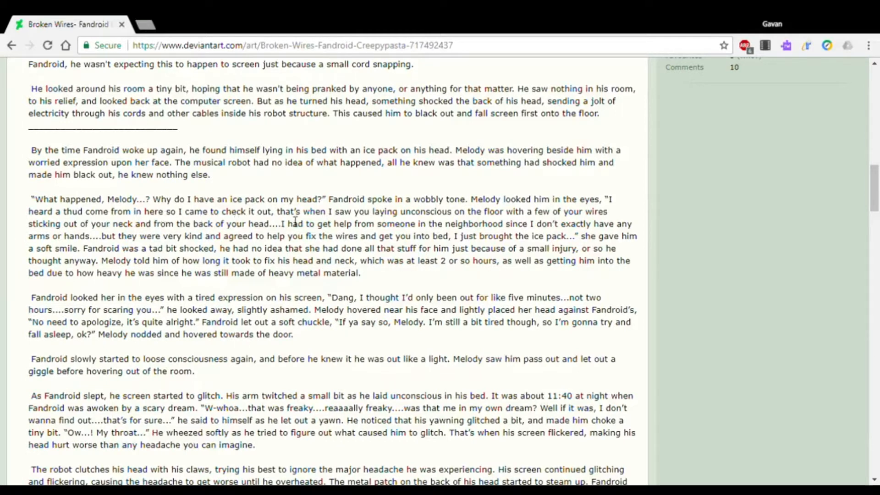
pyautogui.moveTo(420, 223)
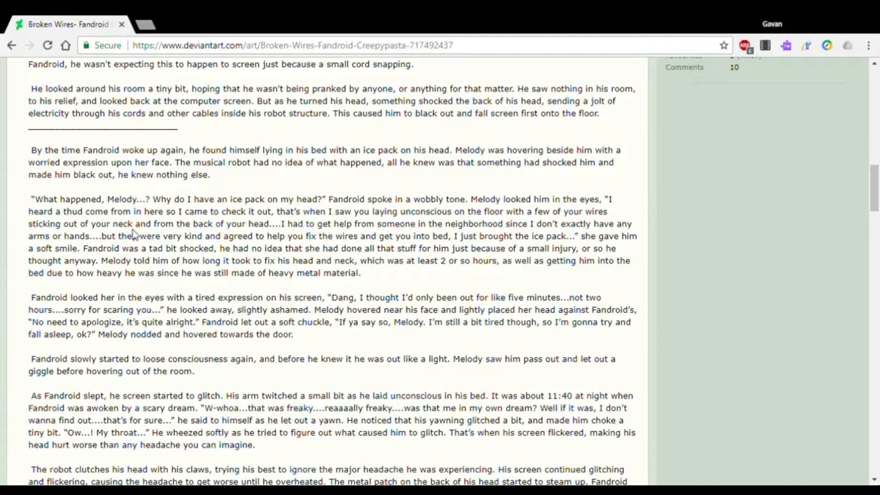
pyautogui.moveTo(305, 230)
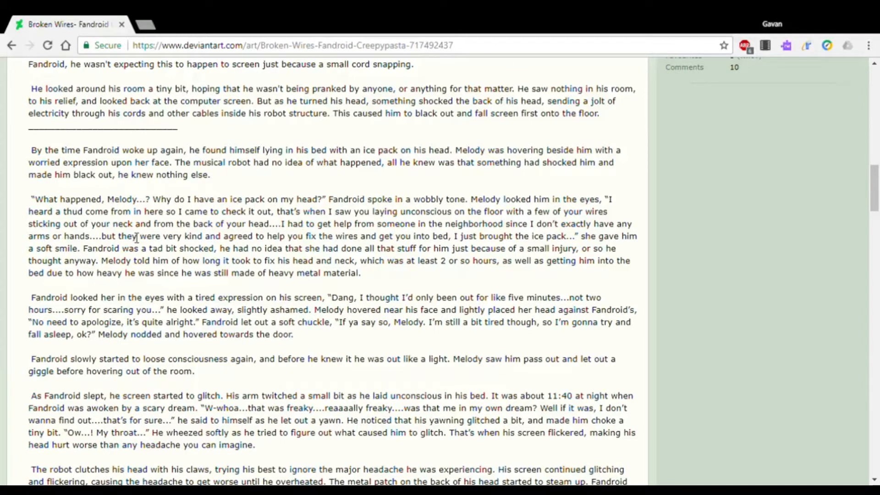
pyautogui.moveTo(271, 248)
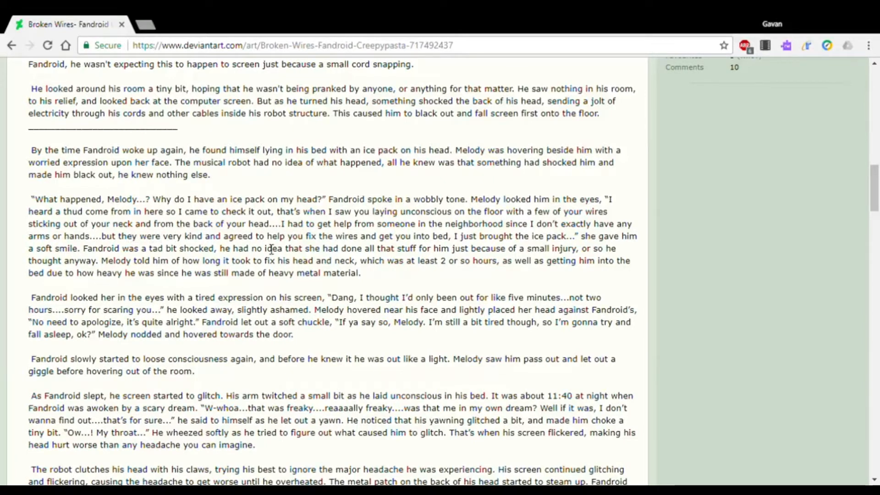
pyautogui.moveTo(393, 246)
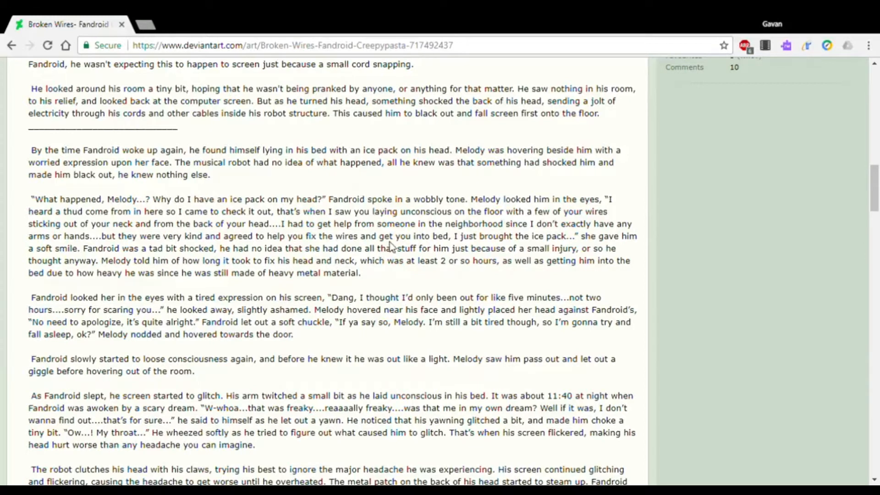
pyautogui.moveTo(527, 247)
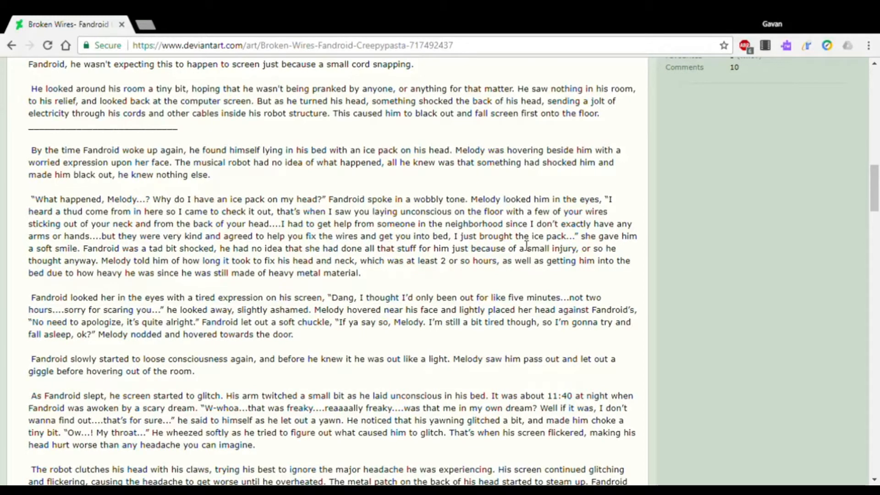
pyautogui.moveTo(642, 241)
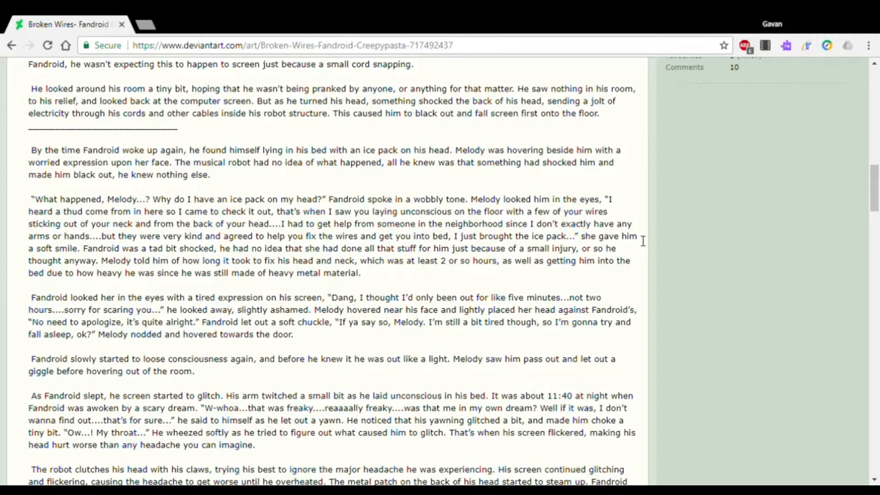
pyautogui.moveTo(112, 254)
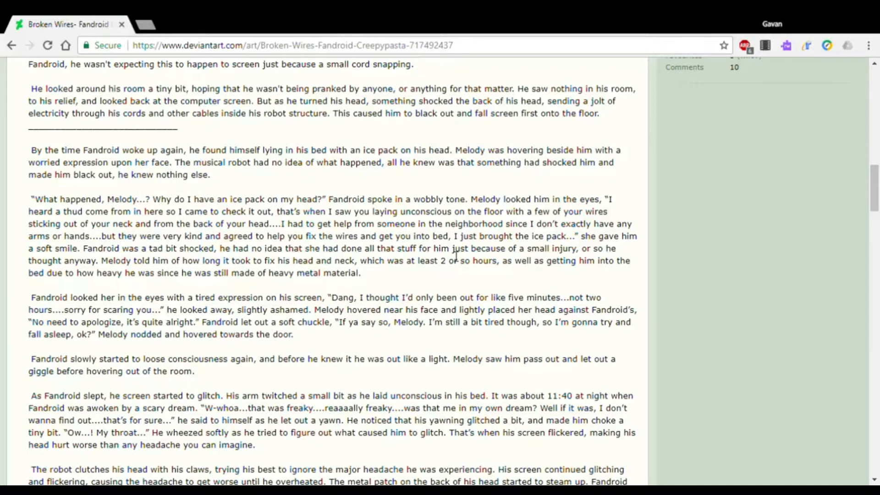
pyautogui.moveTo(584, 261)
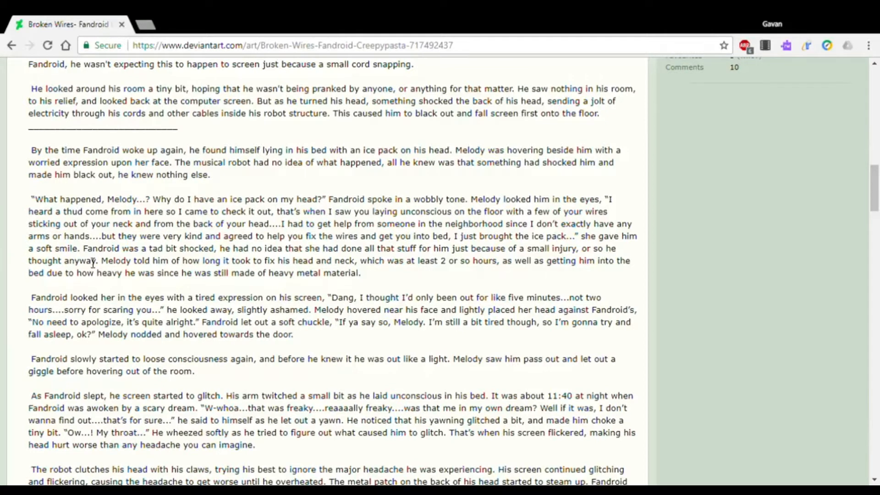
pyautogui.moveTo(173, 264)
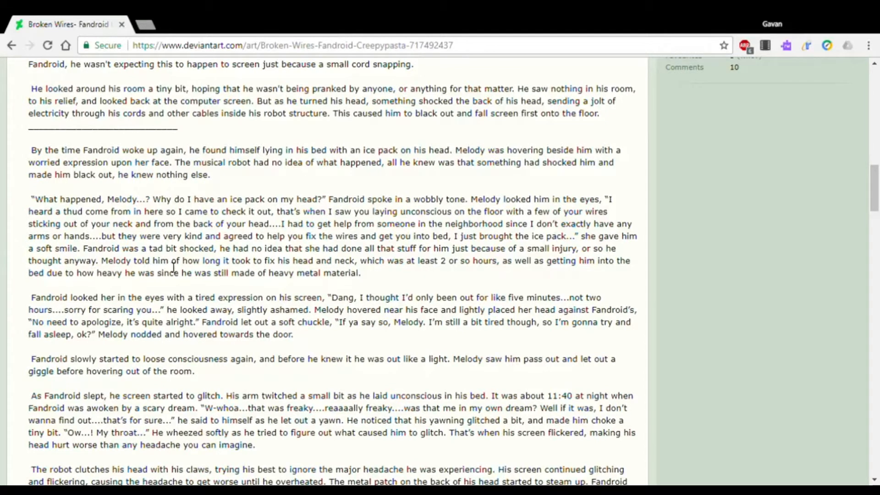
pyautogui.moveTo(346, 275)
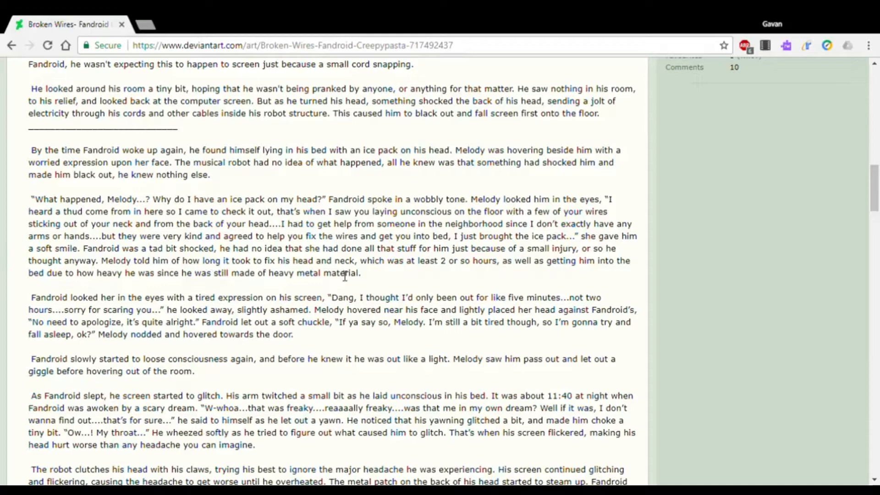
pyautogui.moveTo(449, 266)
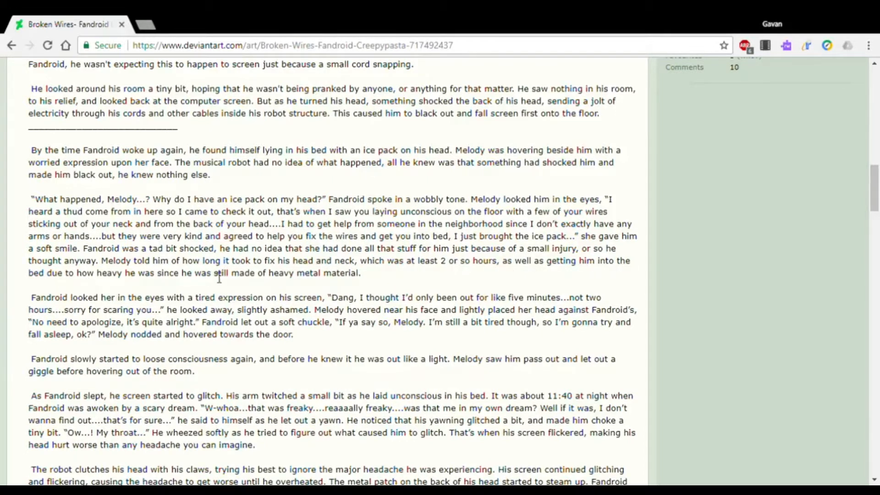
pyautogui.moveTo(346, 311)
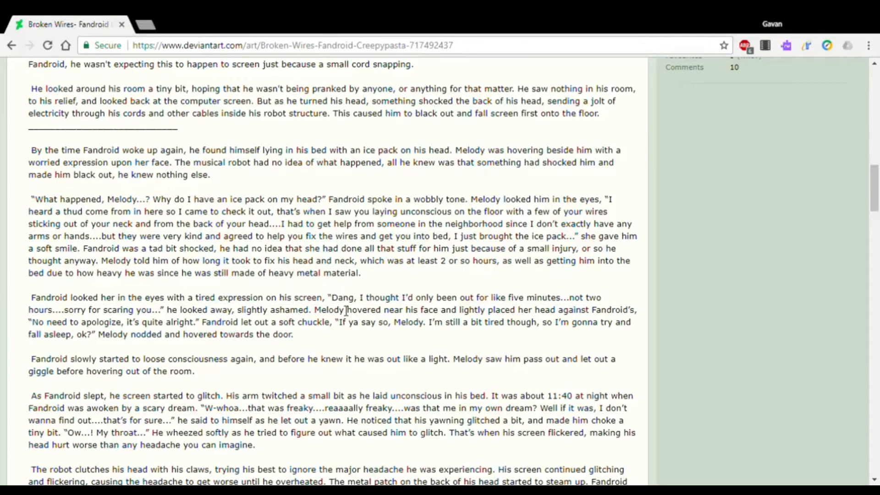
pyautogui.scroll(-3)
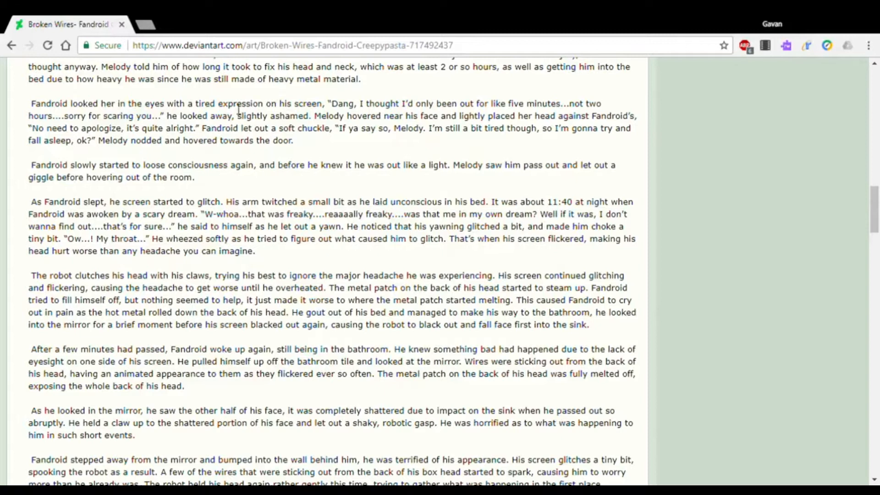
pyautogui.moveTo(368, 106)
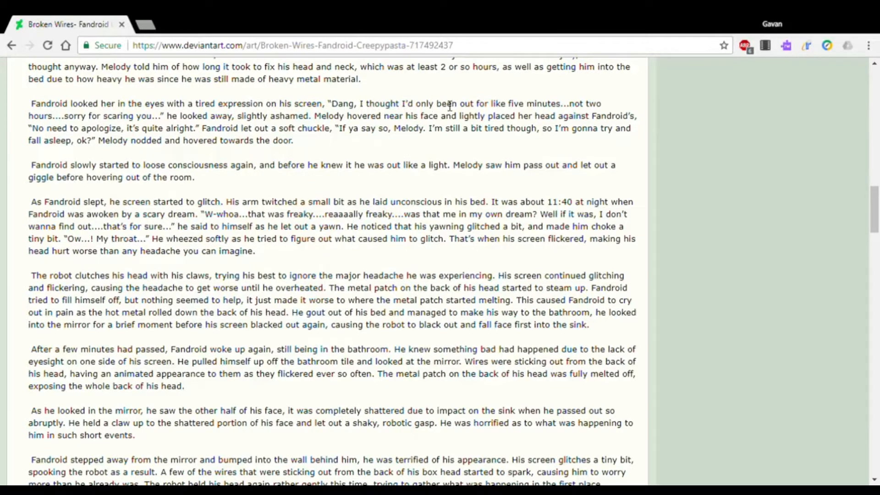
pyautogui.moveTo(609, 110)
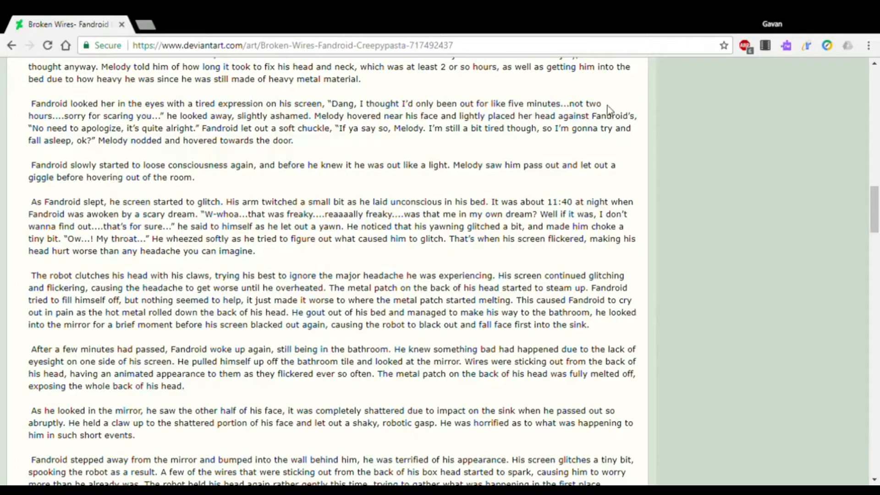
pyautogui.moveTo(118, 120)
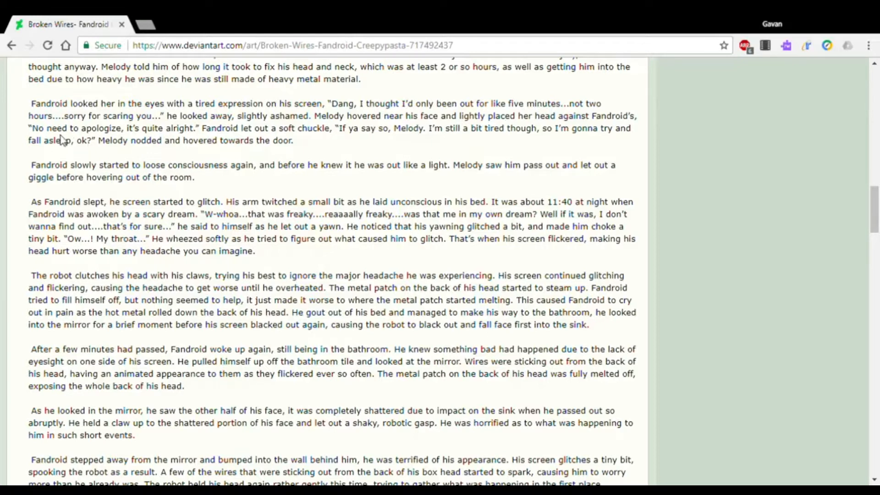
pyautogui.moveTo(202, 135)
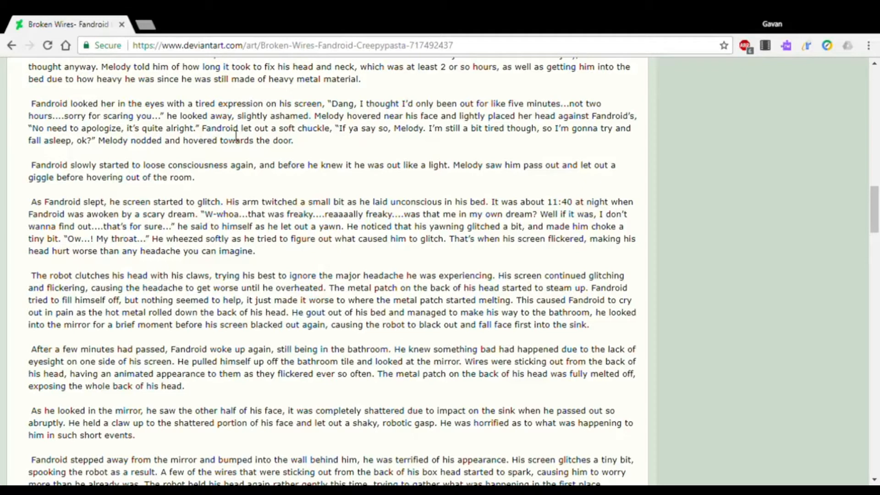
pyautogui.moveTo(395, 135)
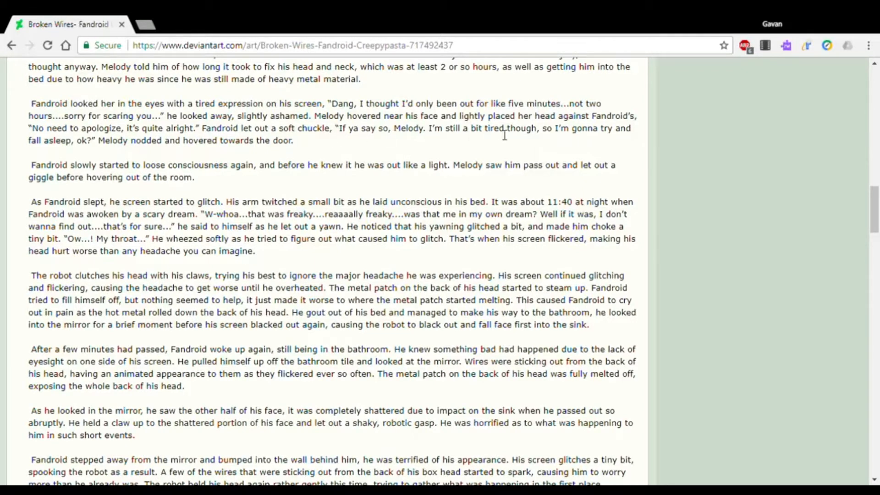
pyautogui.moveTo(19, 140)
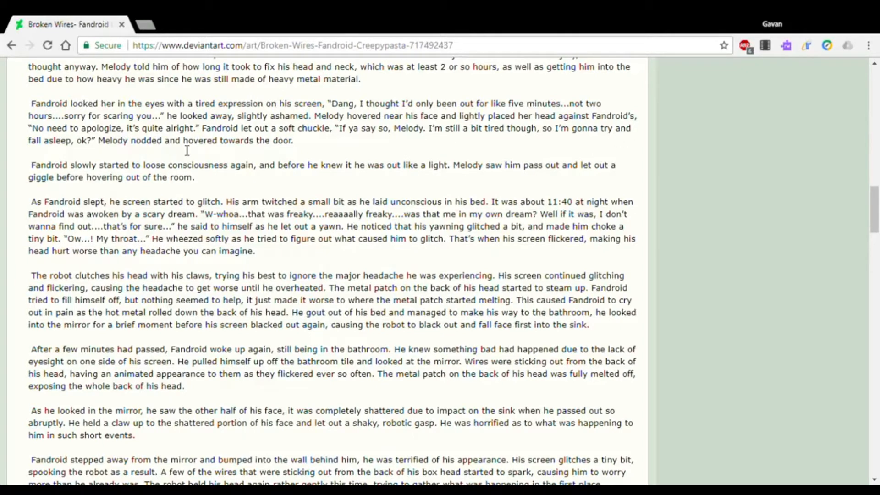
pyautogui.moveTo(107, 193)
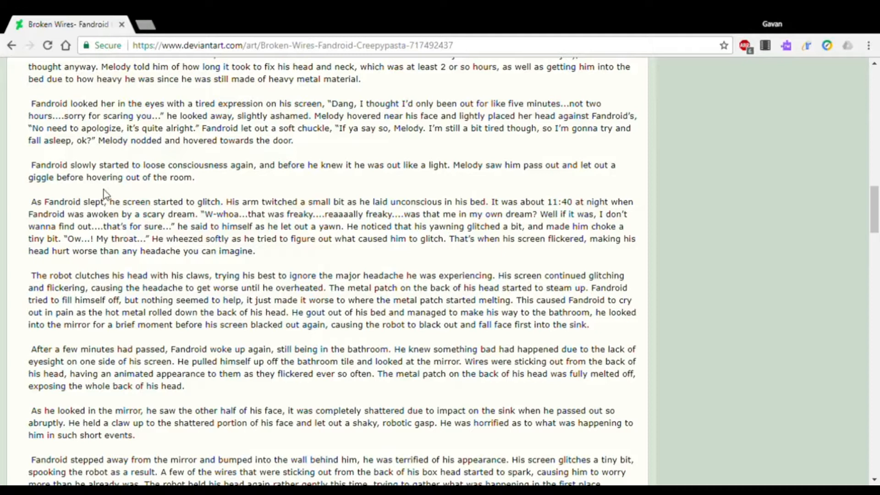
pyautogui.moveTo(126, 177)
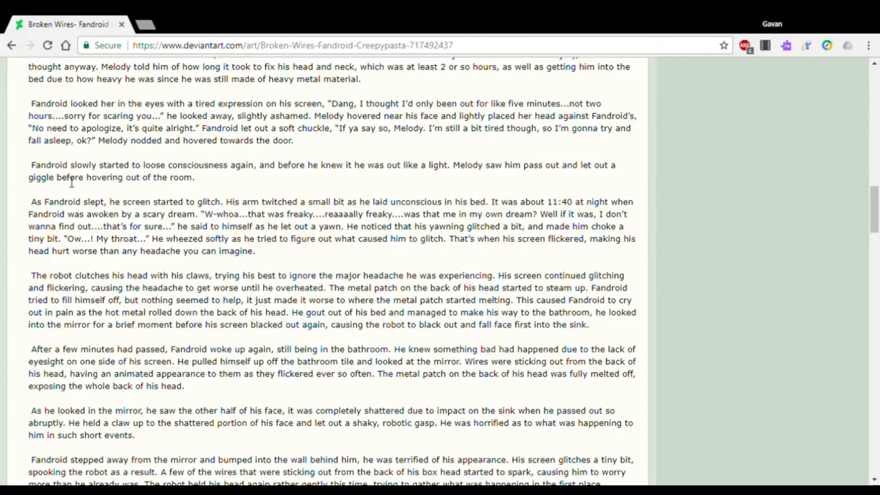
pyautogui.moveTo(201, 184)
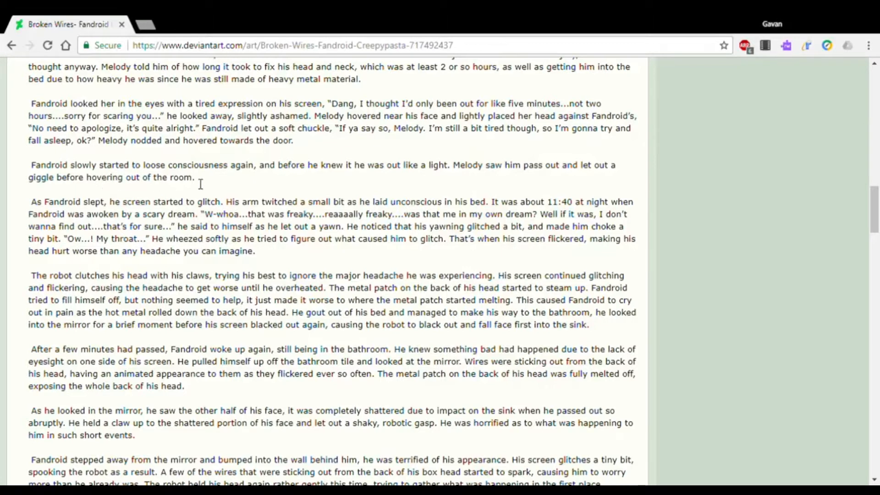
pyautogui.moveTo(156, 212)
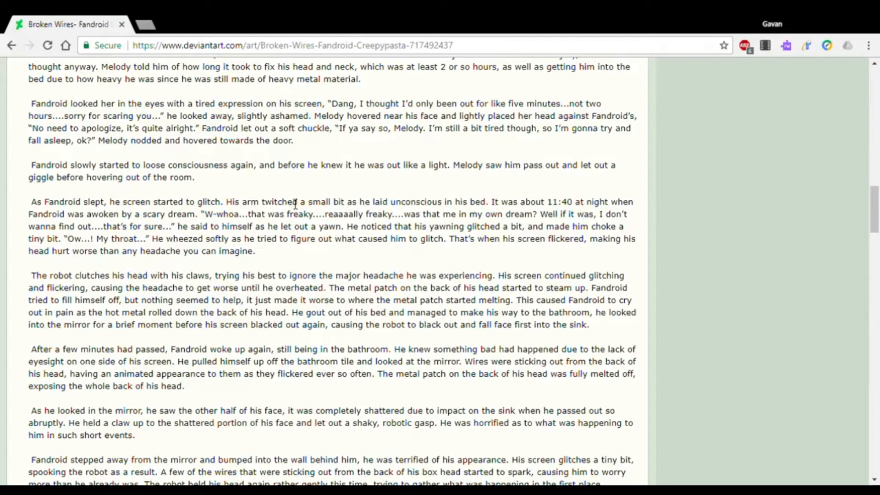
pyautogui.moveTo(444, 213)
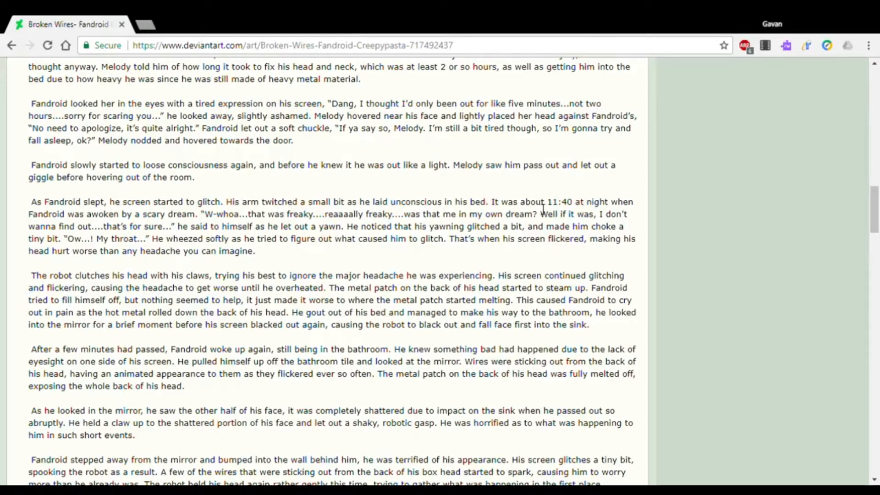
pyautogui.moveTo(444, 214)
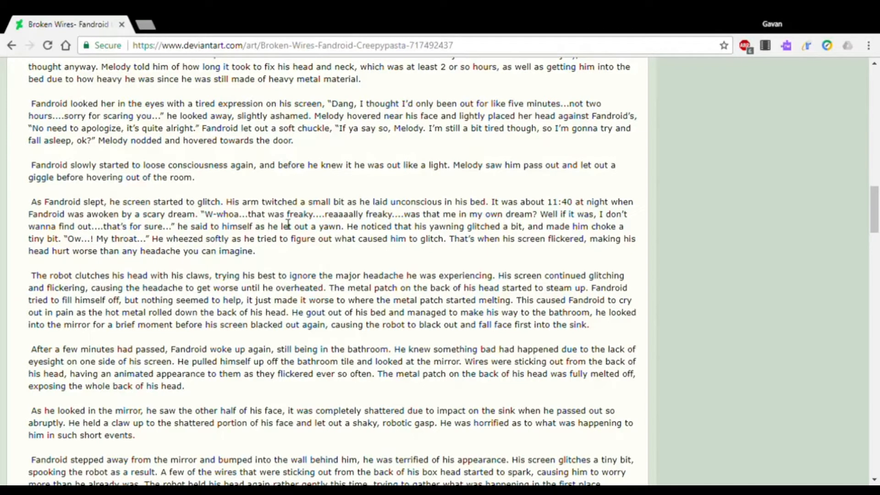
pyautogui.moveTo(382, 227)
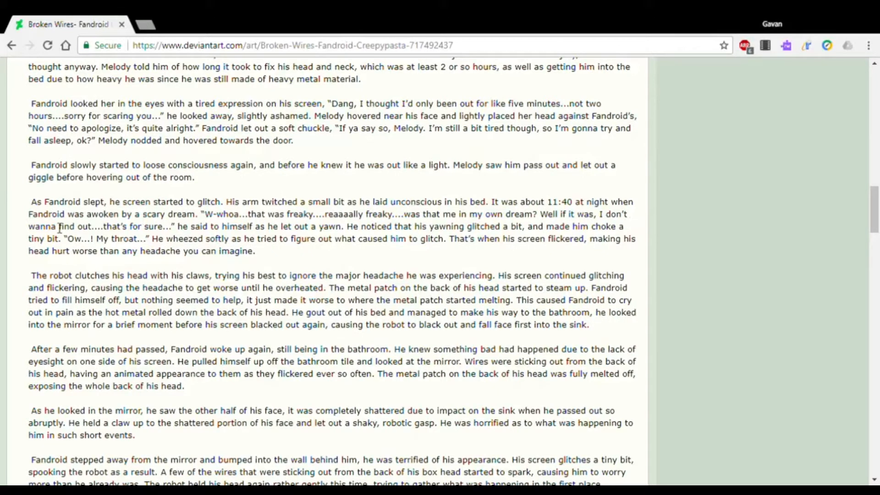
pyautogui.moveTo(198, 230)
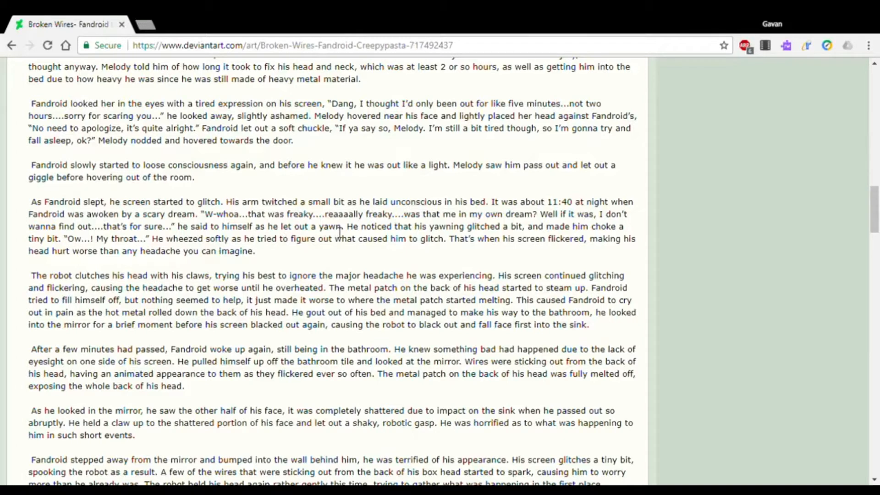
pyautogui.moveTo(444, 233)
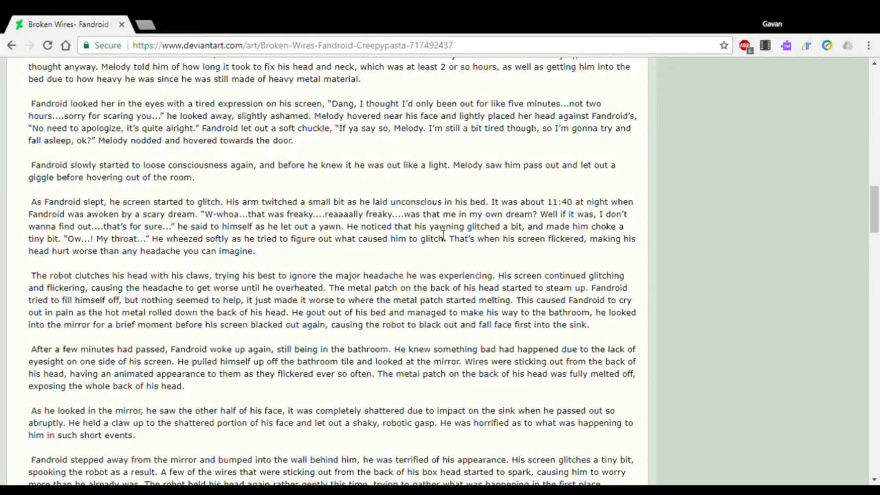
pyautogui.moveTo(540, 239)
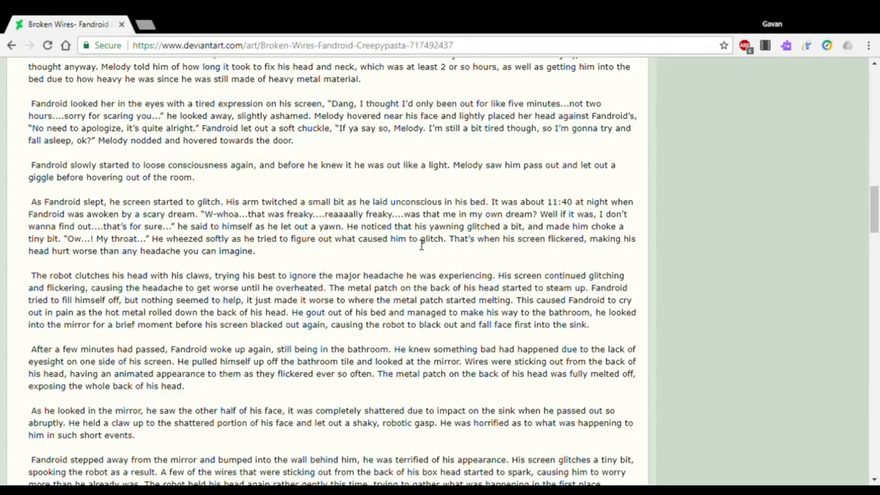
pyautogui.moveTo(547, 244)
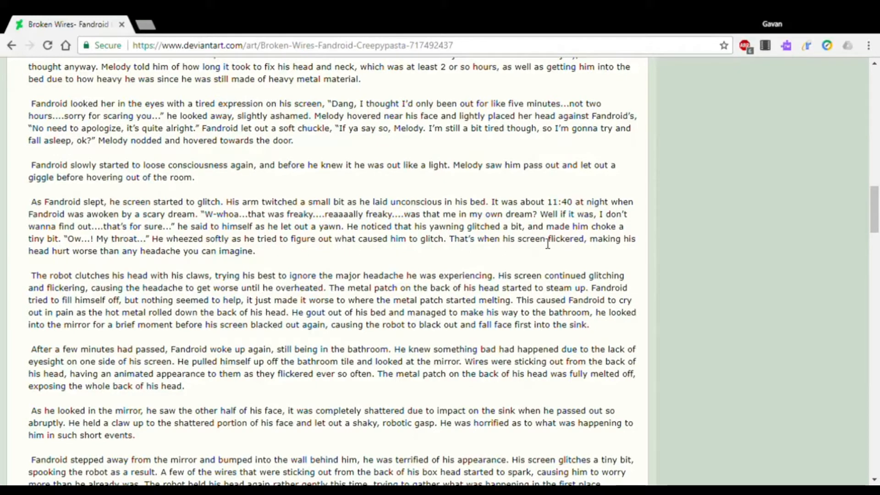
pyautogui.moveTo(64, 269)
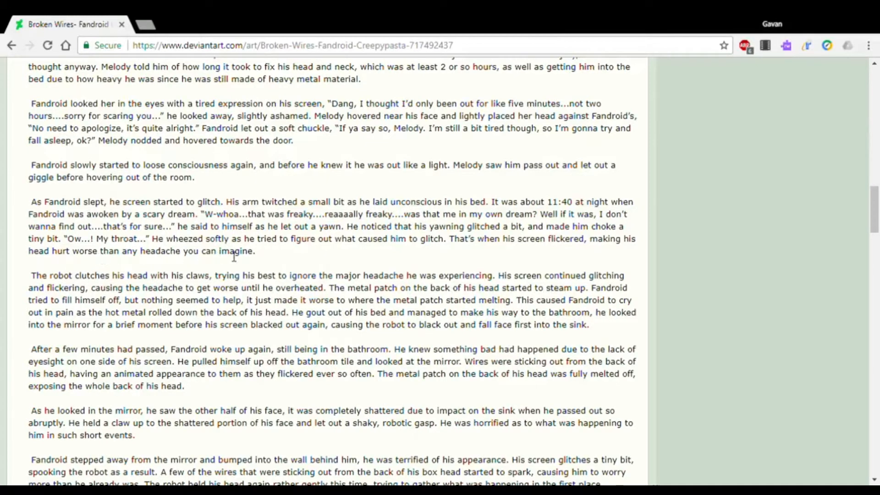
pyautogui.scroll(-3)
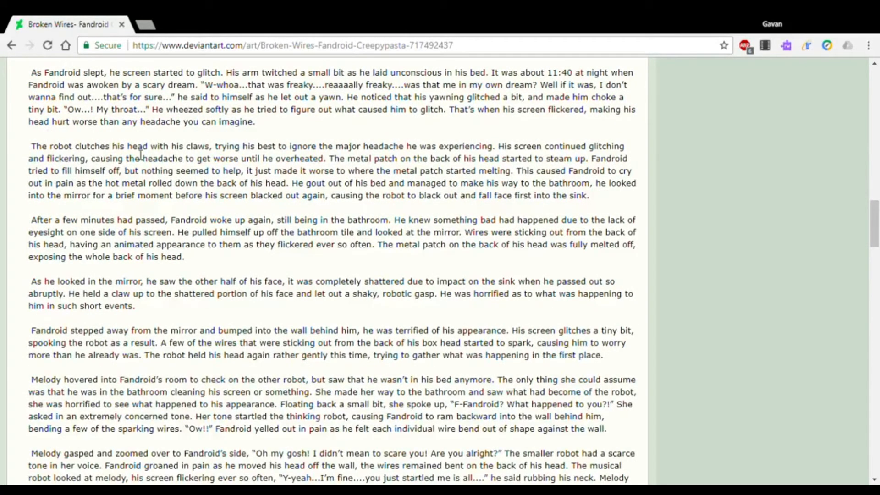
pyautogui.moveTo(239, 153)
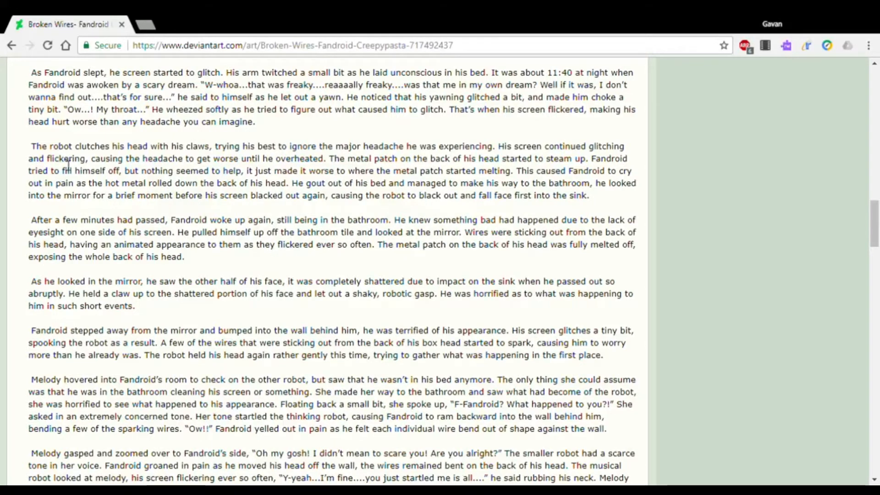
pyautogui.moveTo(256, 169)
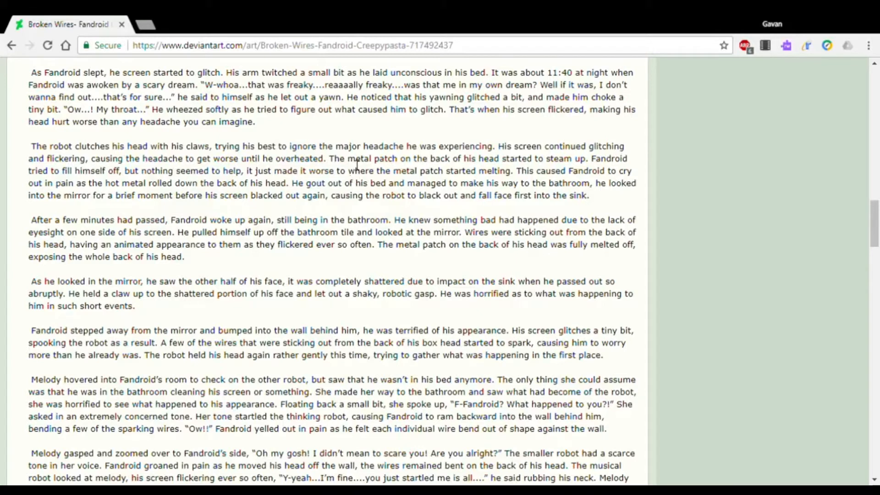
pyautogui.moveTo(477, 166)
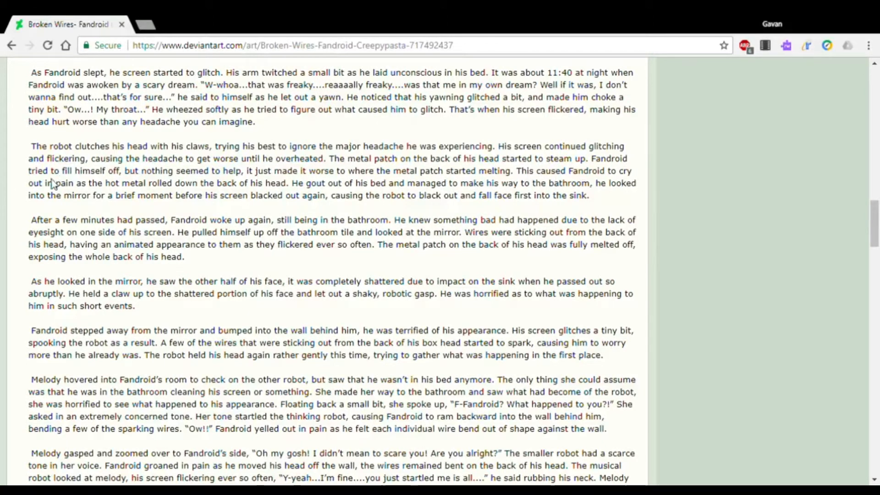
pyautogui.moveTo(235, 192)
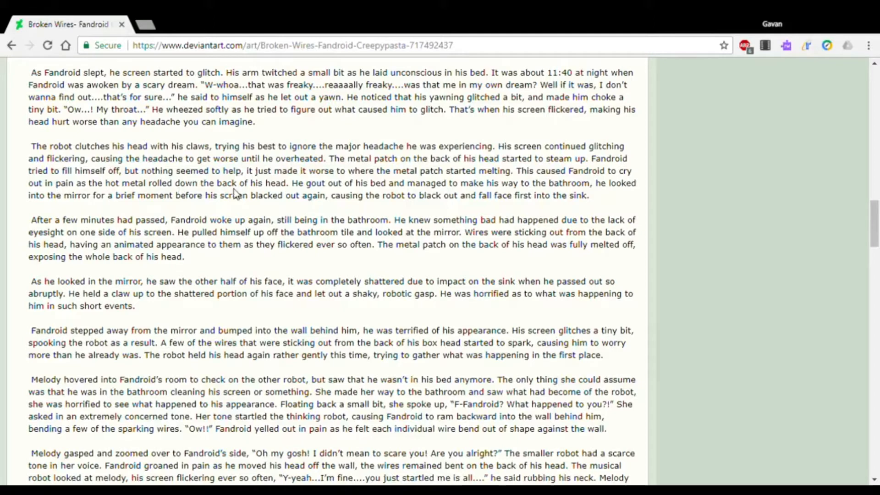
pyautogui.moveTo(354, 193)
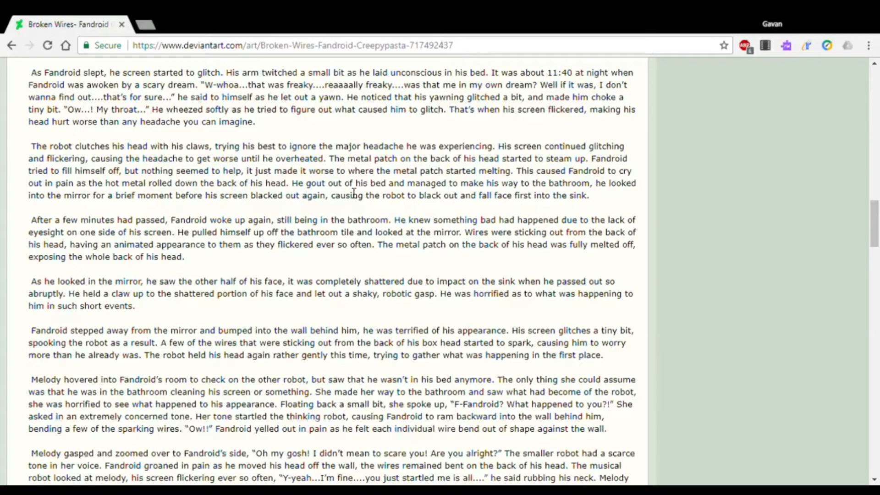
pyautogui.moveTo(459, 193)
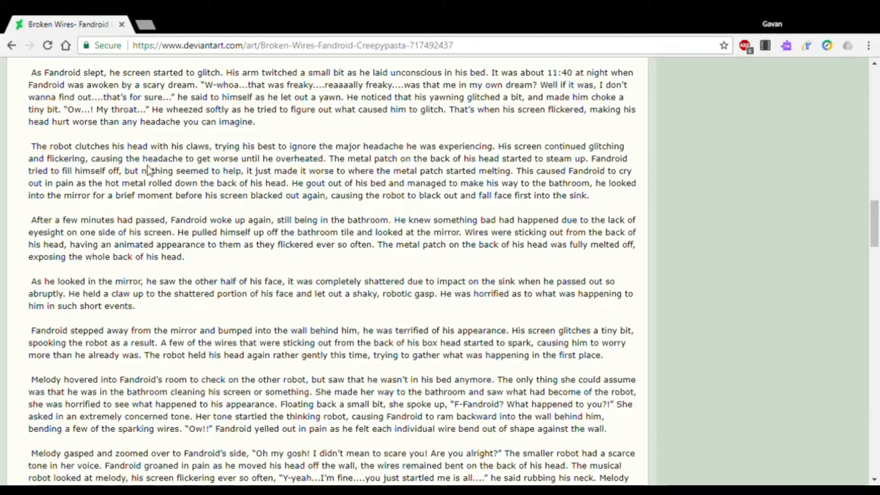
pyautogui.moveTo(256, 204)
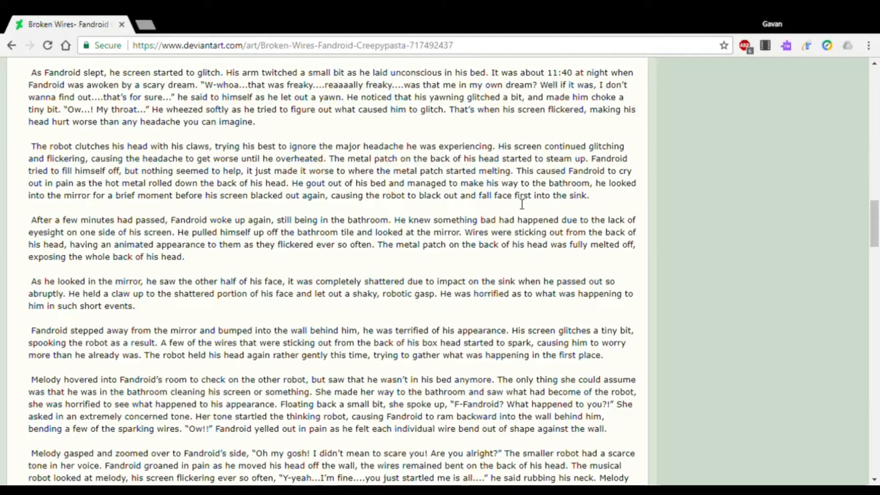
pyautogui.scroll(-3)
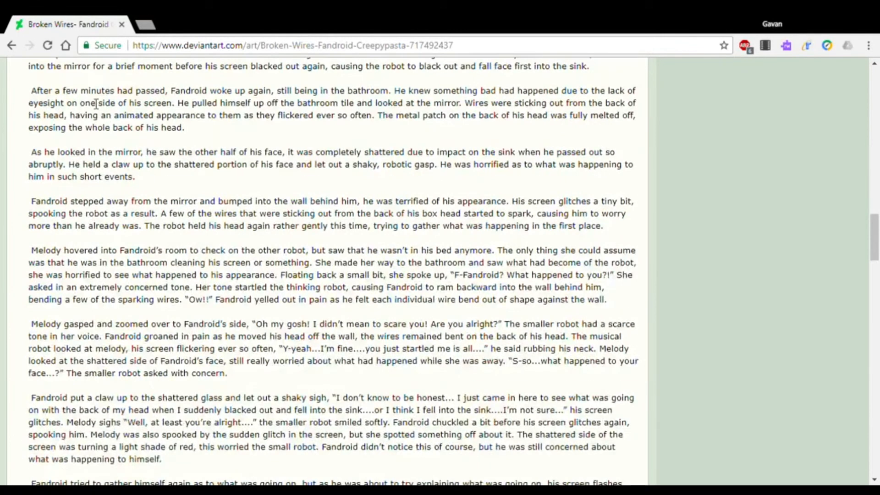
pyautogui.moveTo(189, 109)
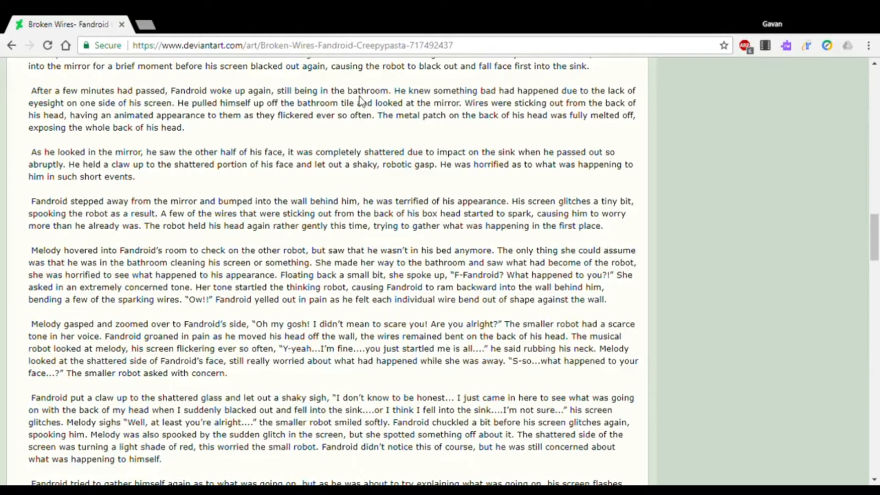
pyautogui.moveTo(507, 105)
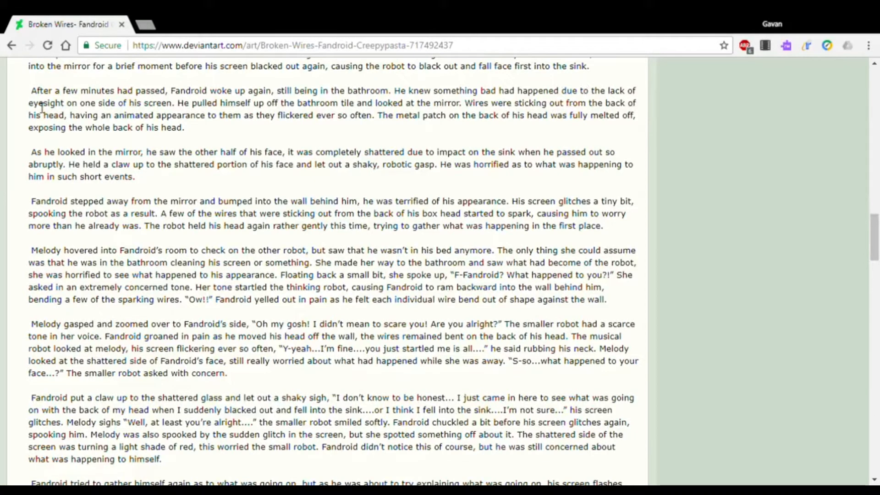
pyautogui.moveTo(141, 109)
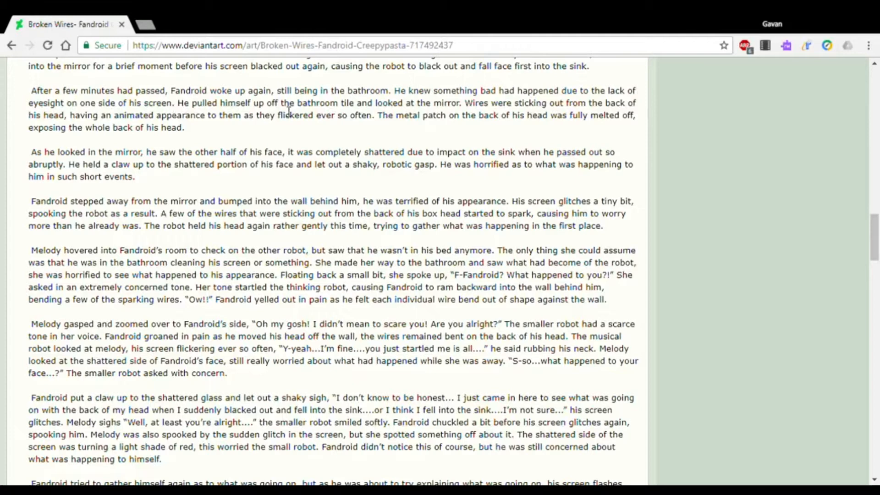
pyautogui.moveTo(459, 116)
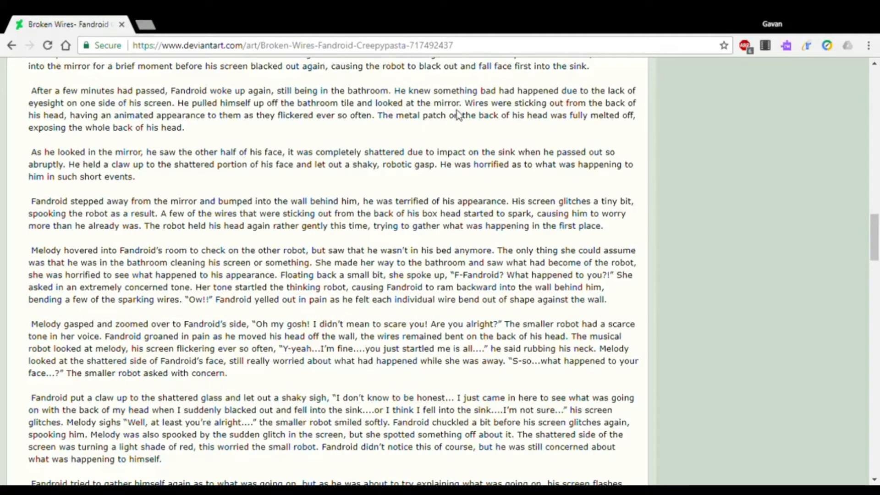
pyautogui.moveTo(645, 111)
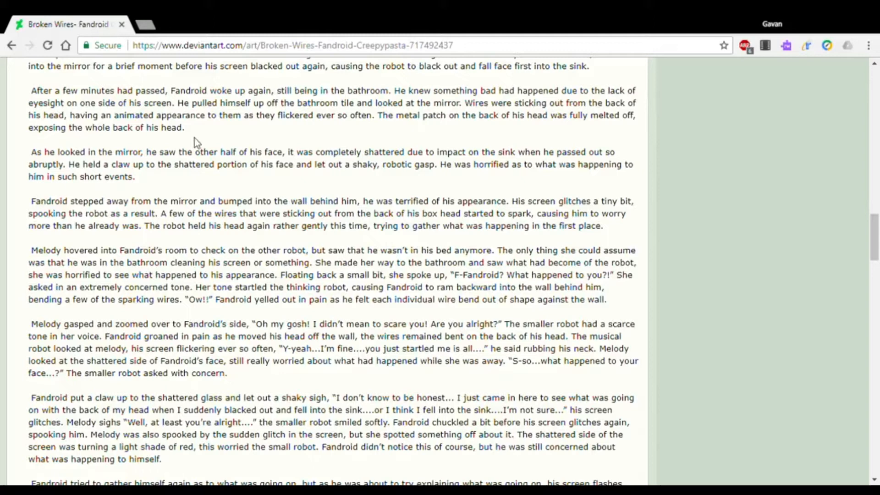
pyautogui.moveTo(161, 161)
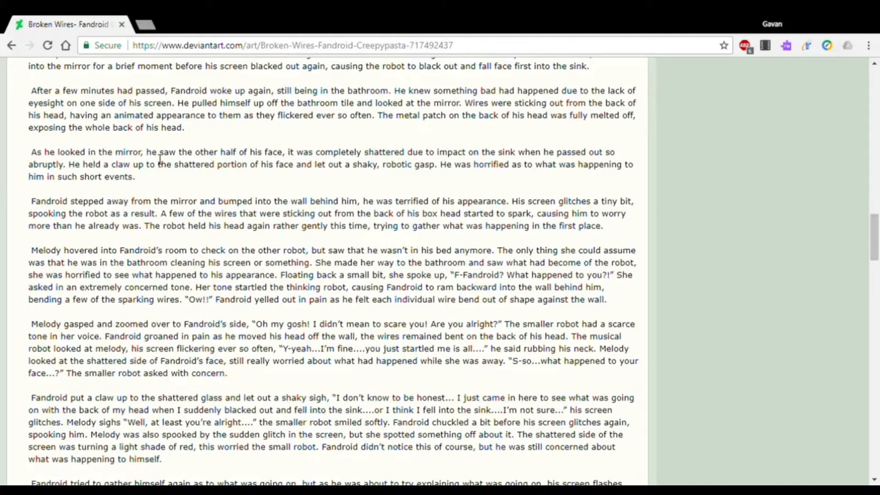
pyautogui.moveTo(297, 189)
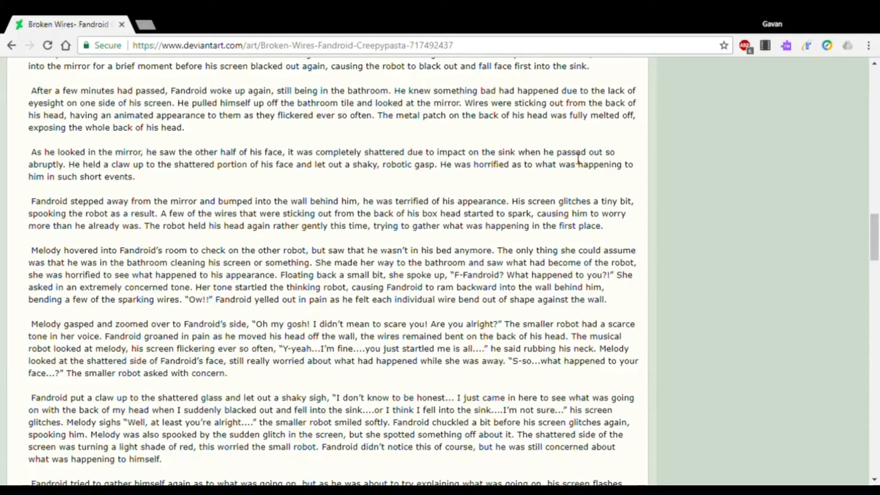
pyautogui.moveTo(79, 177)
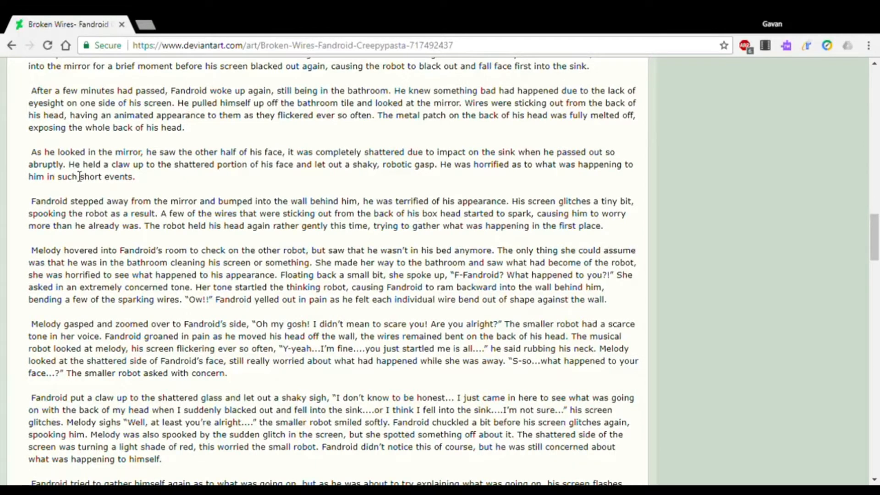
pyautogui.moveTo(206, 174)
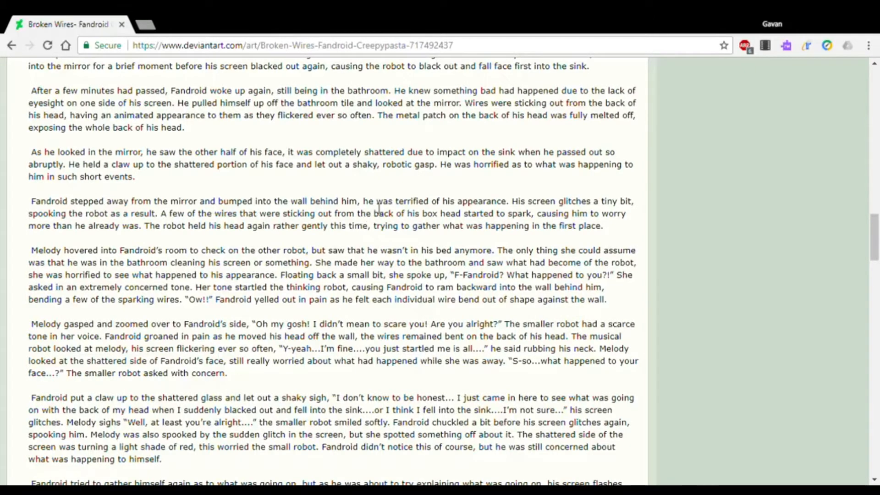
pyautogui.moveTo(542, 210)
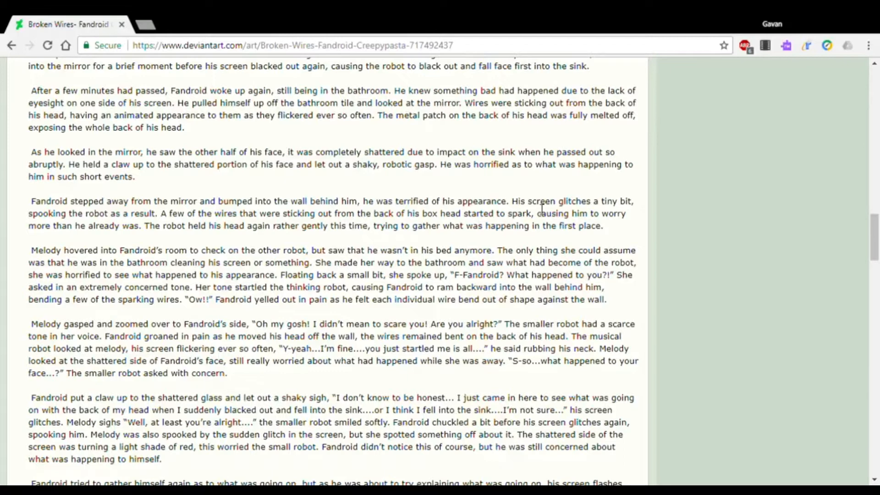
pyautogui.moveTo(595, 211)
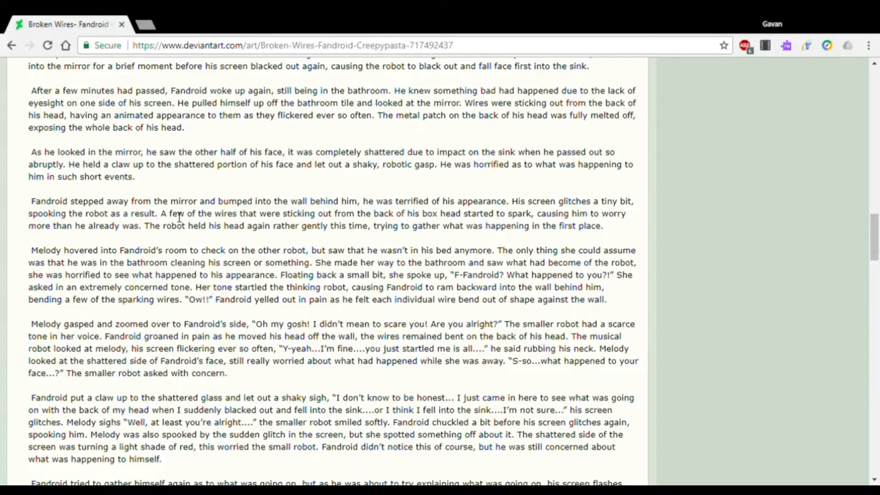
pyautogui.moveTo(401, 221)
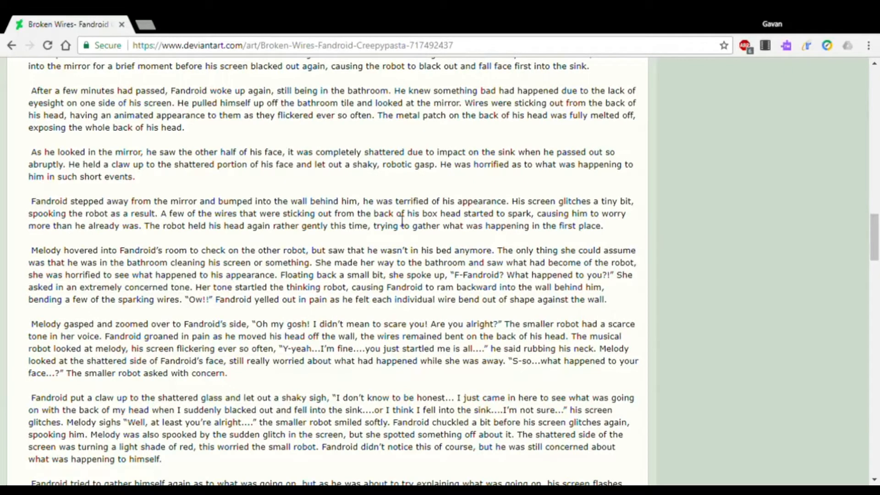
pyautogui.moveTo(483, 222)
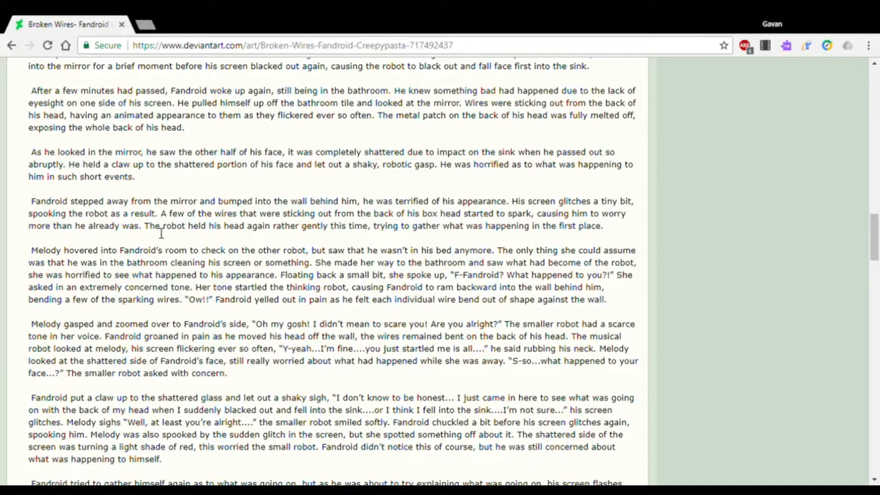
pyautogui.moveTo(222, 234)
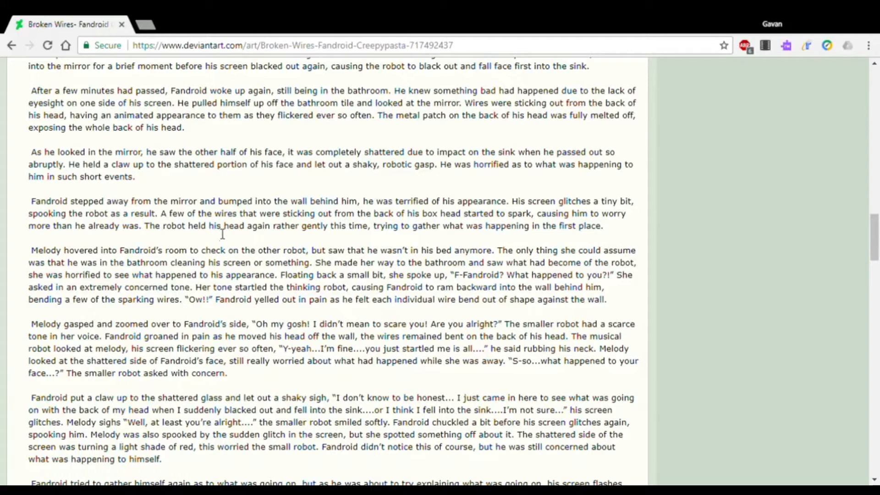
pyautogui.moveTo(336, 232)
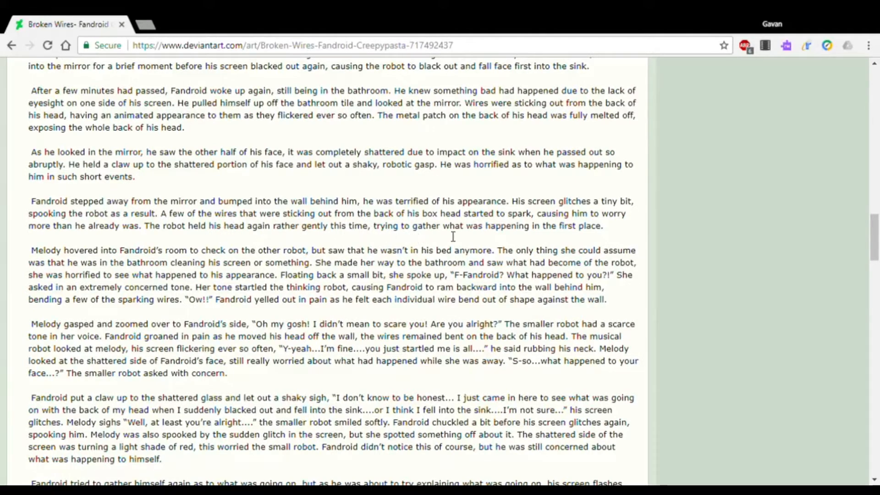
pyautogui.moveTo(344, 83)
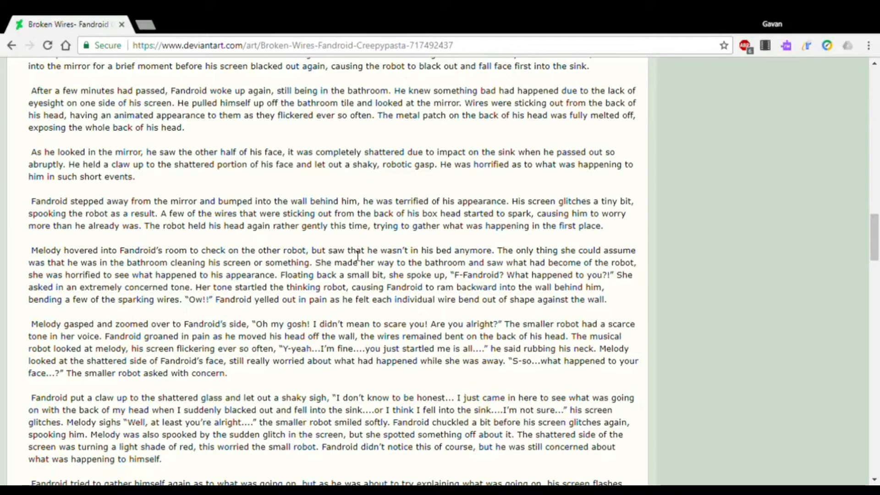
pyautogui.moveTo(443, 259)
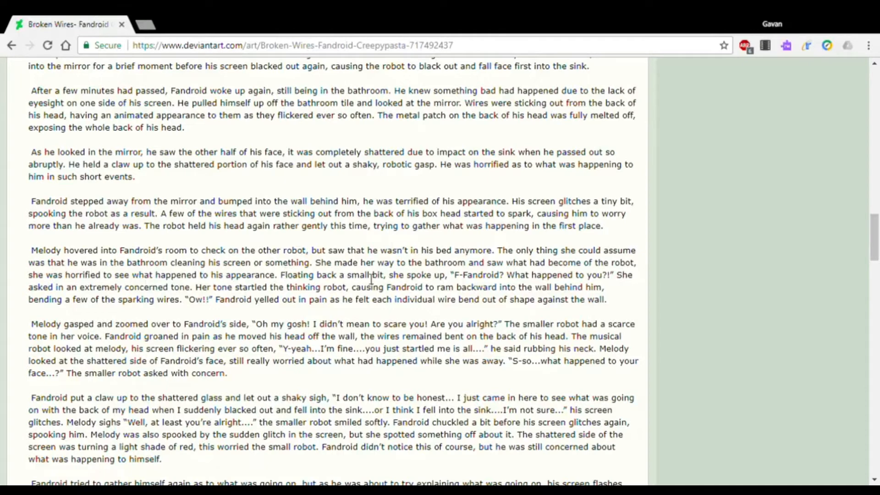
pyautogui.moveTo(576, 272)
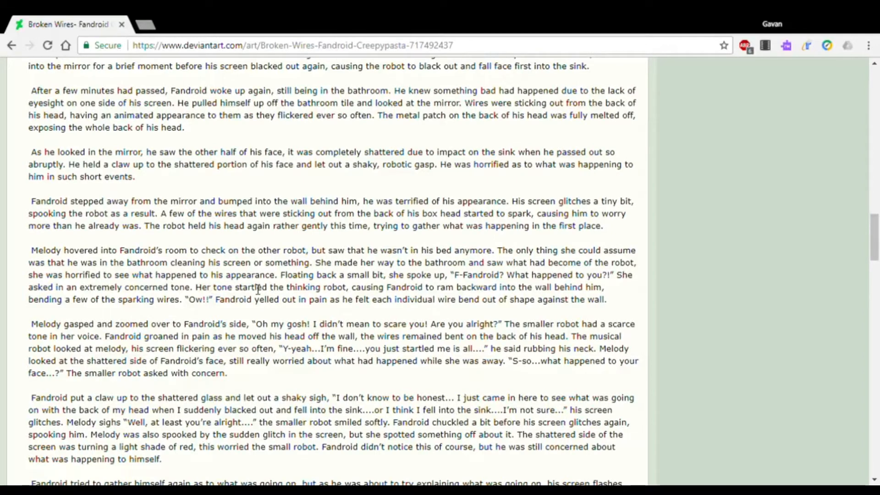
pyautogui.moveTo(384, 279)
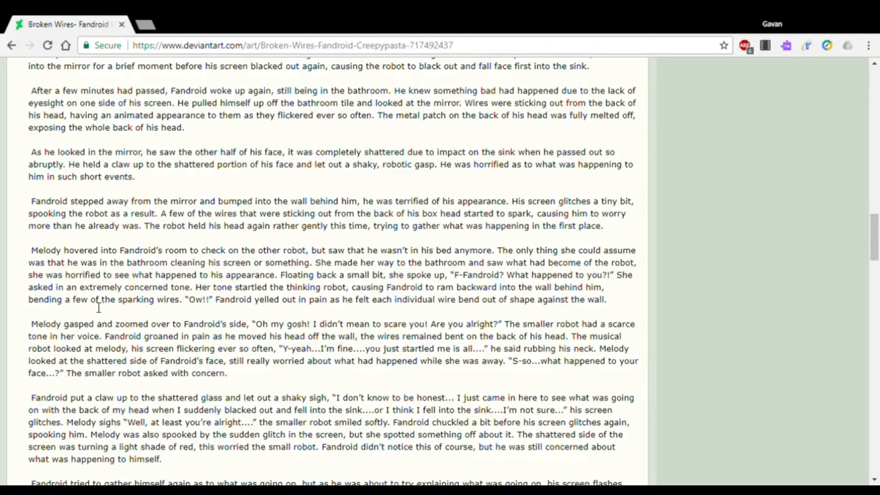
pyautogui.moveTo(244, 311)
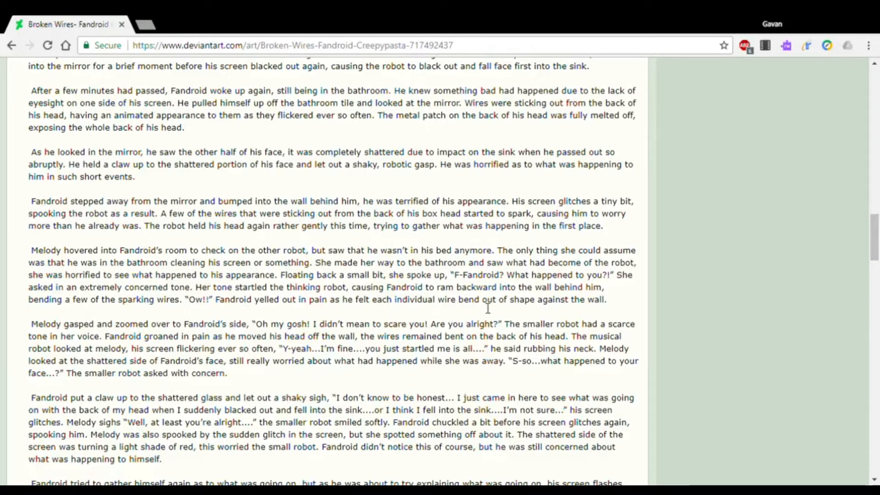
pyautogui.moveTo(9, 338)
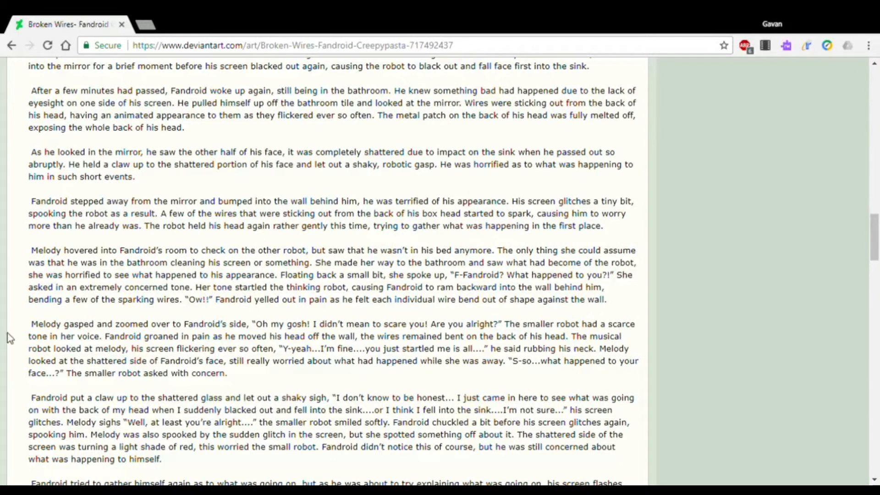
pyautogui.scroll(-3)
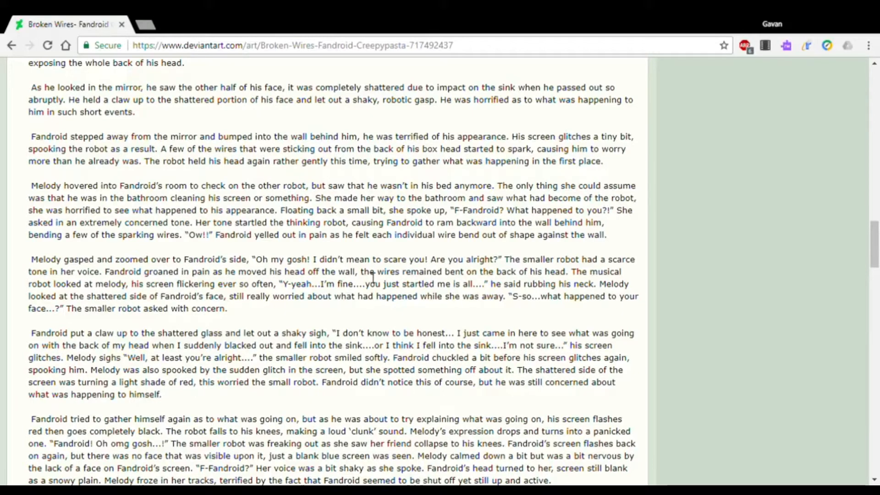
pyautogui.moveTo(555, 280)
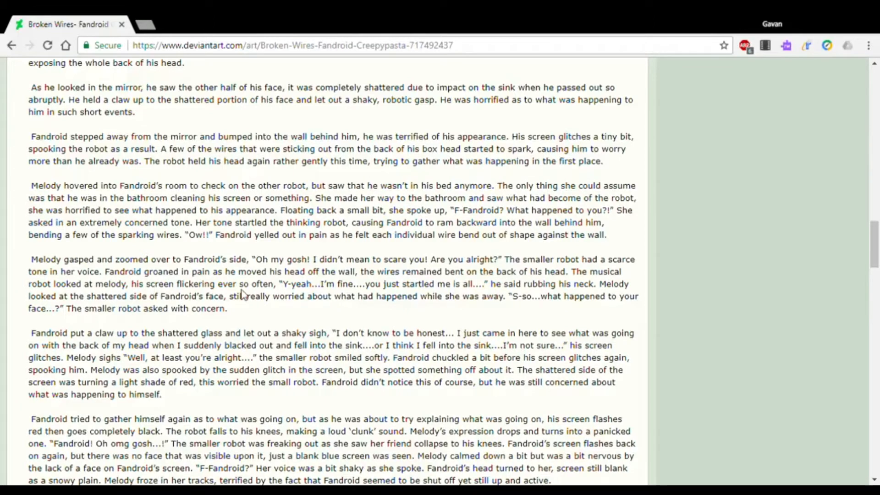
pyautogui.moveTo(359, 296)
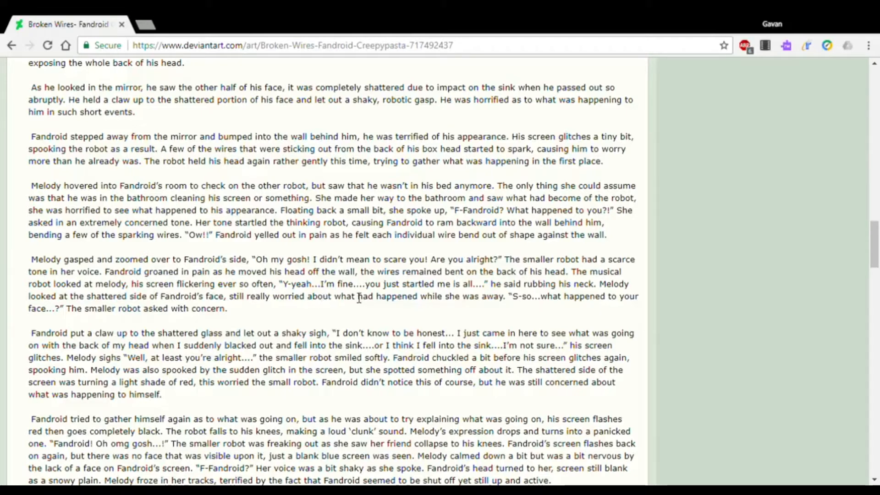
pyautogui.moveTo(434, 301)
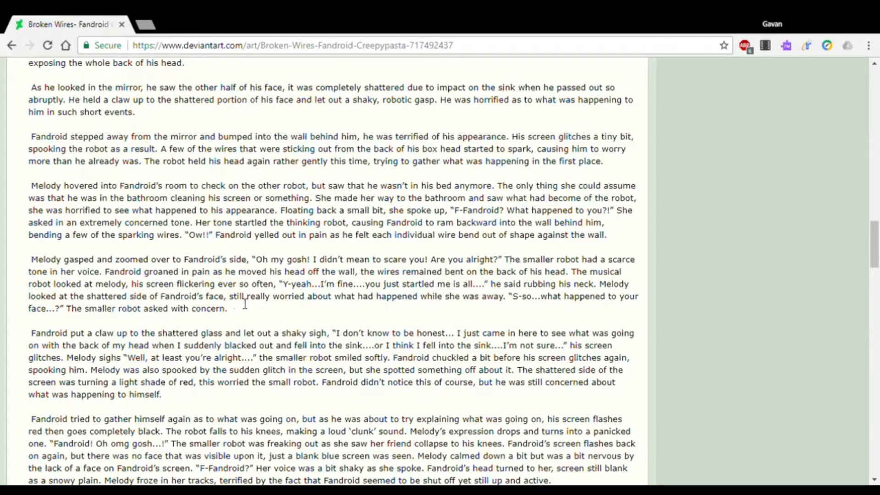
pyautogui.moveTo(461, 304)
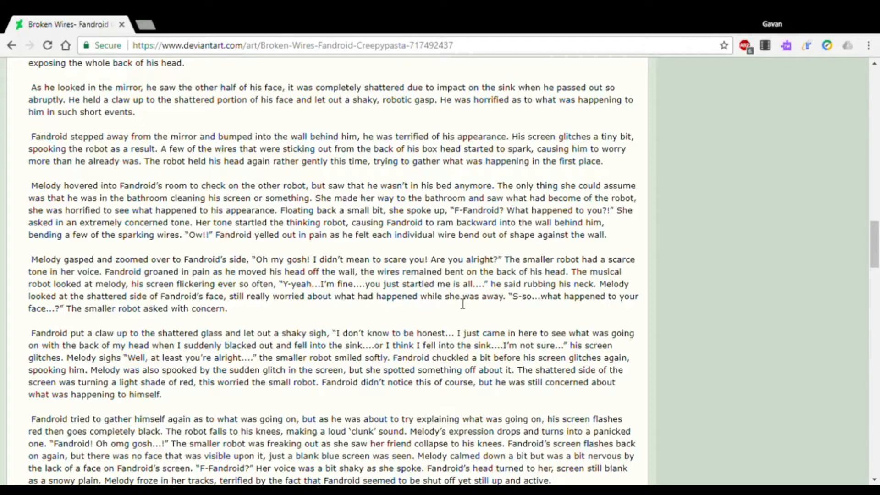
pyautogui.moveTo(551, 304)
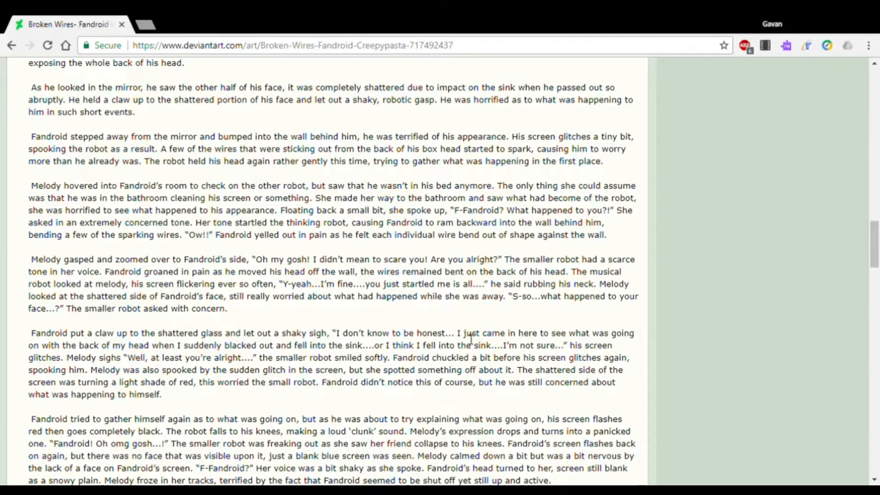
pyautogui.moveTo(121, 351)
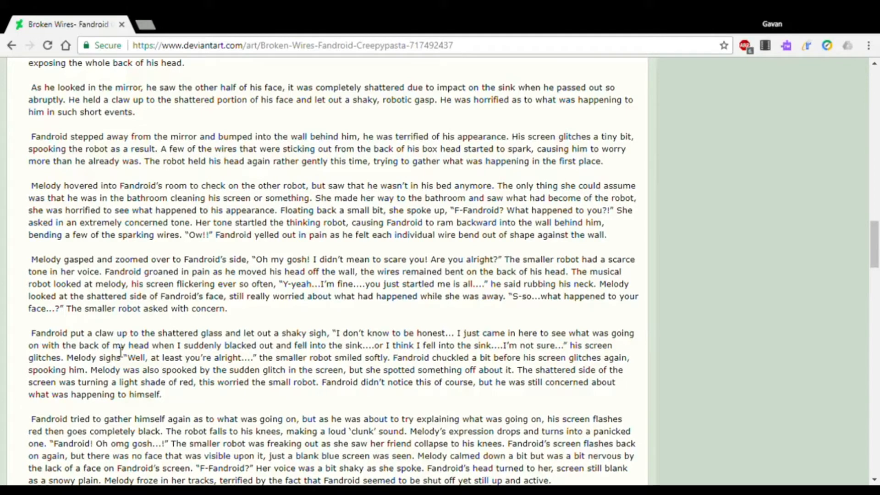
pyautogui.moveTo(177, 352)
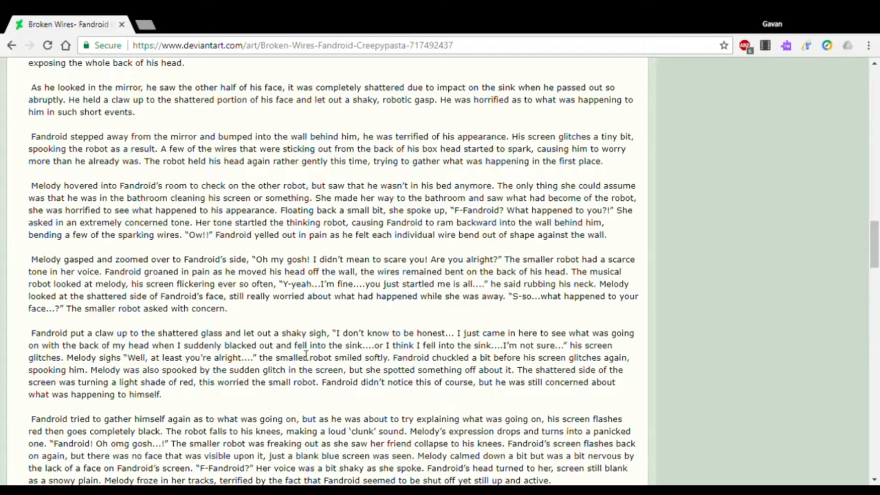
pyautogui.moveTo(376, 352)
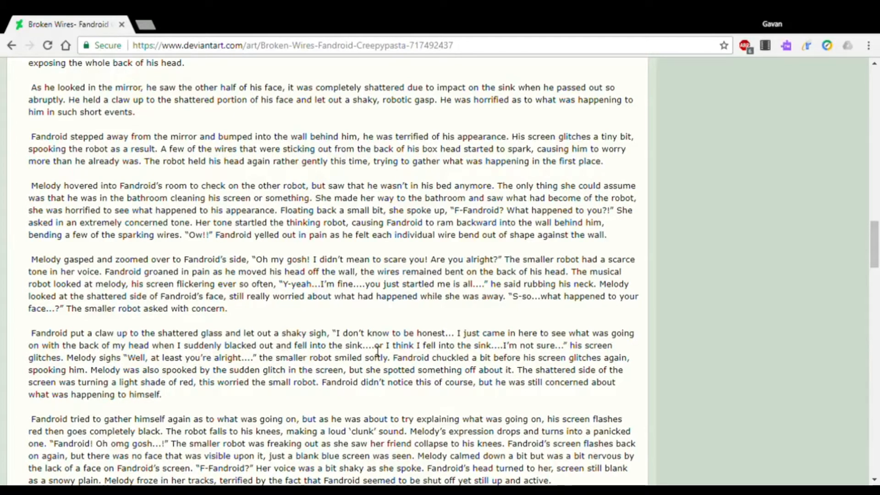
pyautogui.moveTo(483, 355)
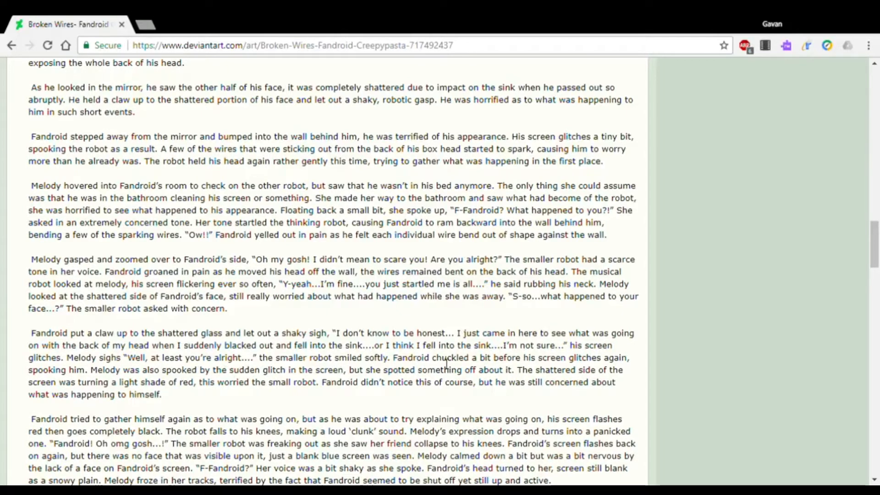
pyautogui.moveTo(635, 362)
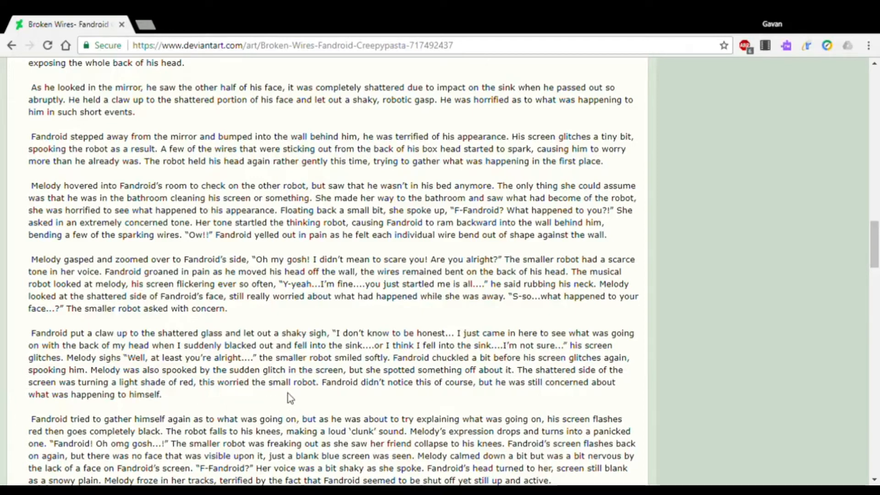
pyautogui.moveTo(404, 396)
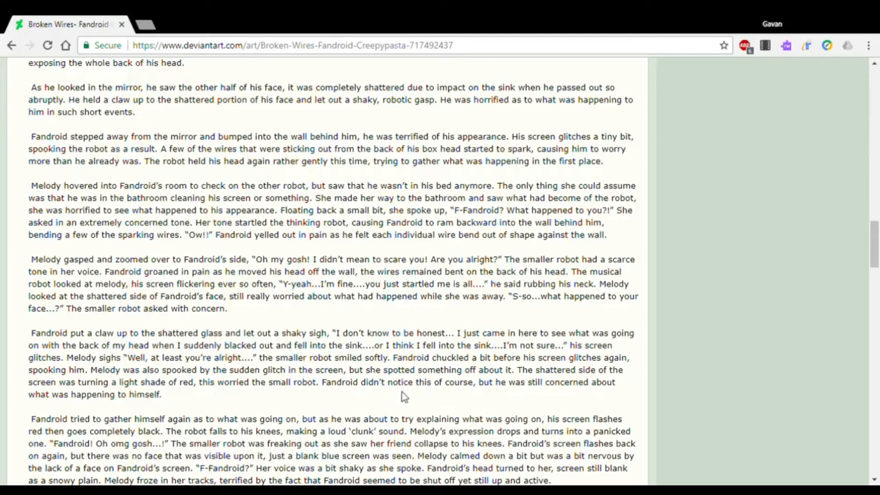
pyautogui.scroll(-3)
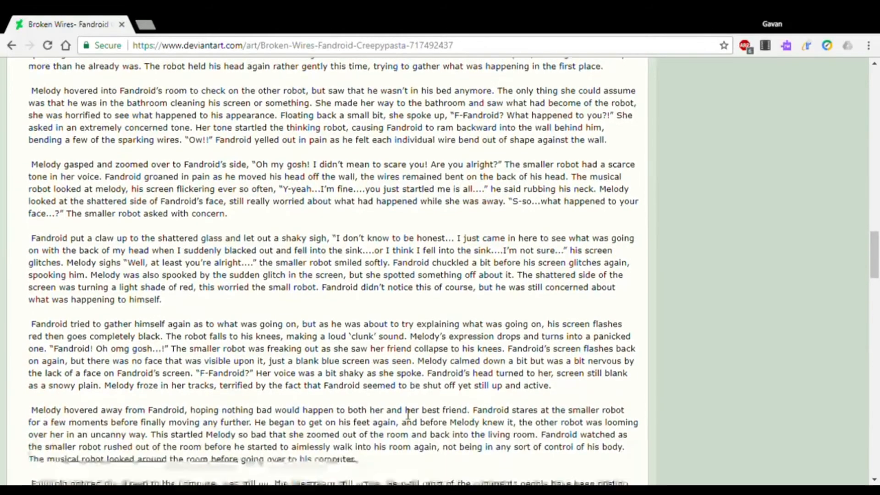
pyautogui.scroll(-3)
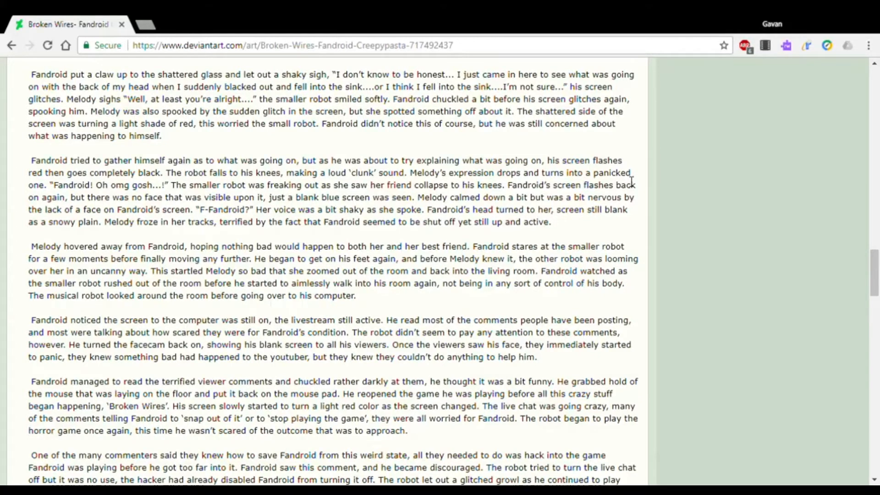
pyautogui.moveTo(63, 197)
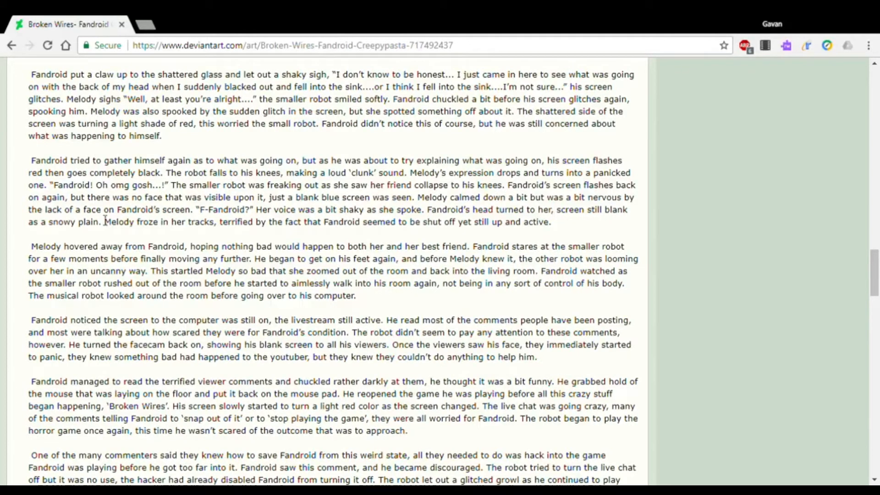
pyautogui.moveTo(191, 209)
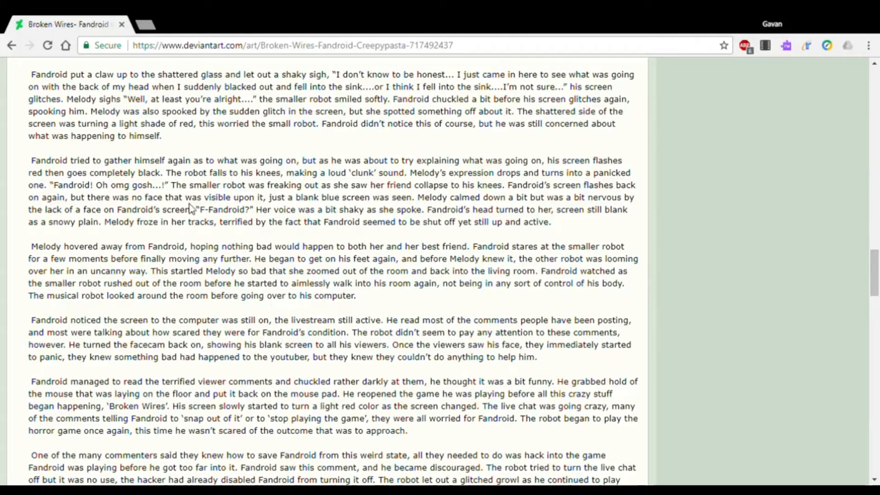
pyautogui.moveTo(270, 208)
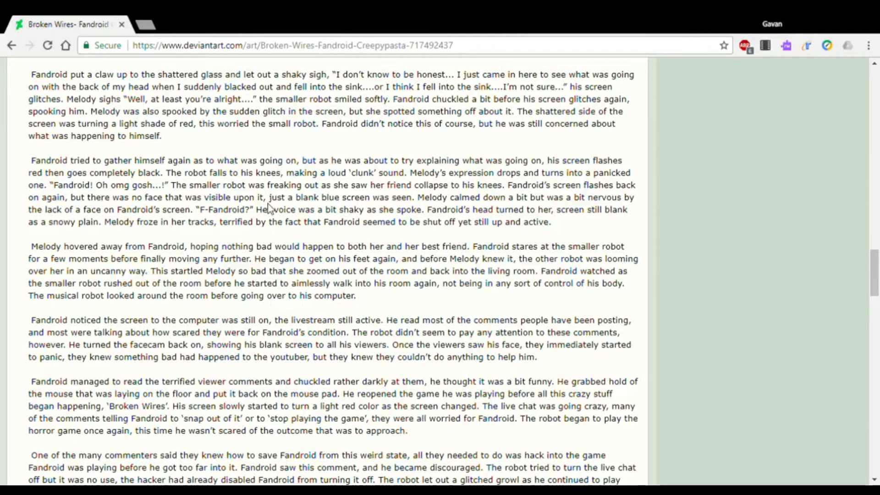
pyautogui.moveTo(441, 214)
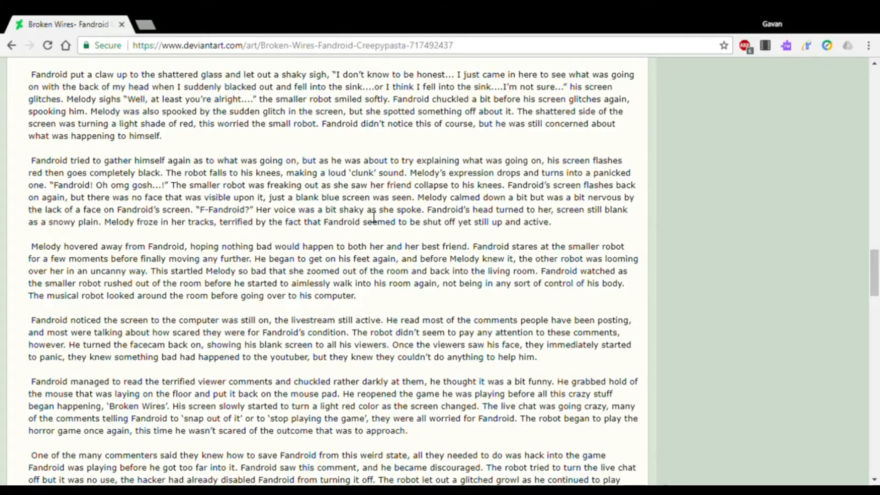
pyautogui.moveTo(468, 225)
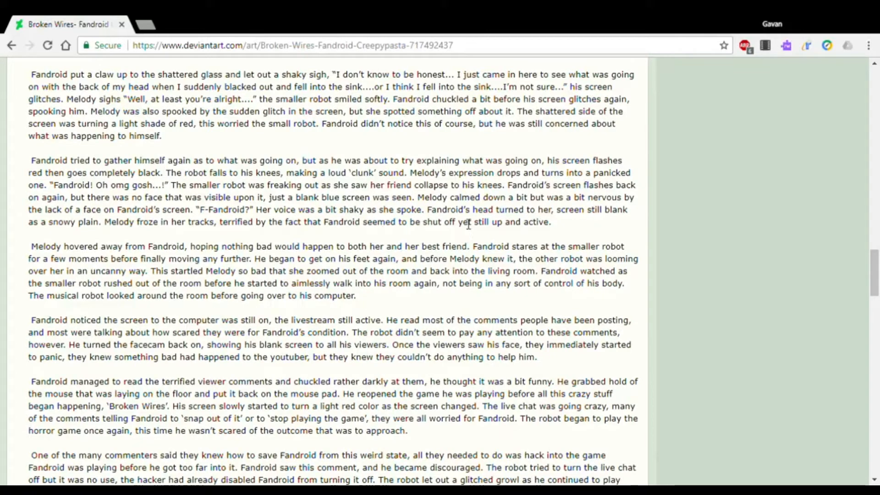
pyautogui.moveTo(539, 219)
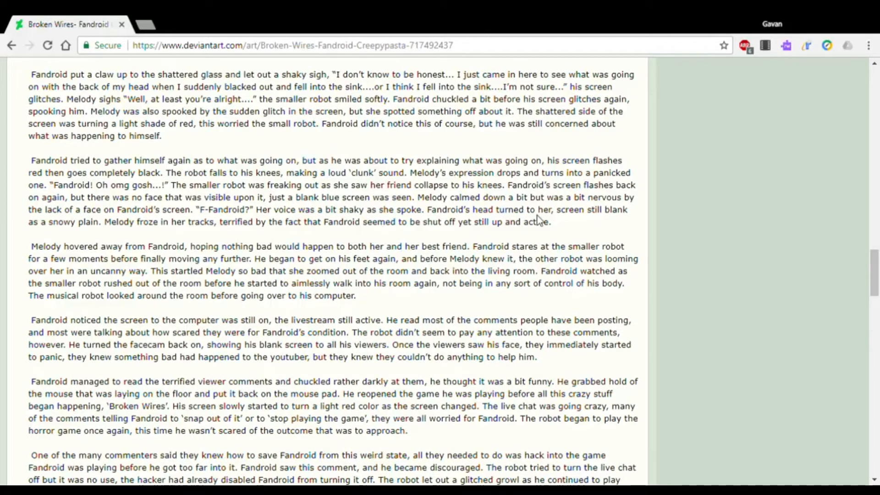
pyautogui.moveTo(30, 233)
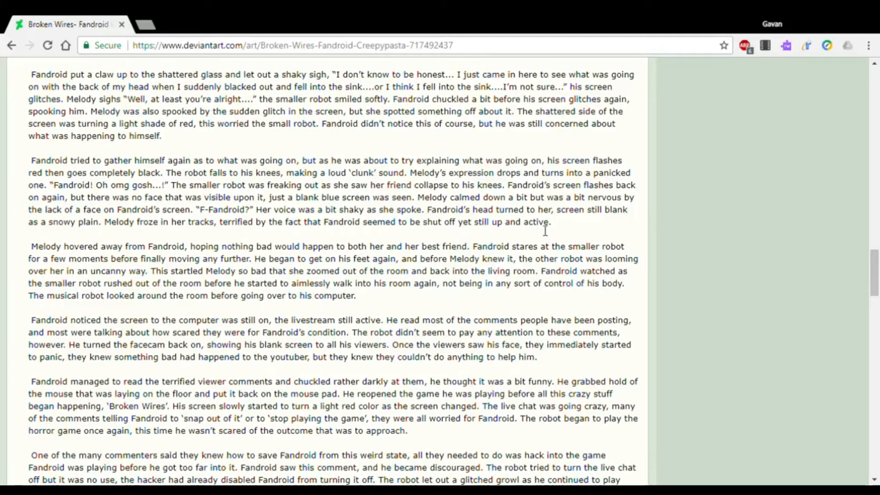
pyautogui.scroll(-3)
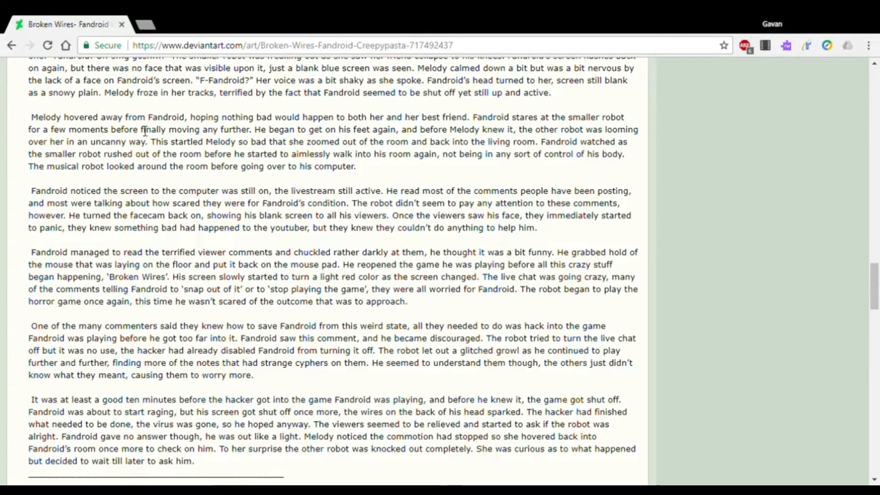
pyautogui.moveTo(321, 126)
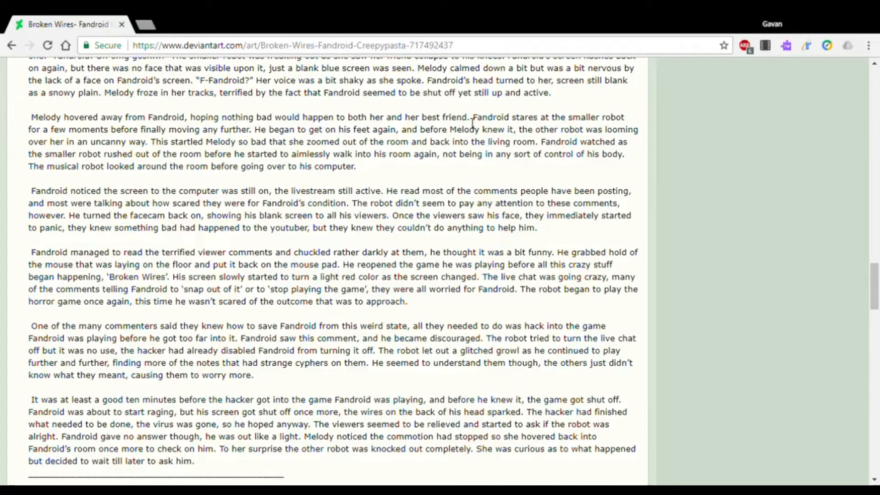
pyautogui.moveTo(614, 120)
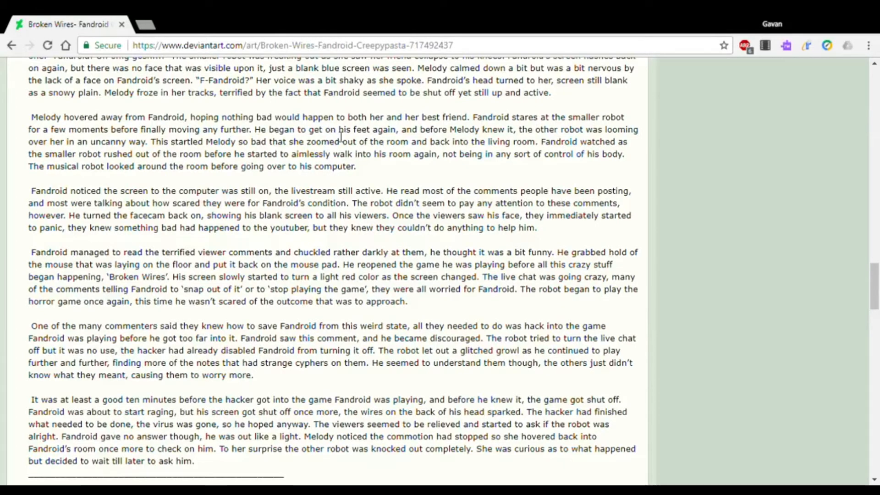
pyautogui.moveTo(486, 137)
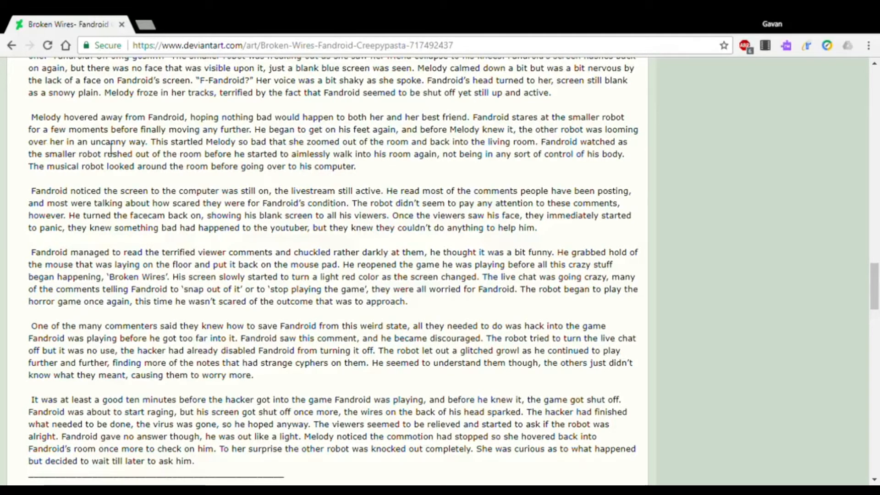
pyautogui.moveTo(223, 152)
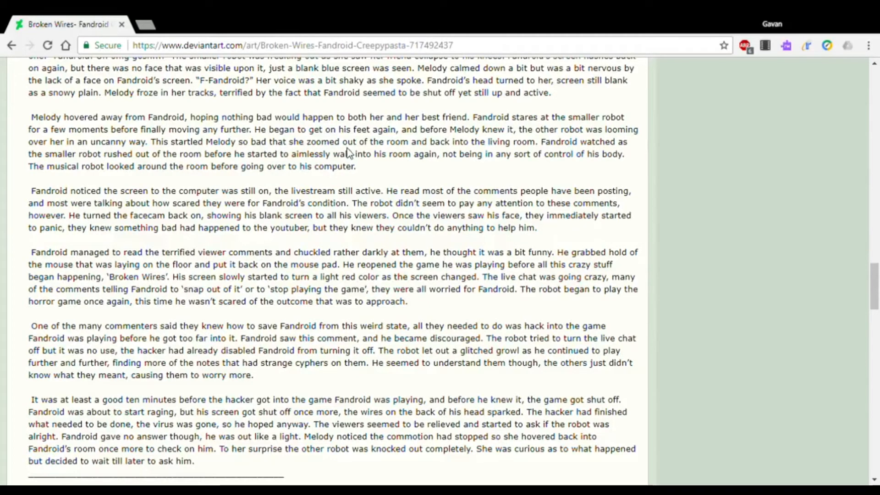
pyautogui.moveTo(516, 150)
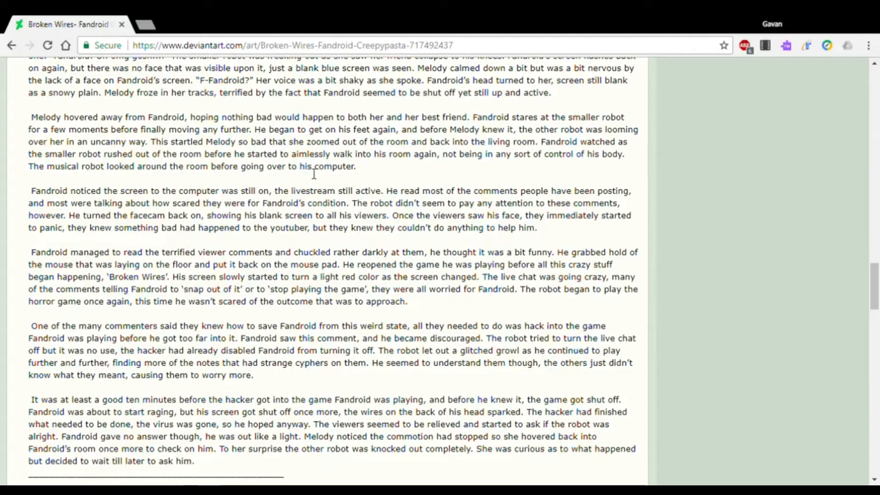
pyautogui.moveTo(438, 164)
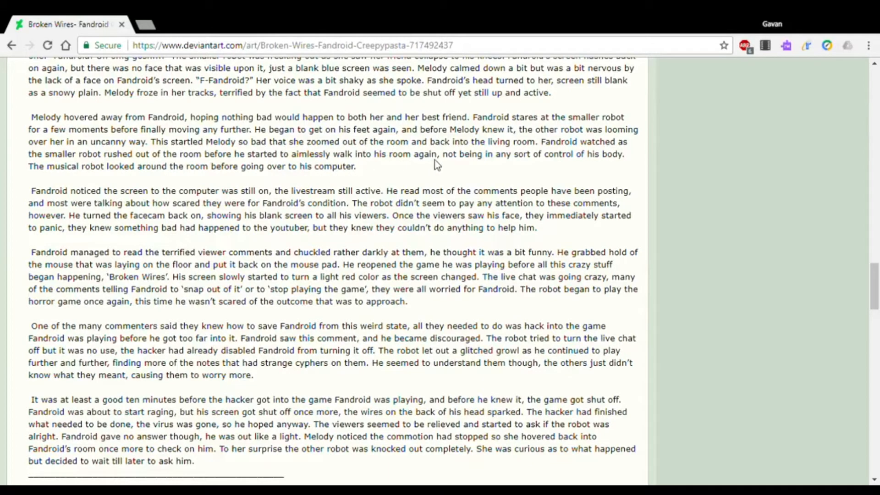
pyautogui.moveTo(603, 163)
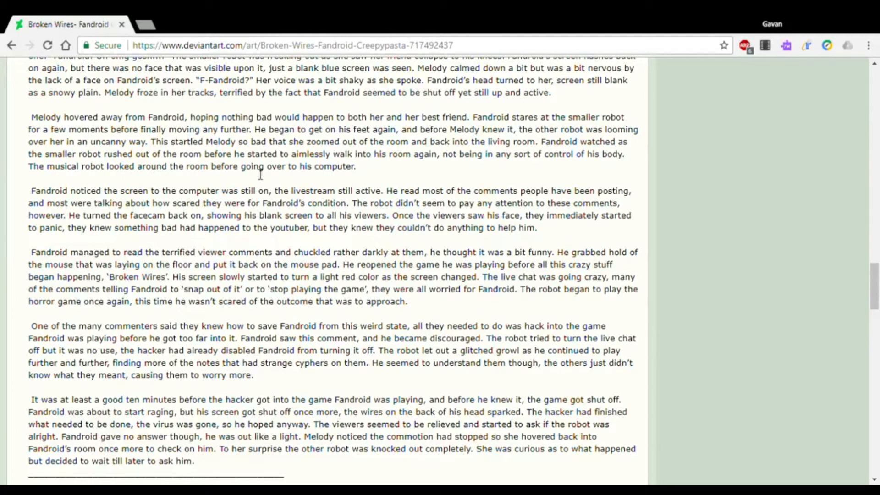
pyautogui.scroll(-3)
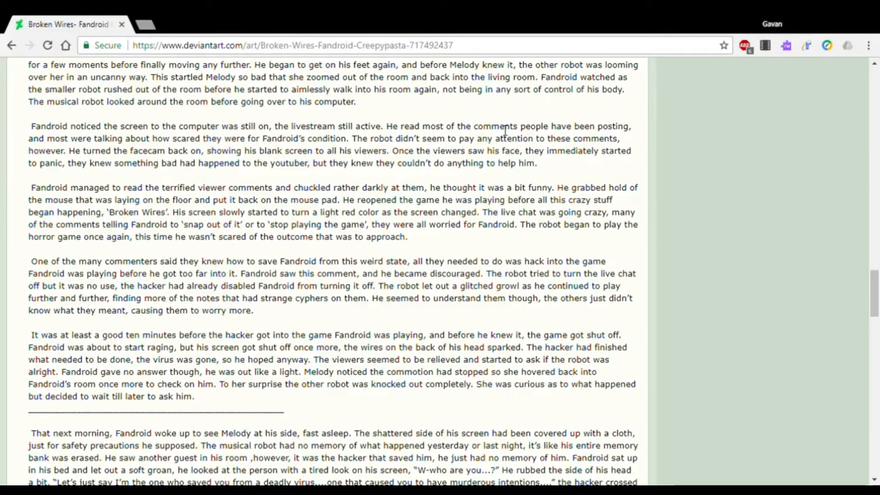
pyautogui.moveTo(48, 141)
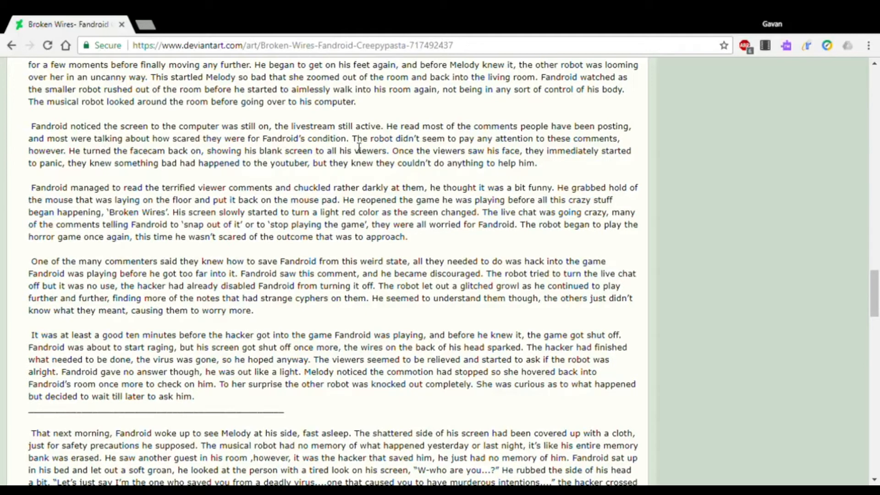
pyautogui.moveTo(556, 147)
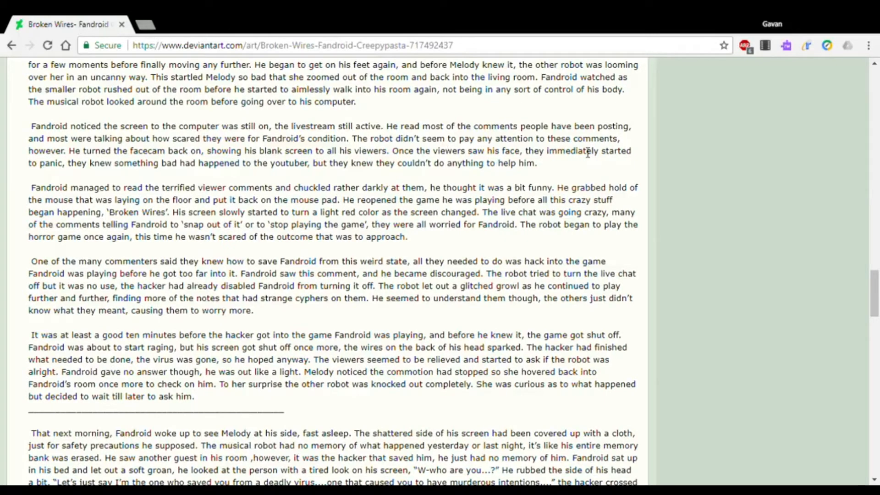
pyautogui.moveTo(100, 174)
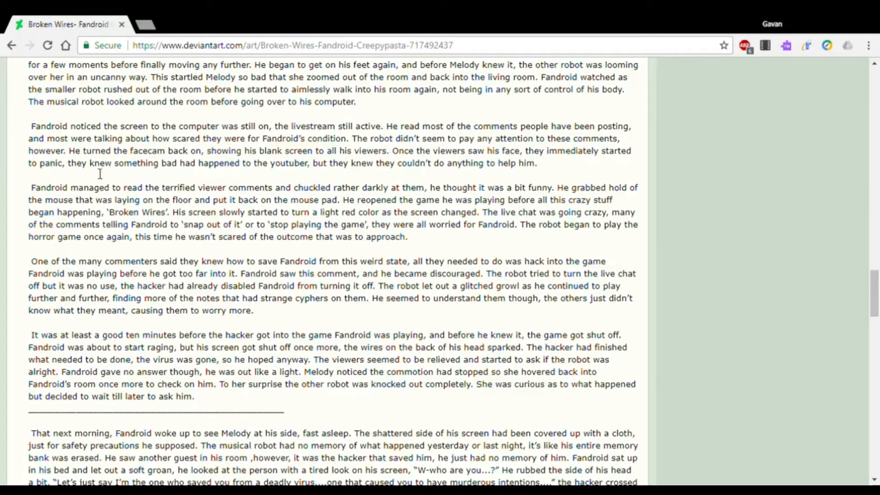
pyautogui.moveTo(283, 174)
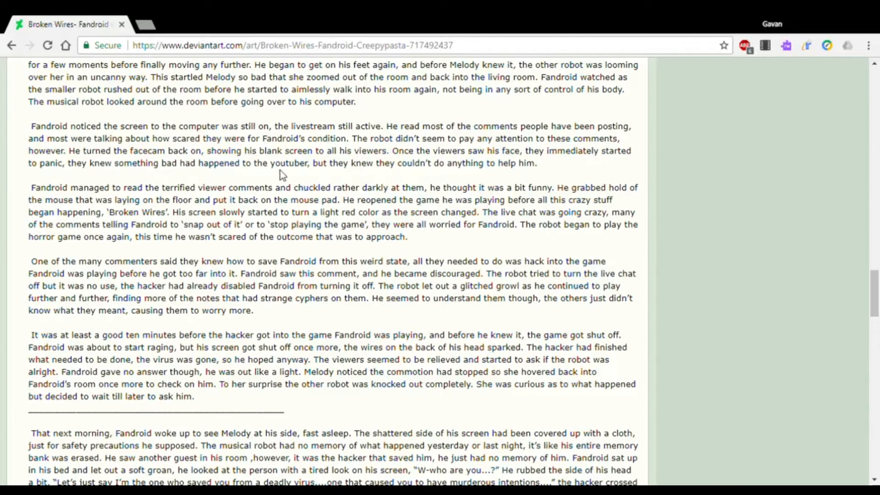
pyautogui.moveTo(372, 177)
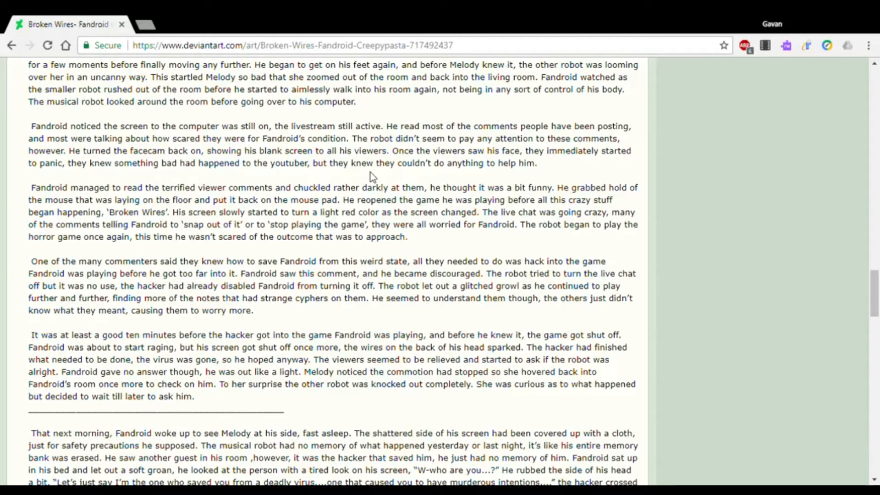
pyautogui.moveTo(579, 190)
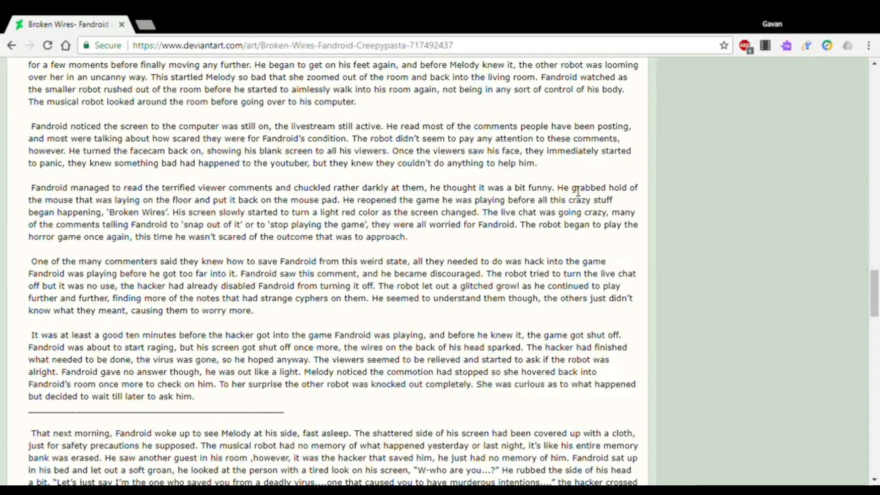
pyautogui.moveTo(193, 191)
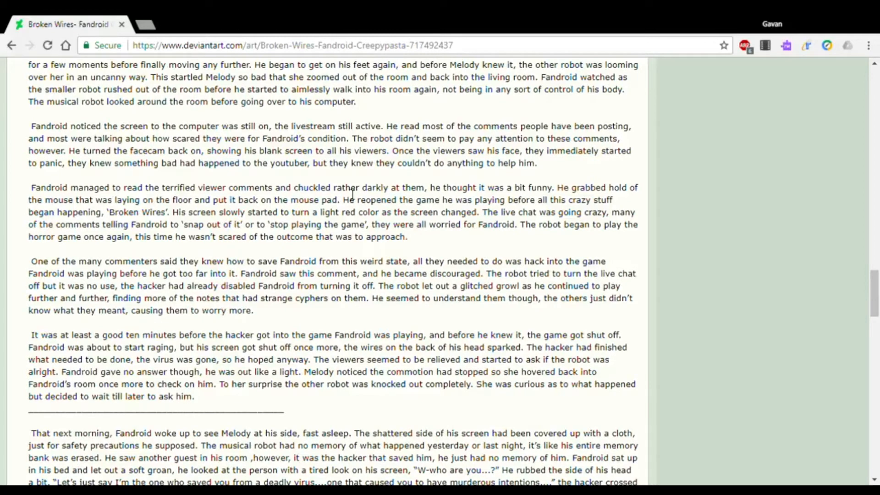
pyautogui.moveTo(486, 195)
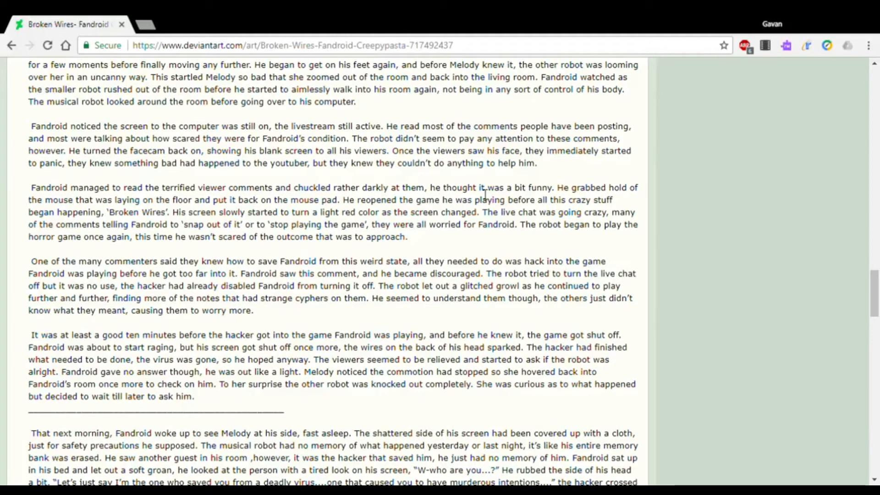
pyautogui.moveTo(598, 198)
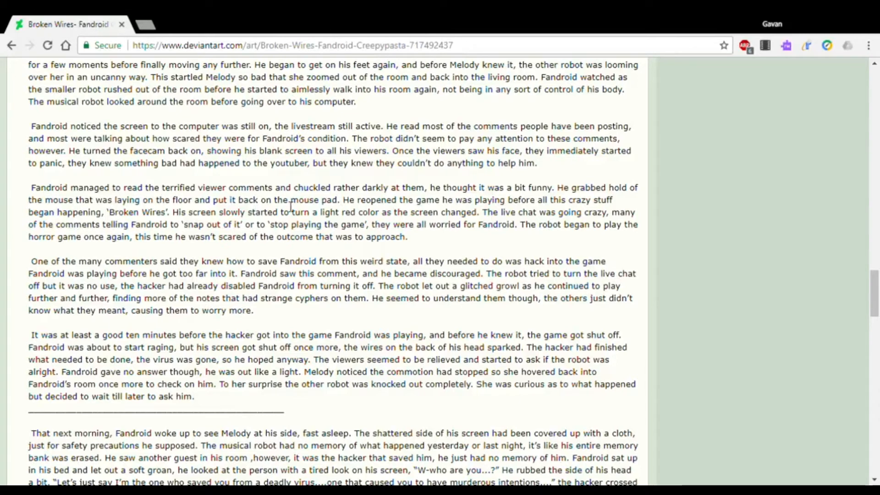
pyautogui.moveTo(460, 209)
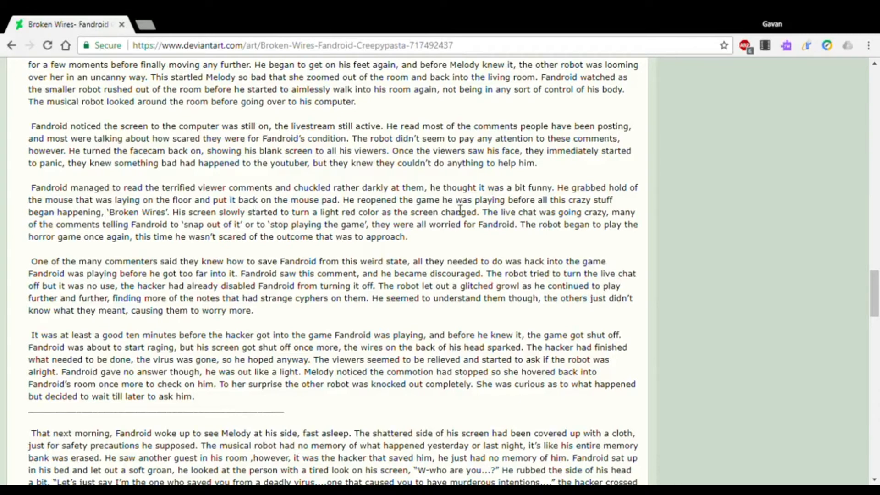
pyautogui.moveTo(595, 209)
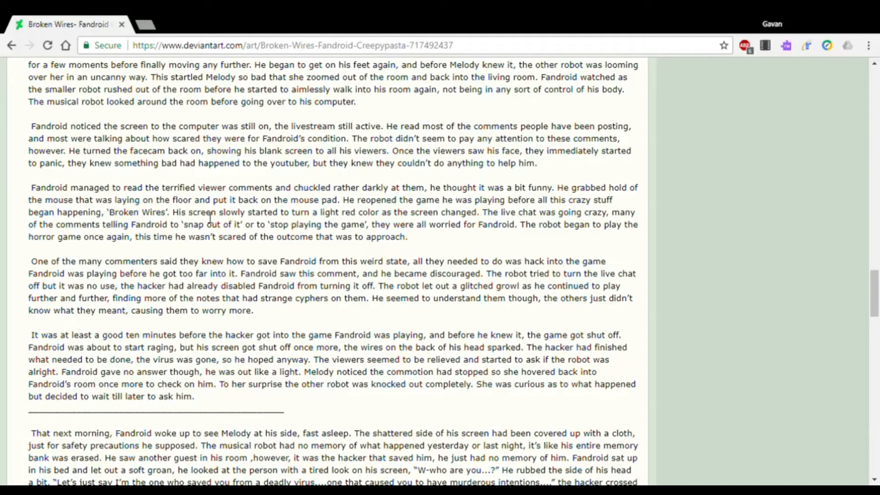
pyautogui.moveTo(384, 218)
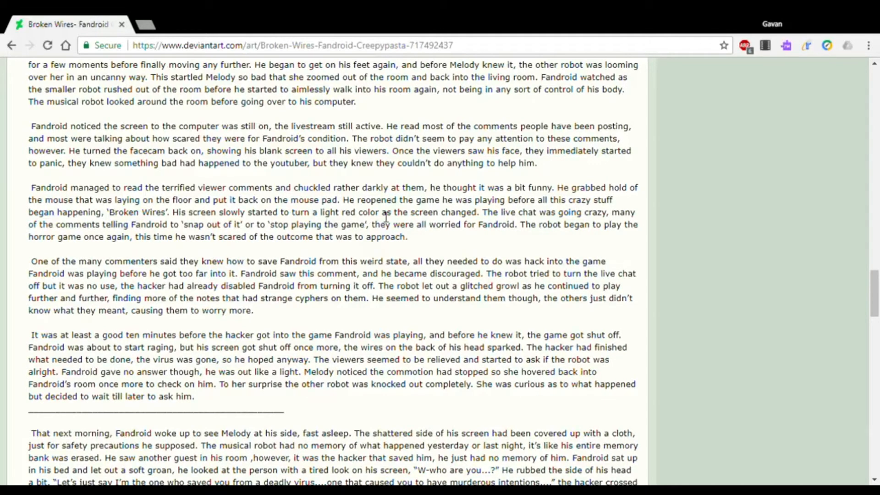
pyautogui.moveTo(522, 221)
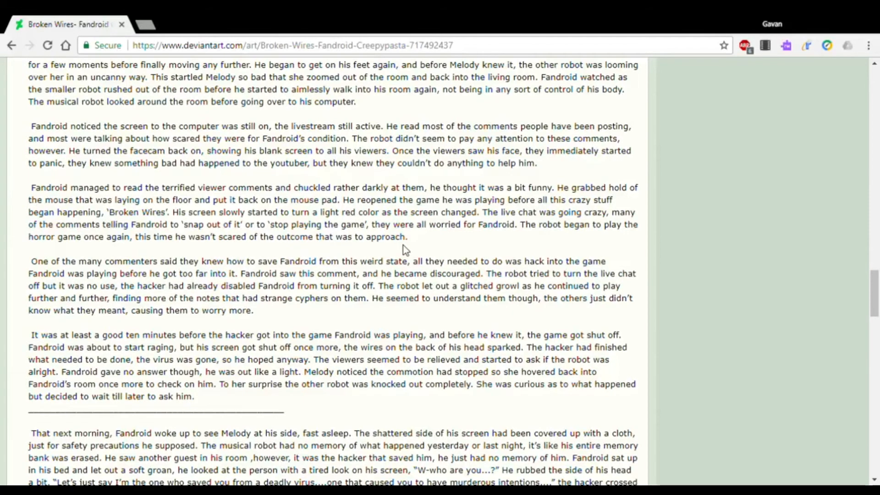
pyautogui.scroll(-3)
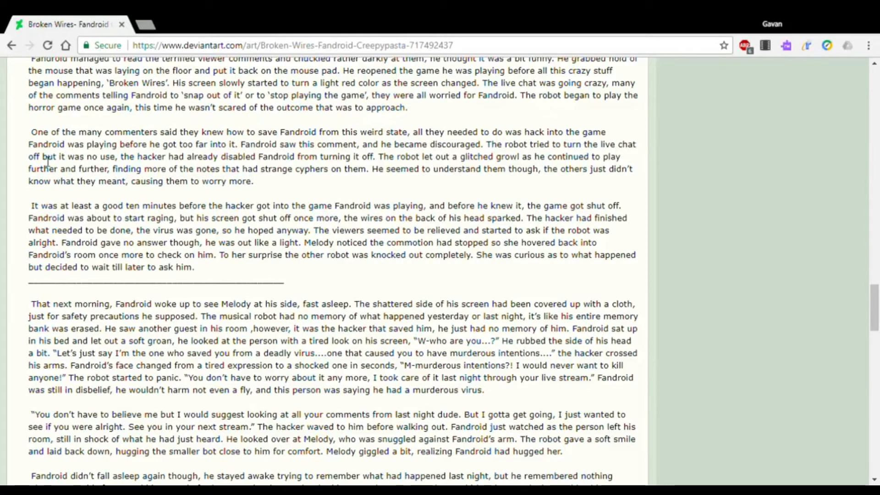
pyautogui.moveTo(163, 148)
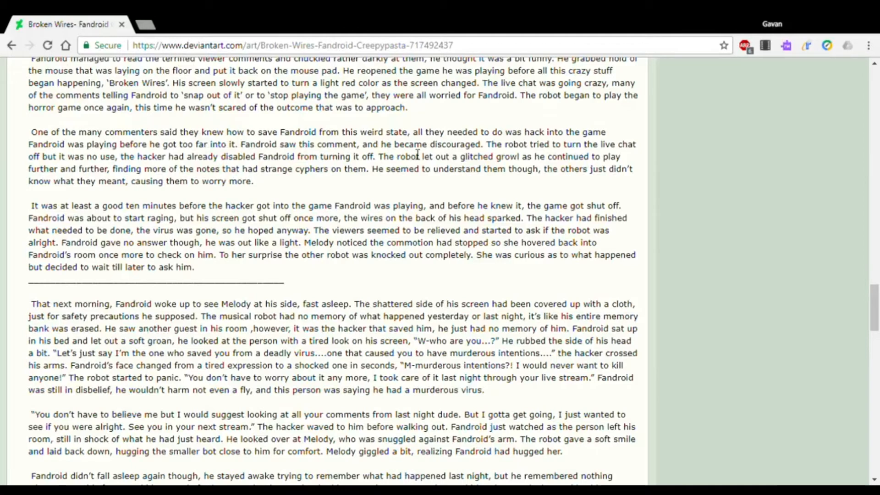
pyautogui.moveTo(574, 152)
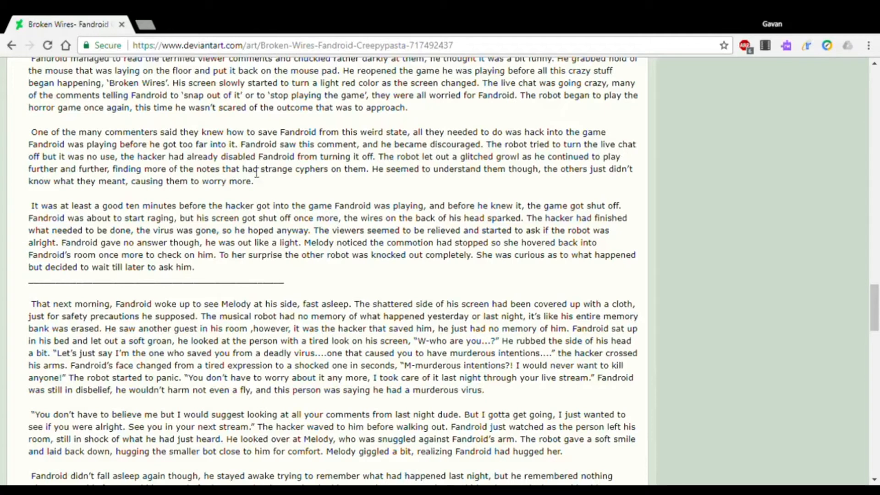
pyautogui.moveTo(133, 167)
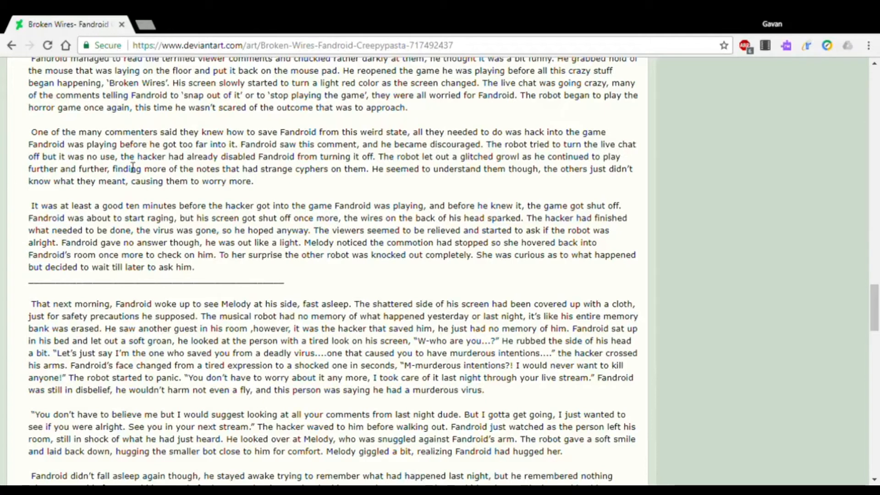
pyautogui.moveTo(273, 169)
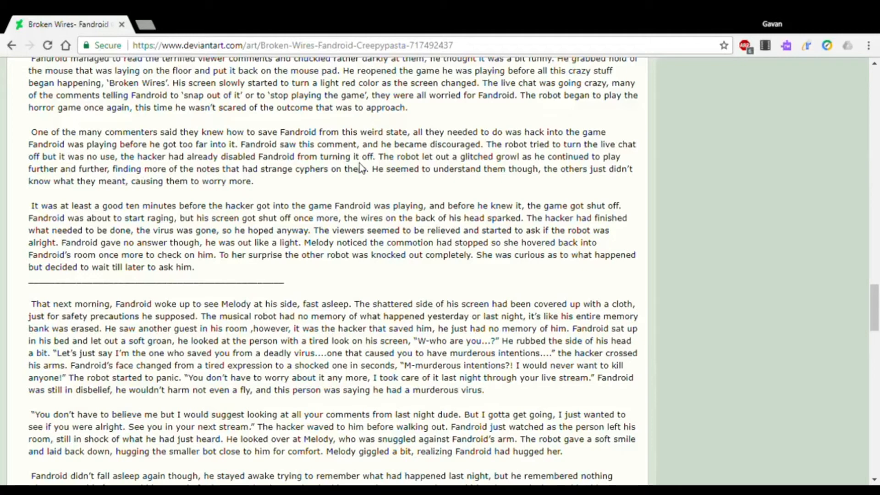
pyautogui.moveTo(218, 126)
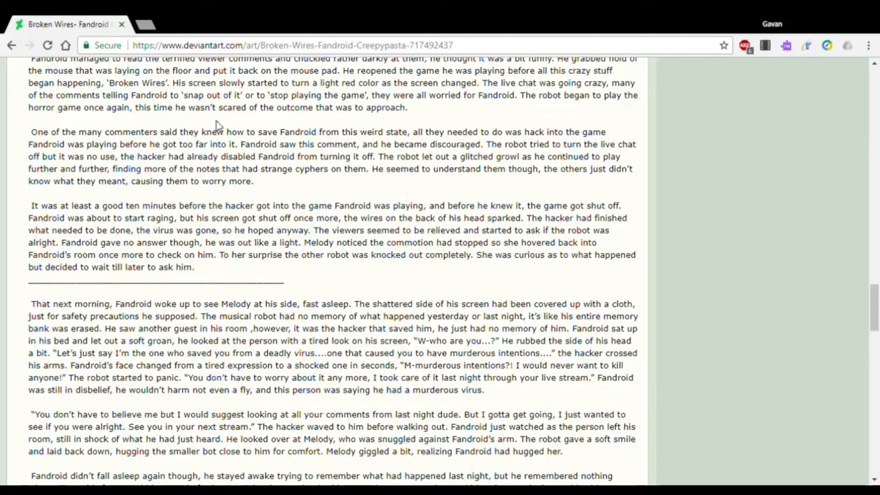
pyautogui.moveTo(163, 204)
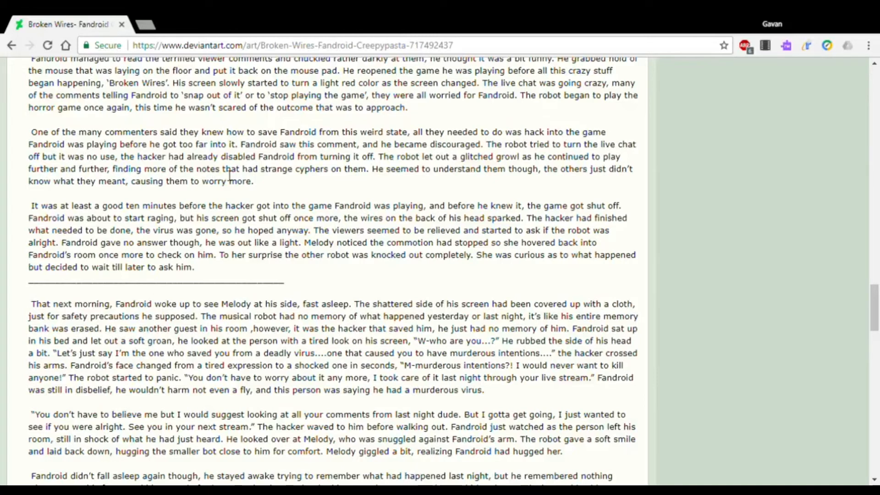
pyautogui.moveTo(442, 182)
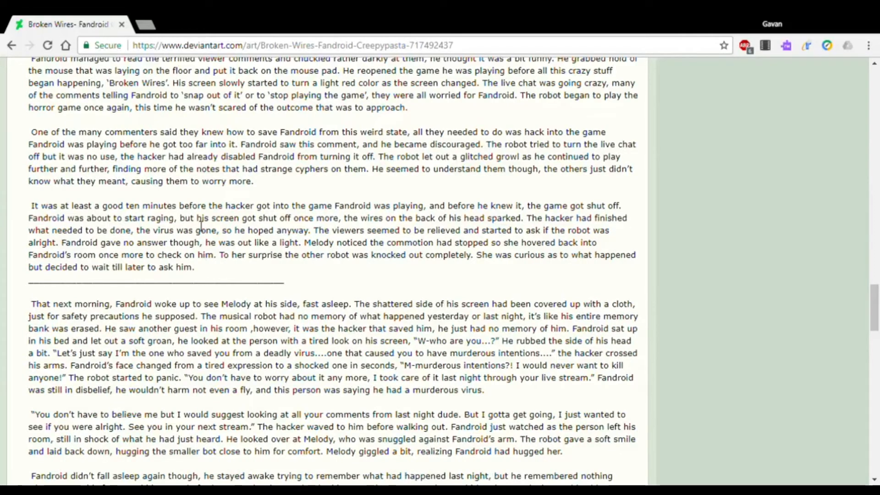
pyautogui.moveTo(323, 225)
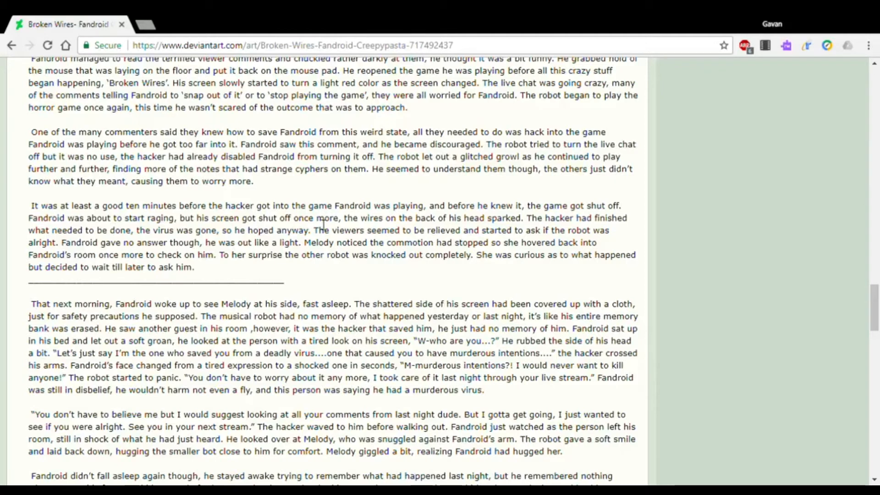
pyautogui.moveTo(461, 228)
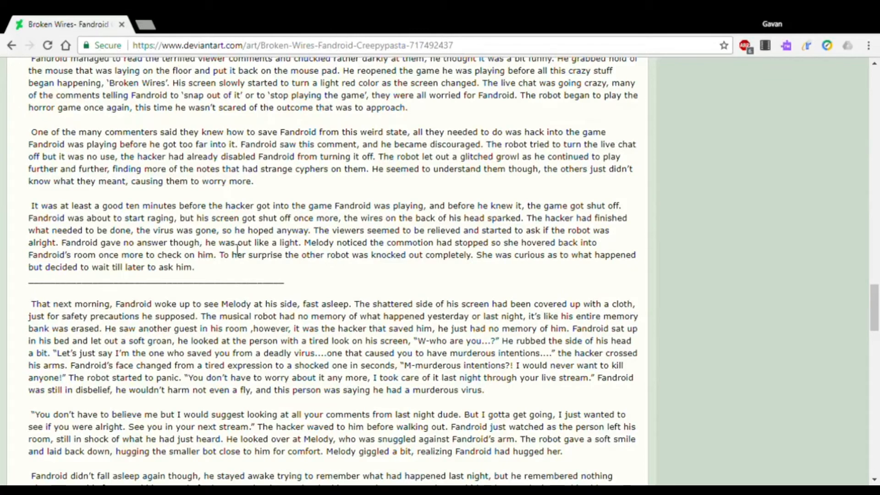
pyautogui.moveTo(352, 254)
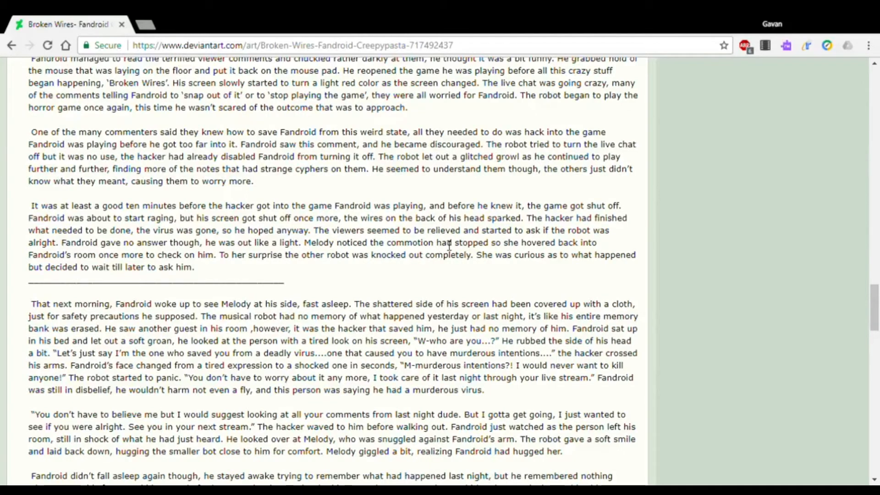
pyautogui.moveTo(603, 253)
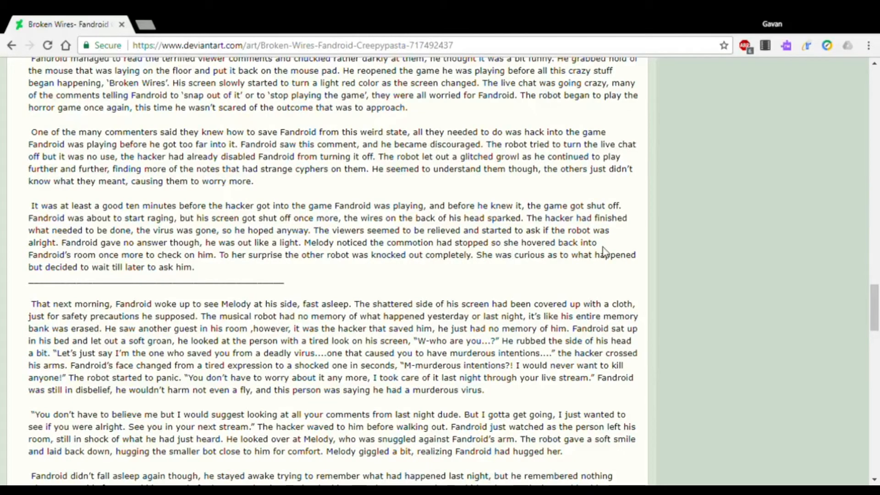
pyautogui.moveTo(140, 267)
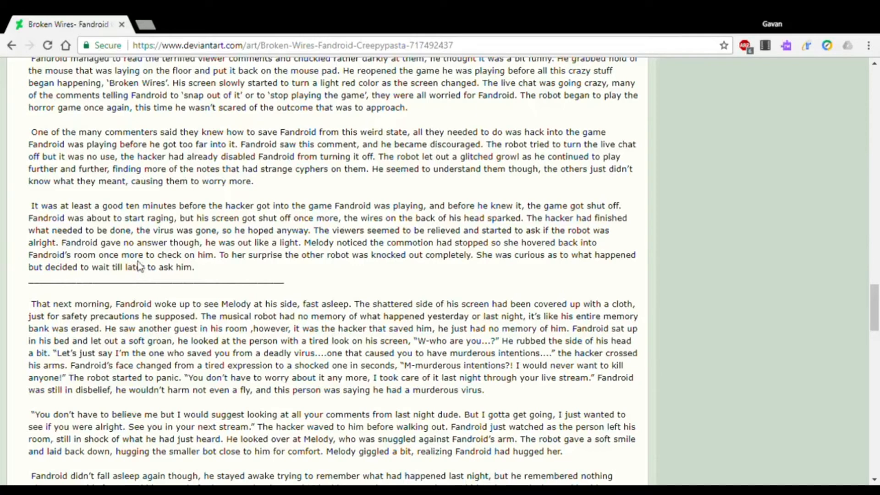
pyautogui.moveTo(347, 270)
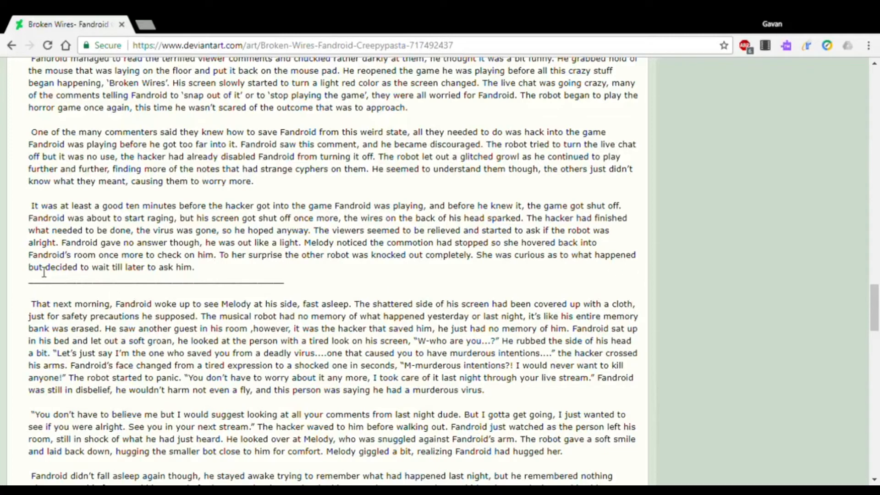
pyautogui.moveTo(174, 278)
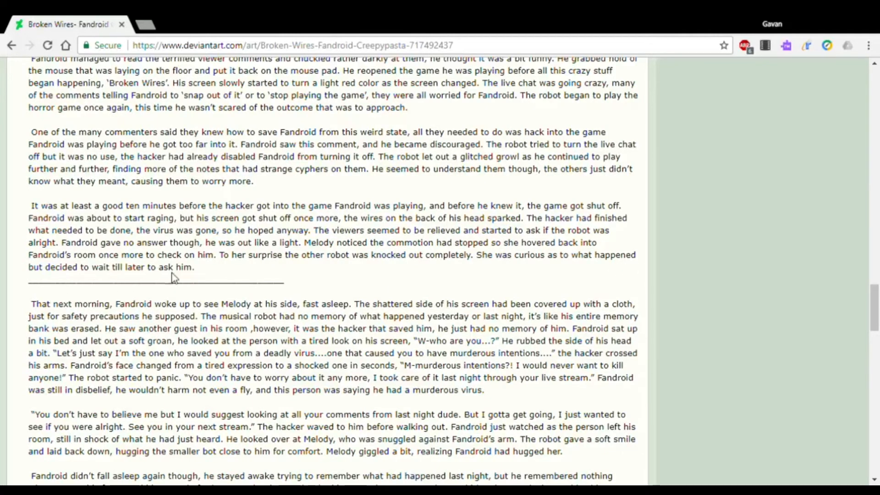
pyautogui.scroll(-3)
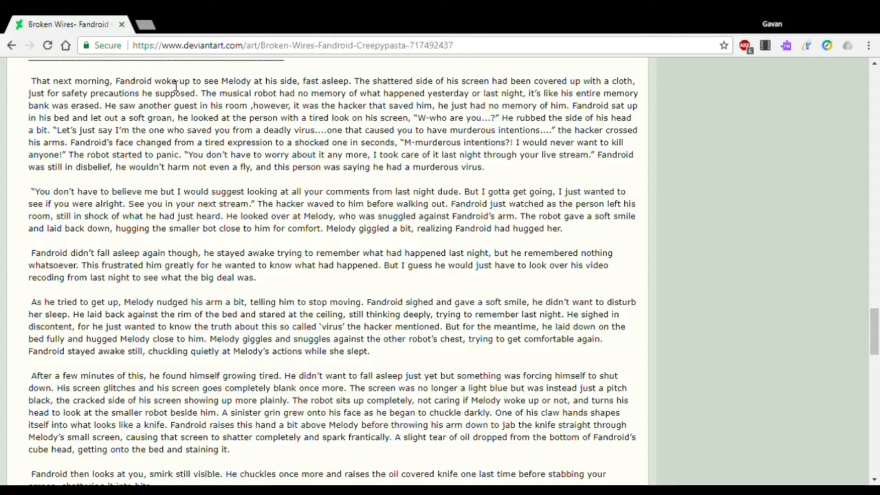
pyautogui.moveTo(328, 87)
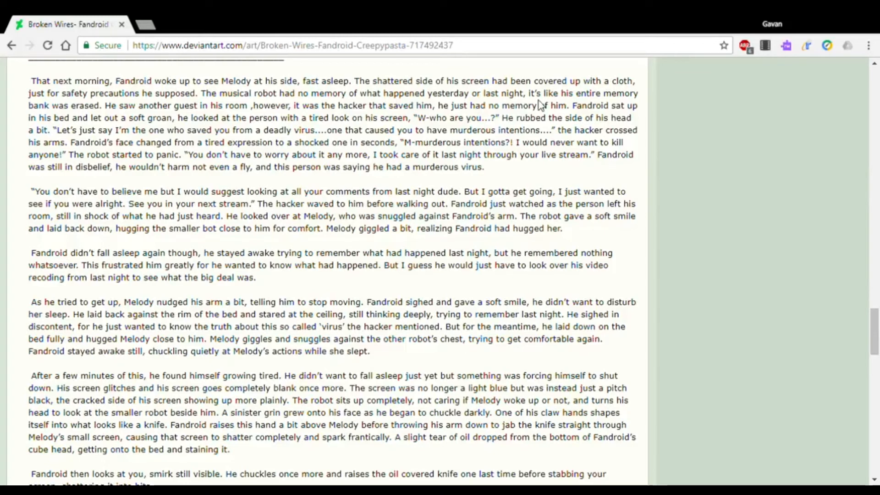
pyautogui.moveTo(182, 111)
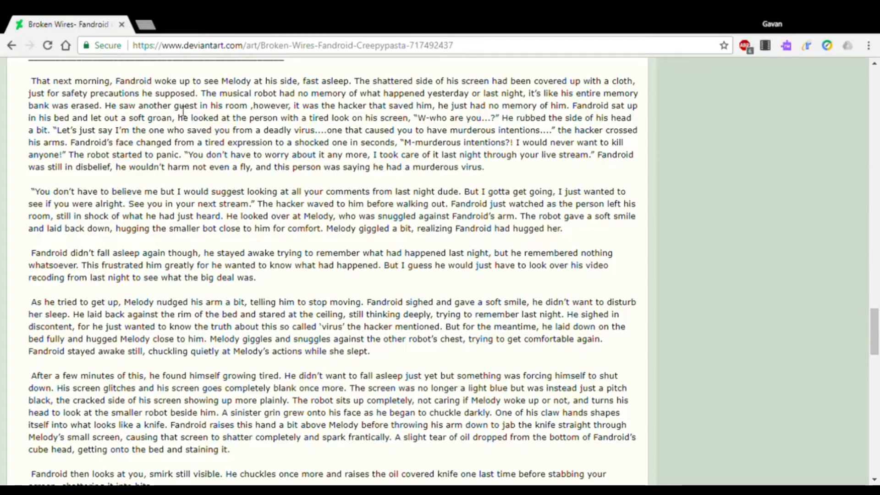
pyautogui.moveTo(320, 97)
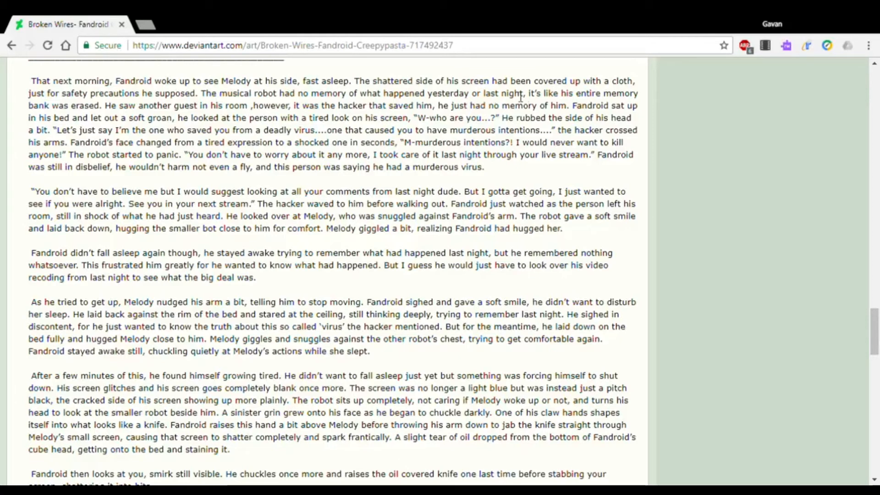
pyautogui.moveTo(555, 106)
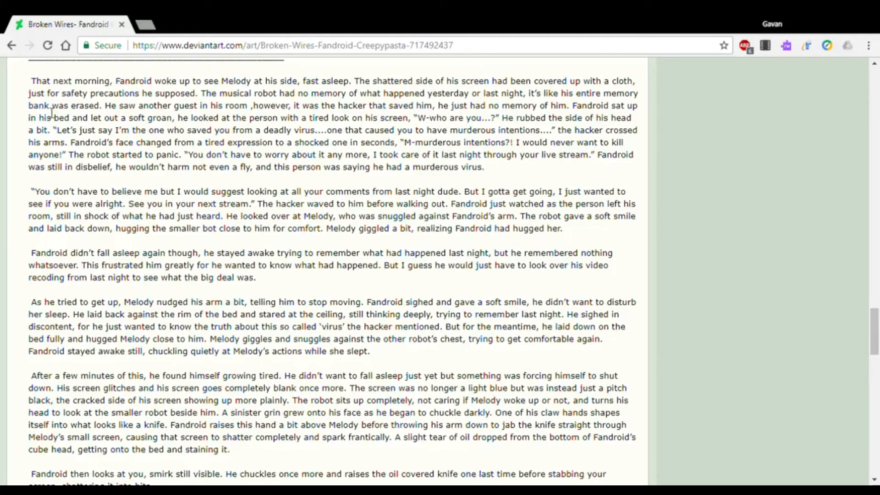
pyautogui.moveTo(211, 112)
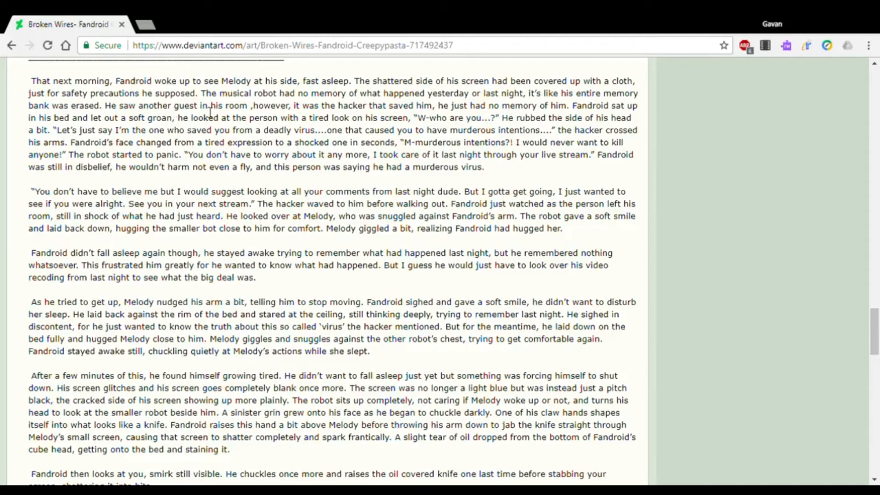
pyautogui.moveTo(410, 129)
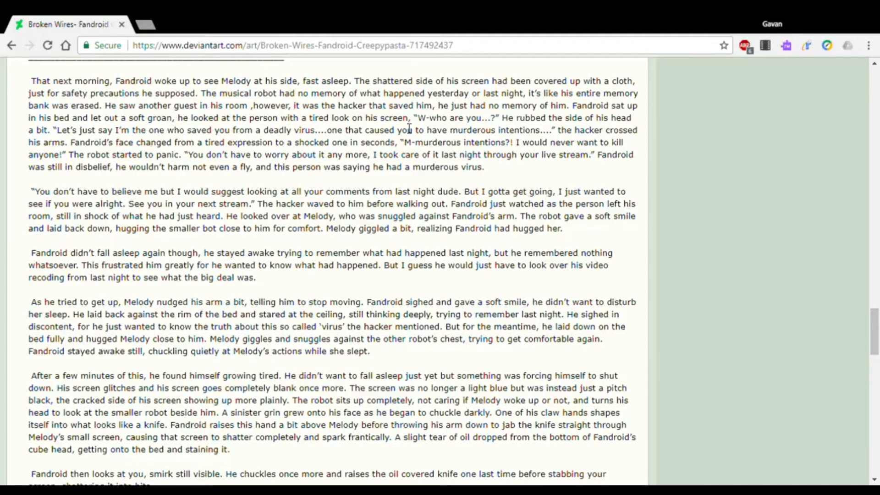
pyautogui.moveTo(555, 129)
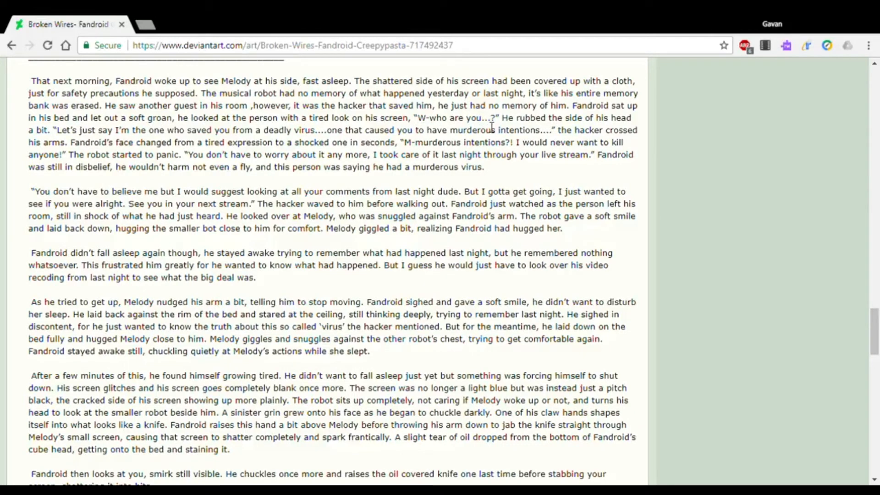
pyautogui.moveTo(601, 129)
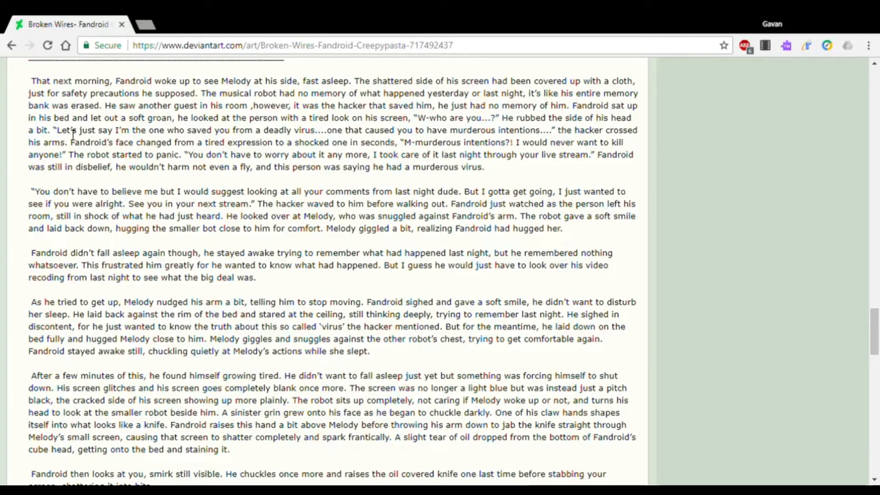
pyautogui.moveTo(207, 135)
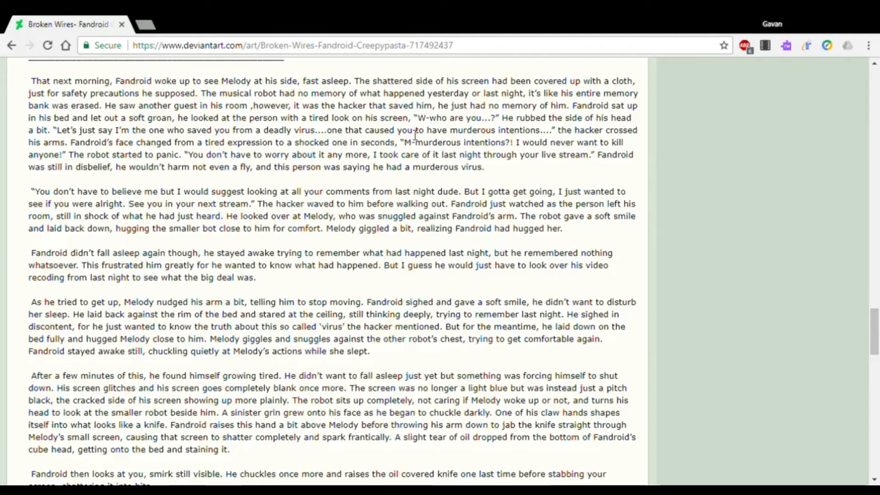
pyautogui.moveTo(617, 142)
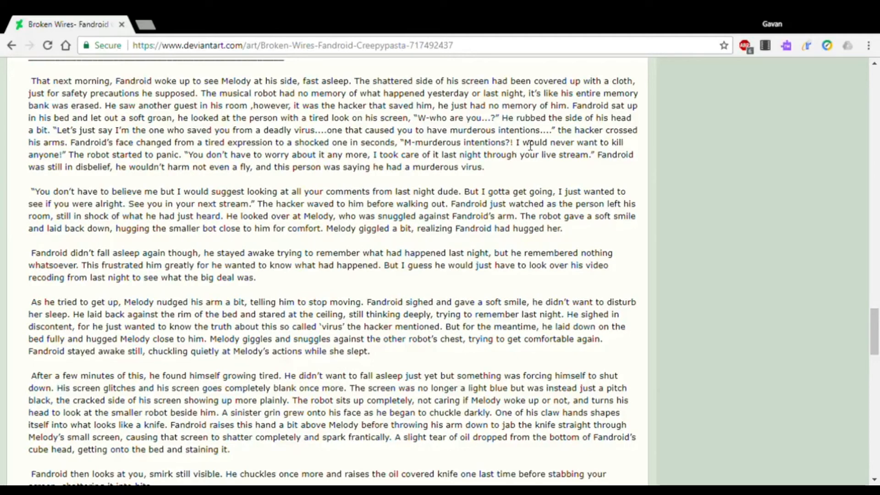
pyautogui.moveTo(74, 150)
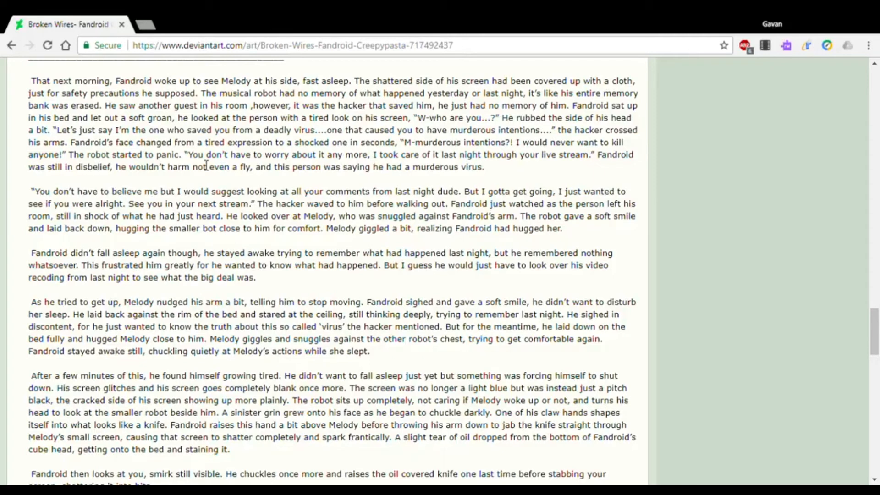
pyautogui.moveTo(362, 162)
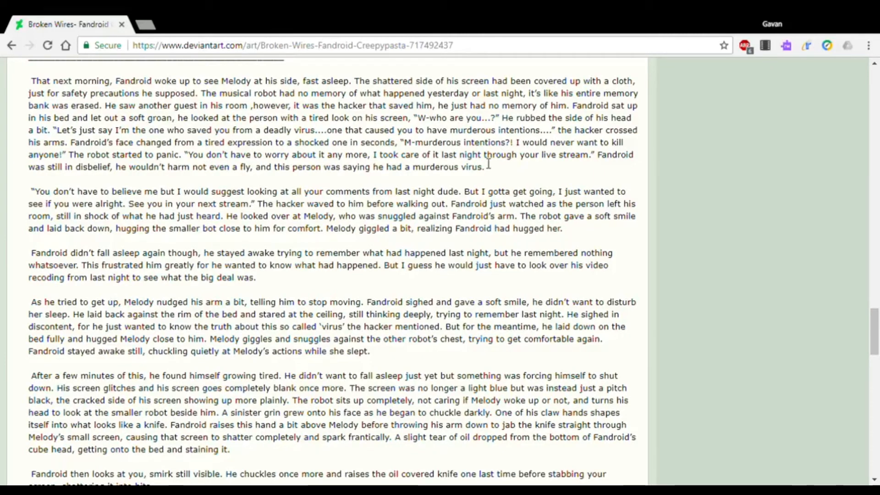
pyautogui.moveTo(612, 167)
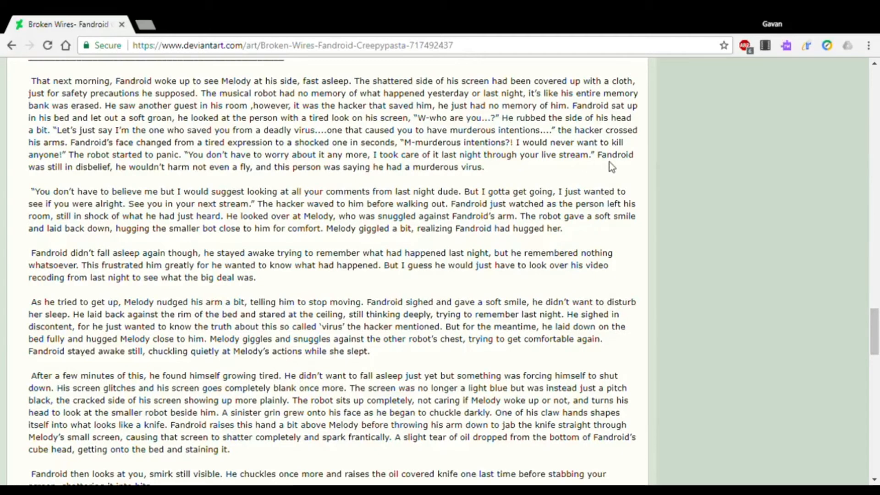
pyautogui.moveTo(150, 177)
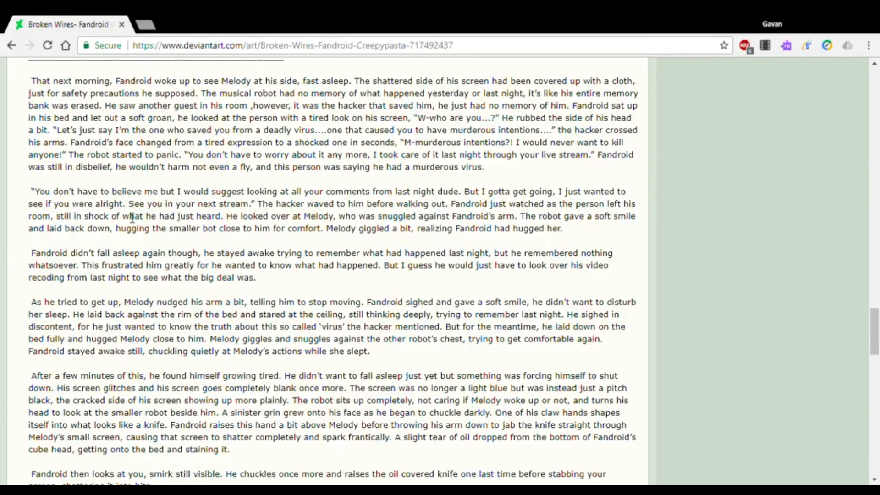
pyautogui.moveTo(287, 211)
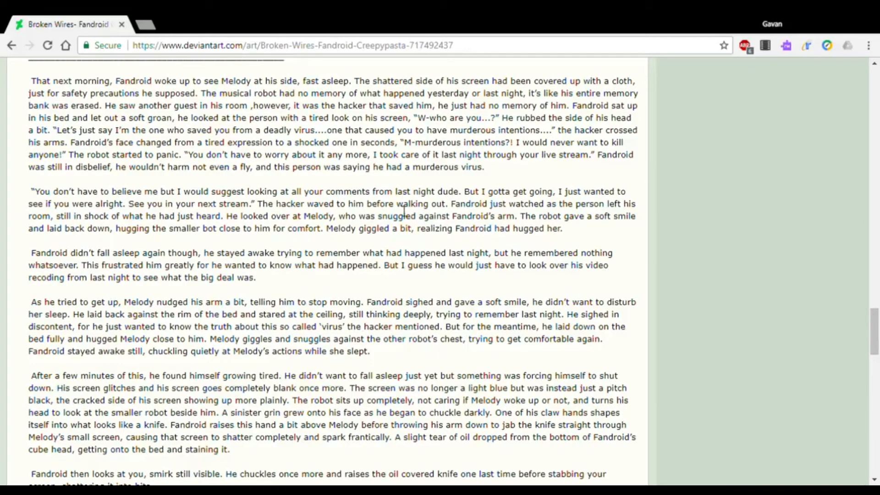
pyautogui.moveTo(531, 216)
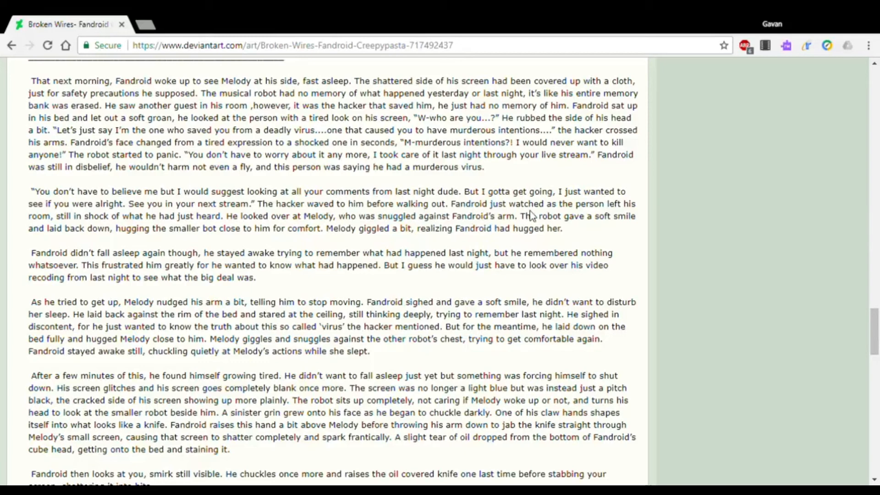
pyautogui.moveTo(620, 212)
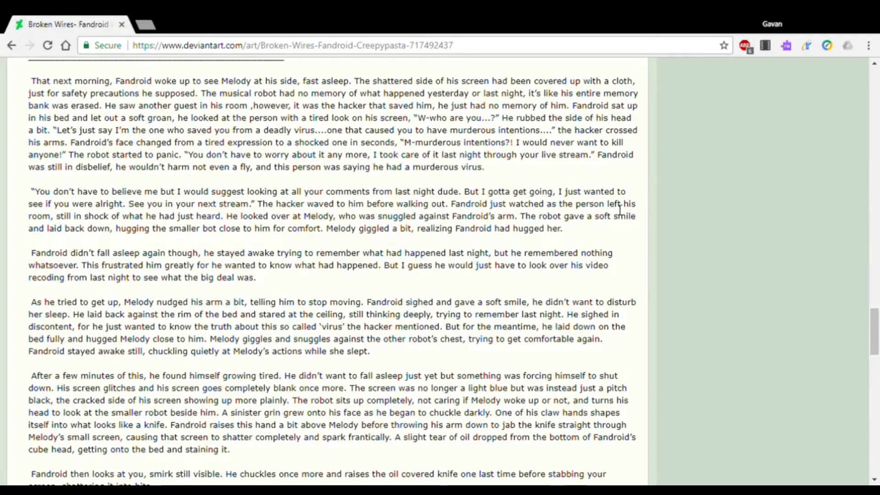
pyautogui.moveTo(145, 221)
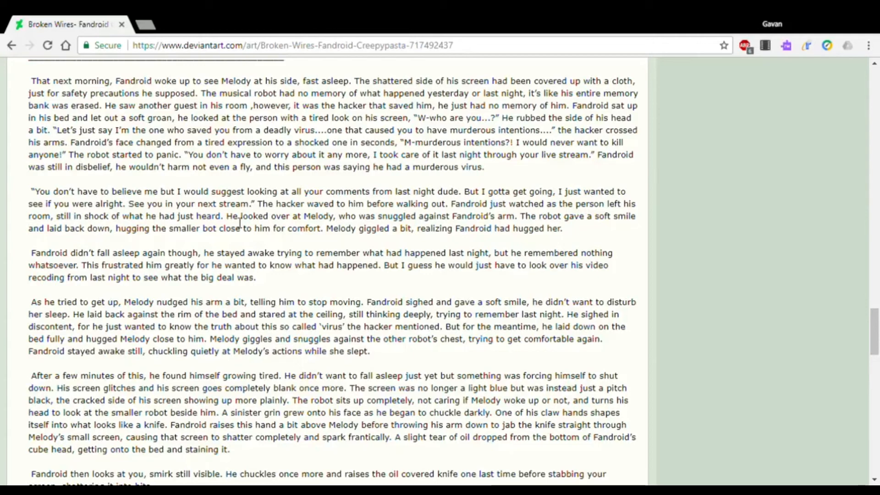
pyautogui.moveTo(317, 225)
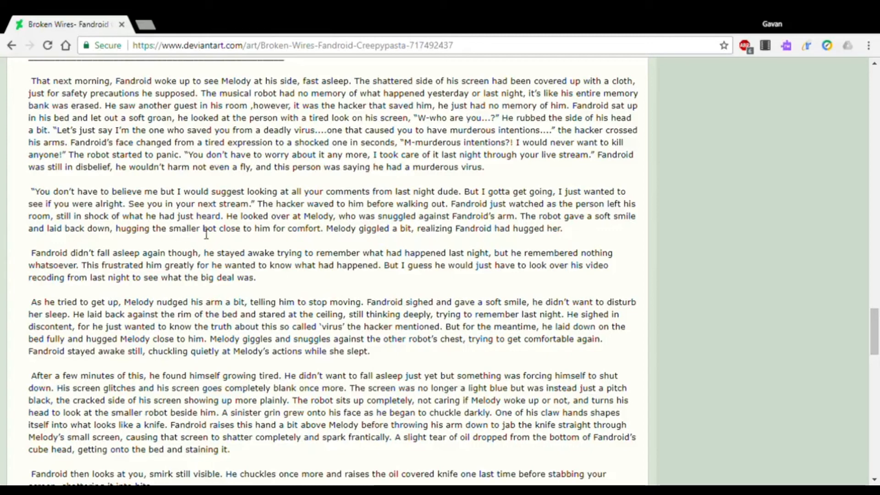
pyautogui.moveTo(326, 238)
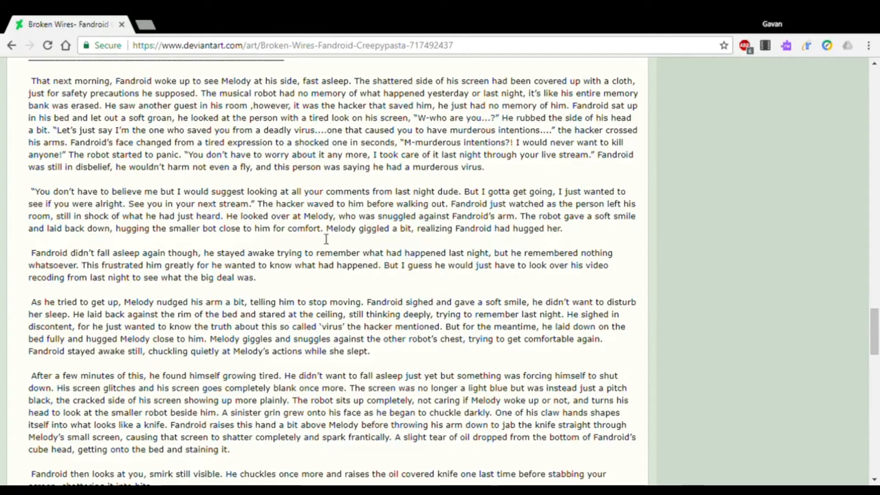
pyautogui.moveTo(436, 237)
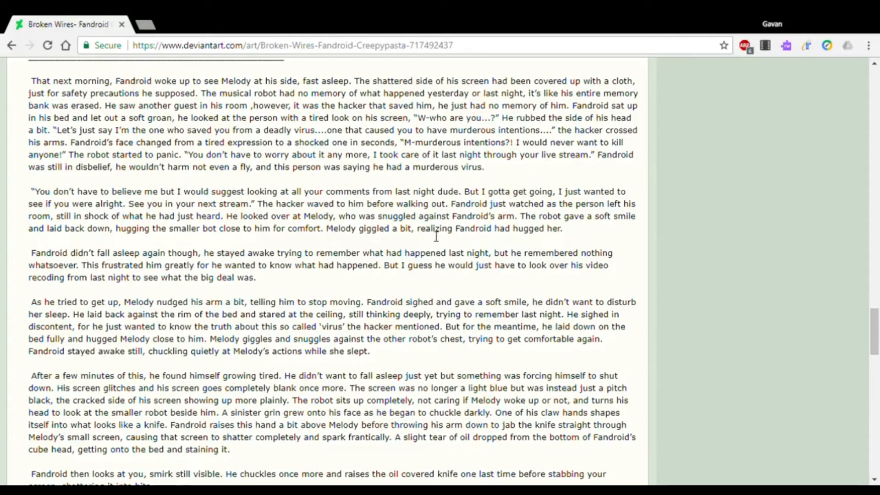
pyautogui.moveTo(3, 264)
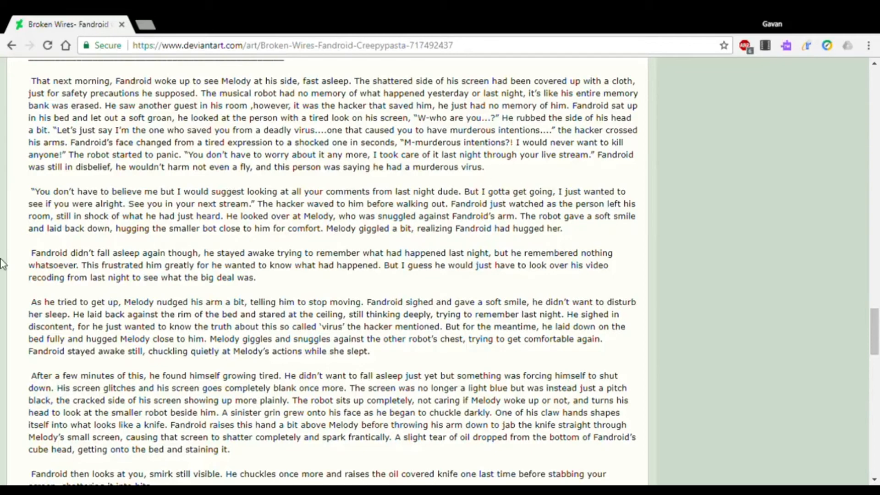
pyautogui.moveTo(189, 262)
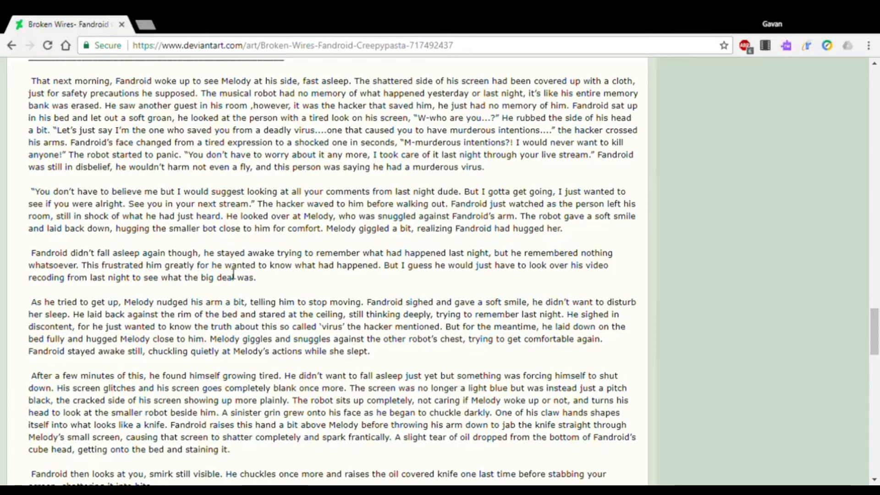
pyautogui.moveTo(365, 277)
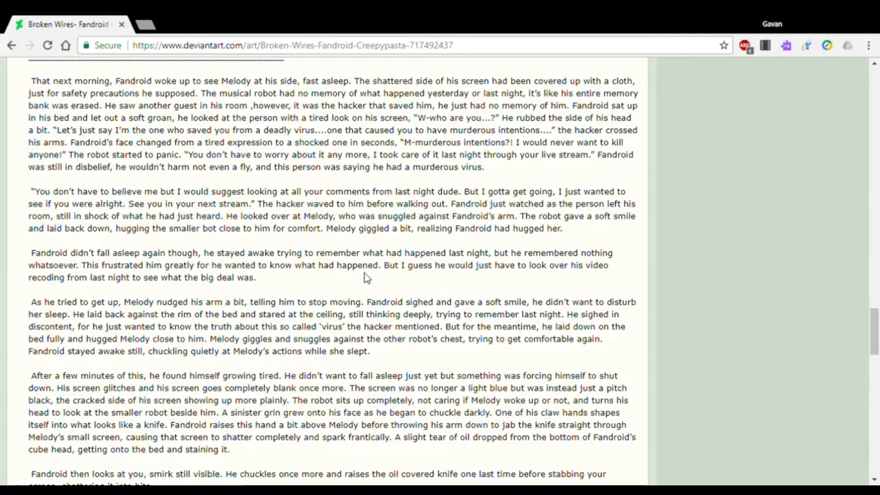
pyautogui.moveTo(532, 270)
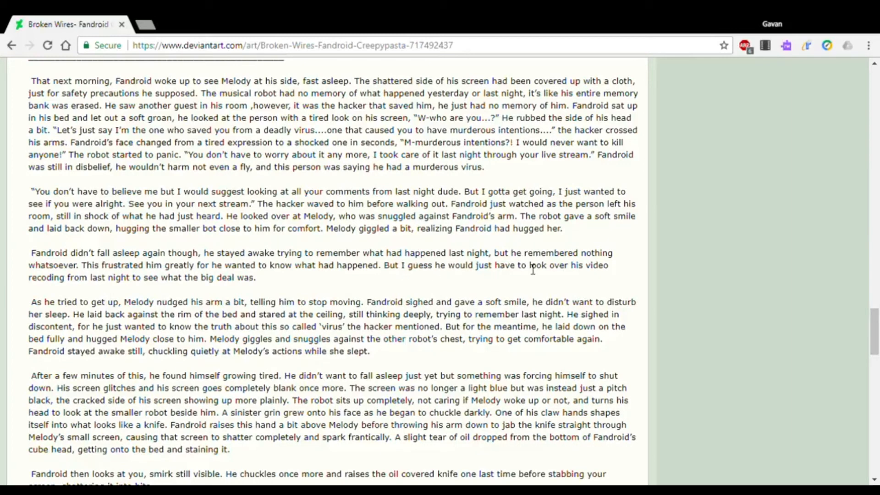
pyautogui.moveTo(108, 290)
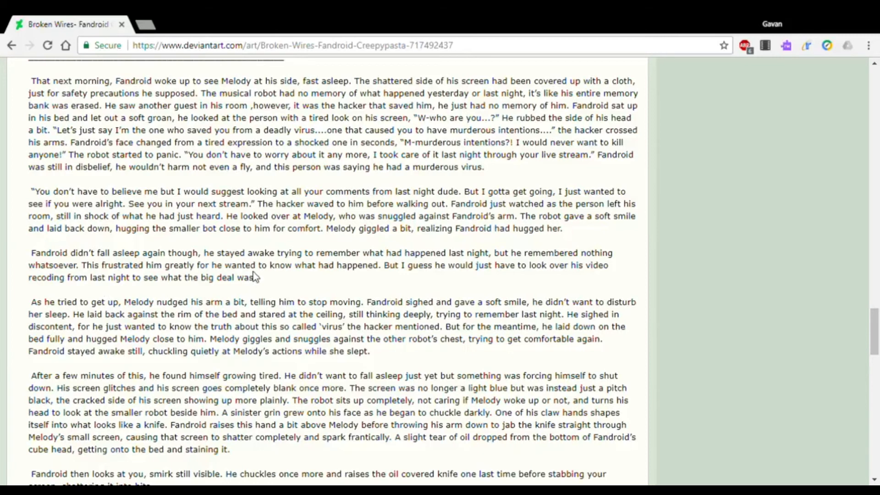
pyautogui.scroll(-3)
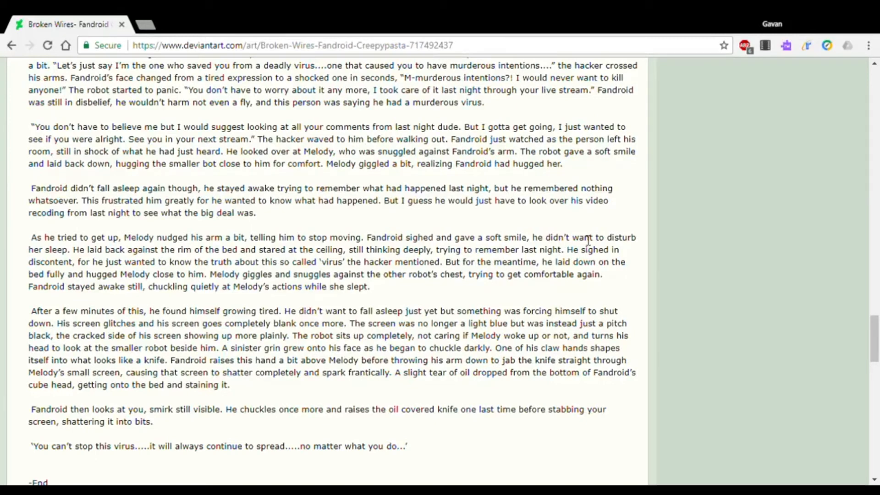
pyautogui.moveTo(95, 256)
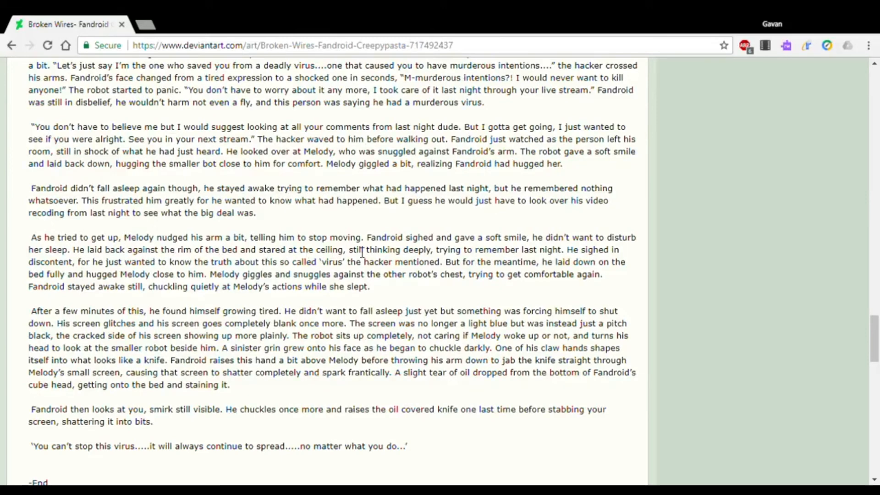
pyautogui.moveTo(571, 247)
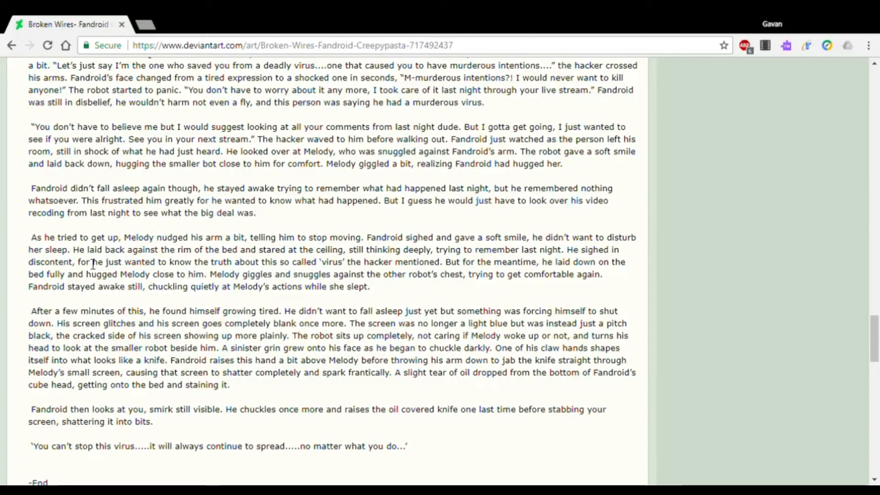
pyautogui.moveTo(221, 268)
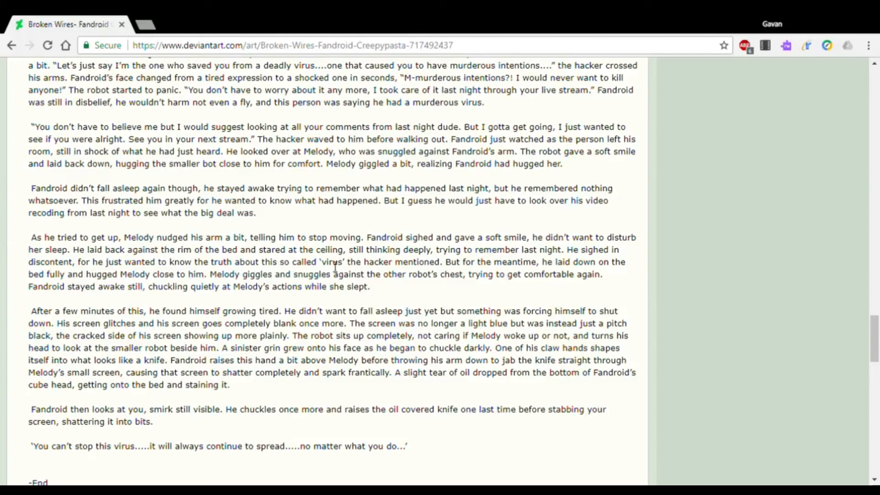
pyautogui.moveTo(470, 283)
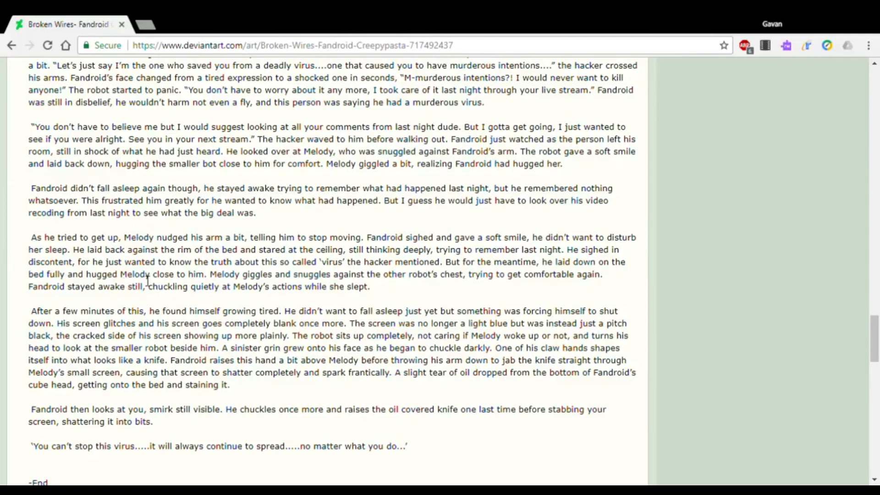
pyautogui.moveTo(275, 286)
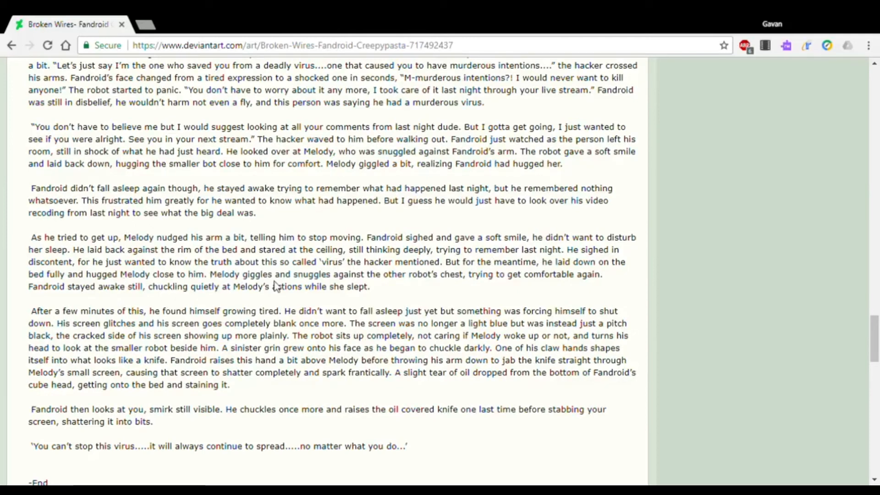
pyautogui.moveTo(405, 283)
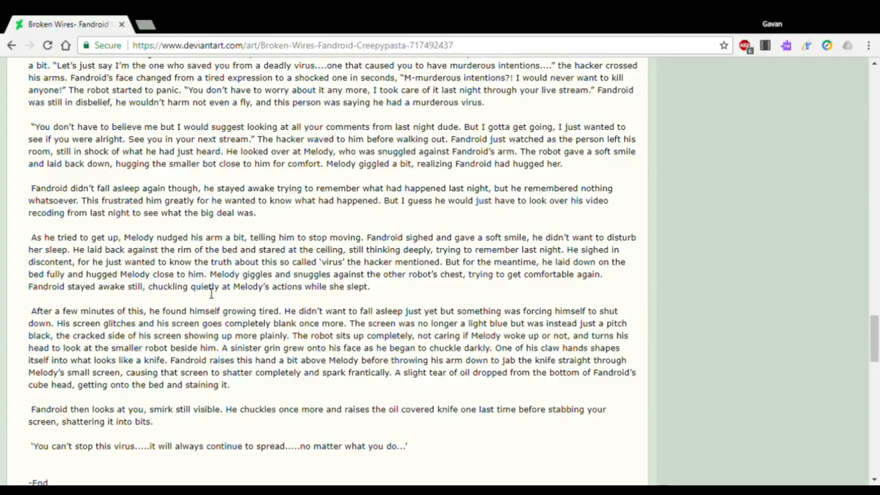
pyautogui.moveTo(296, 296)
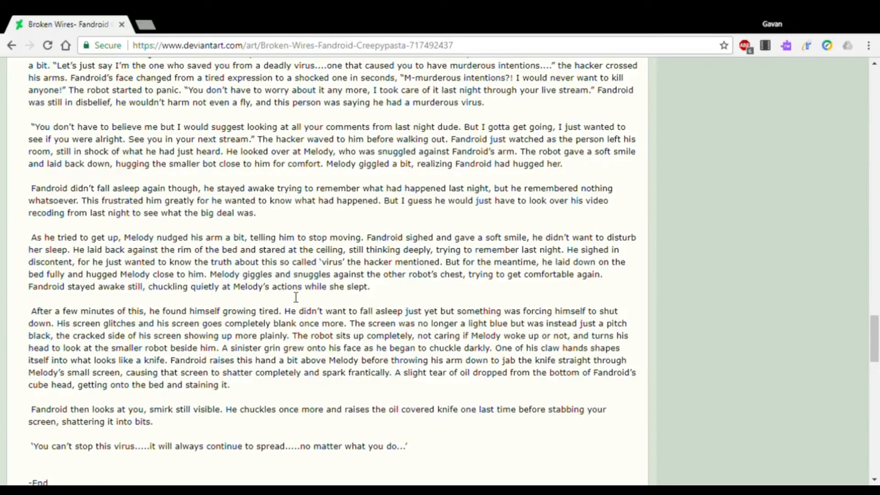
pyautogui.scroll(-3)
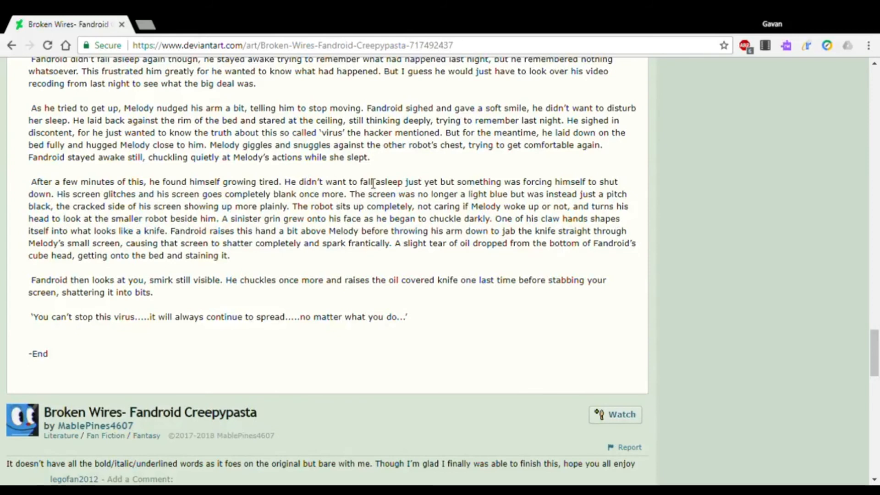
pyautogui.moveTo(473, 185)
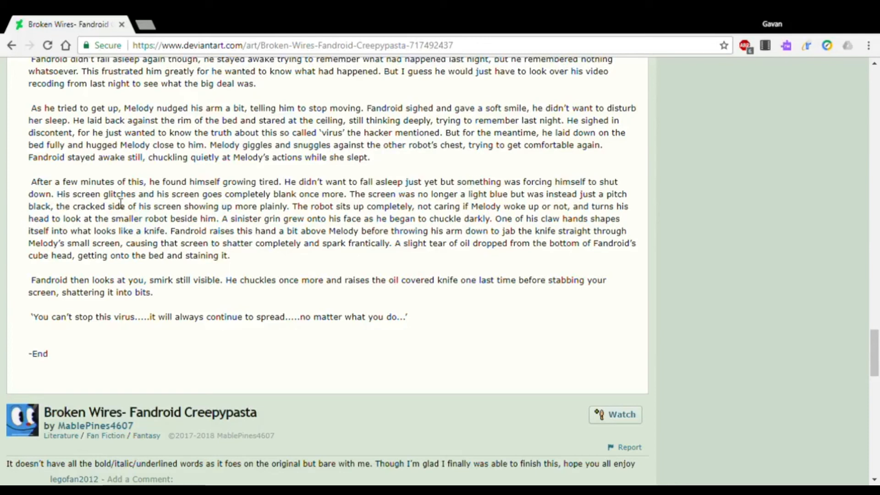
pyautogui.moveTo(275, 201)
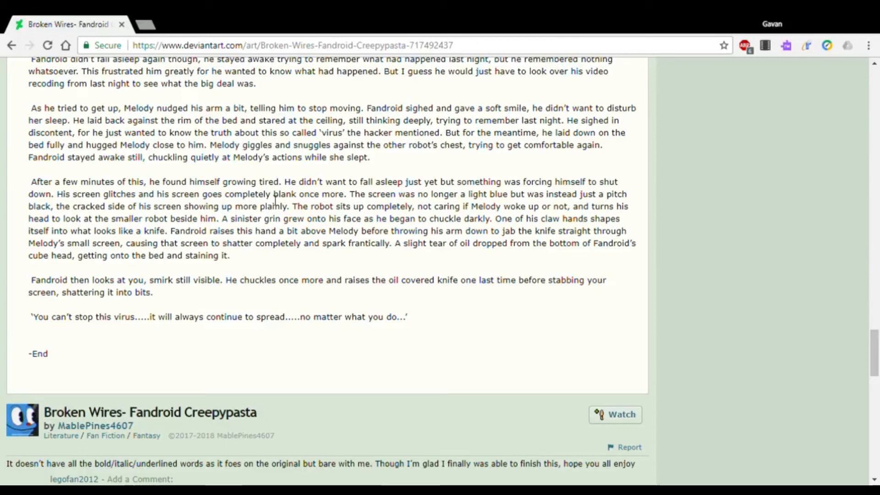
pyautogui.moveTo(394, 190)
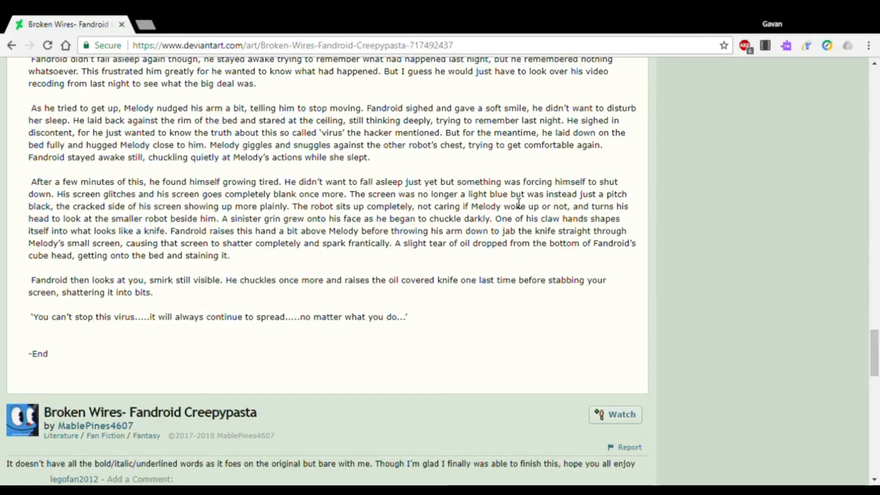
pyautogui.moveTo(634, 193)
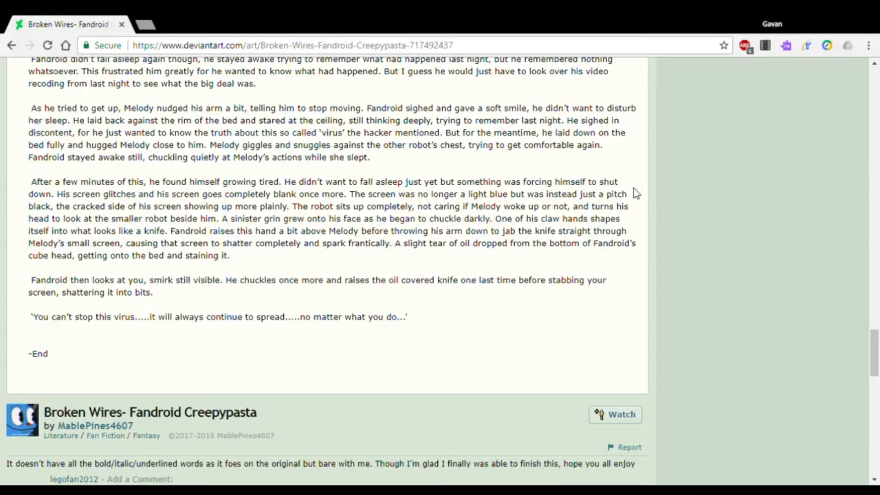
pyautogui.moveTo(72, 188)
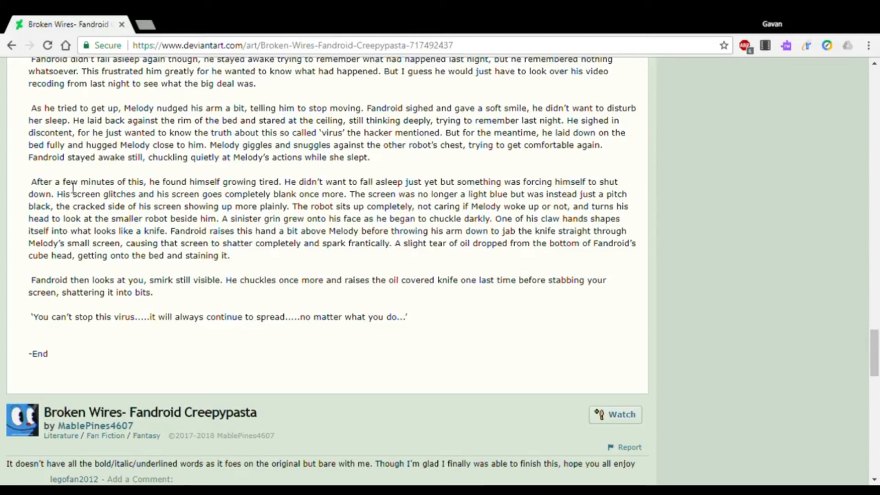
pyautogui.moveTo(174, 217)
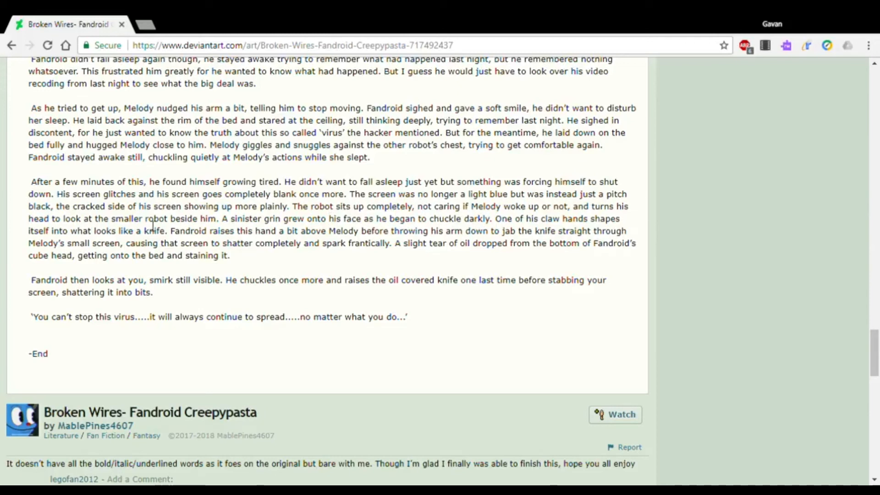
pyautogui.moveTo(239, 227)
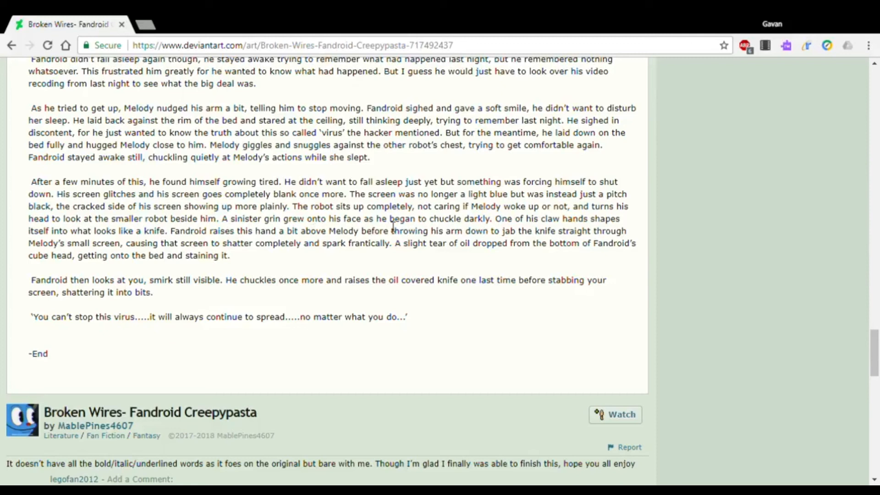
pyautogui.moveTo(477, 225)
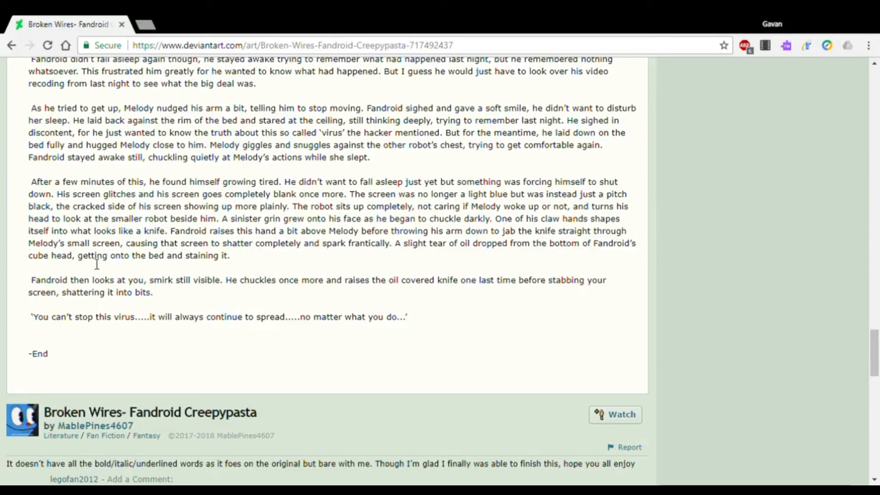
pyautogui.moveTo(150, 248)
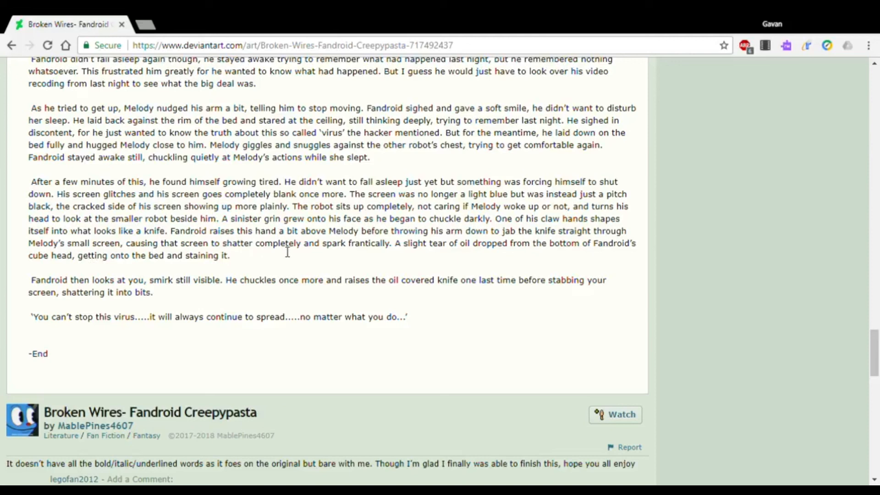
pyautogui.moveTo(375, 253)
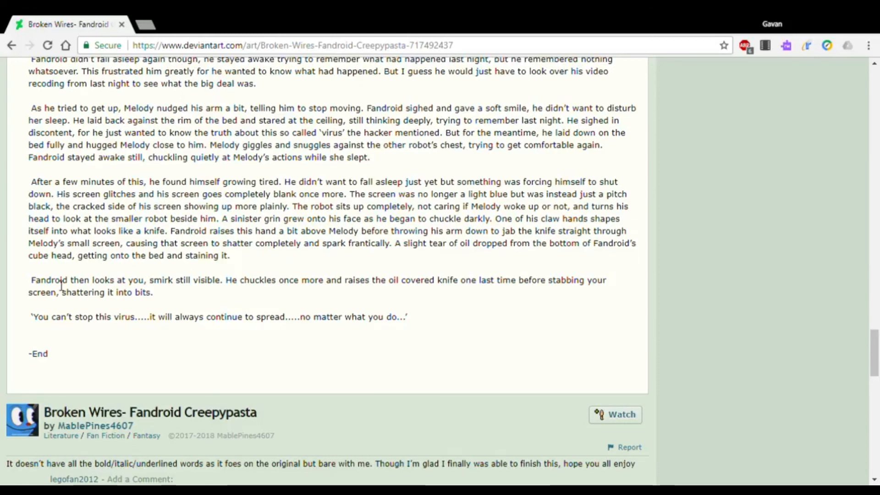
pyautogui.moveTo(98, 287)
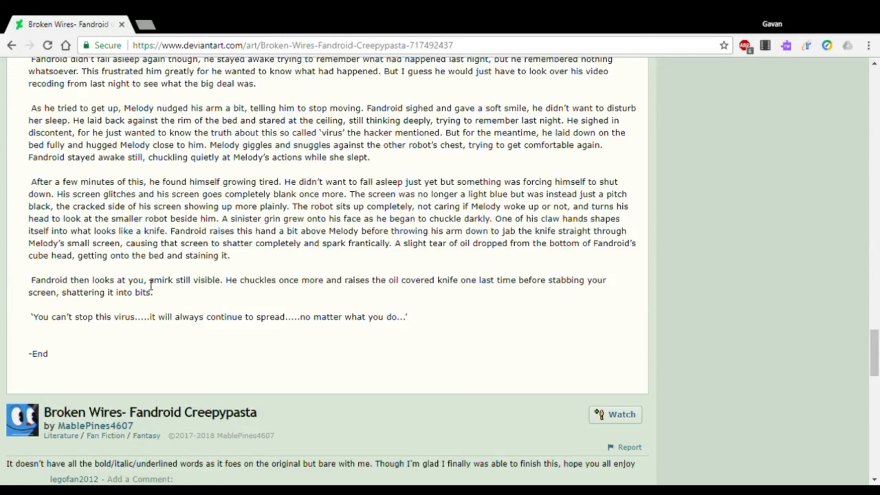
pyautogui.moveTo(215, 285)
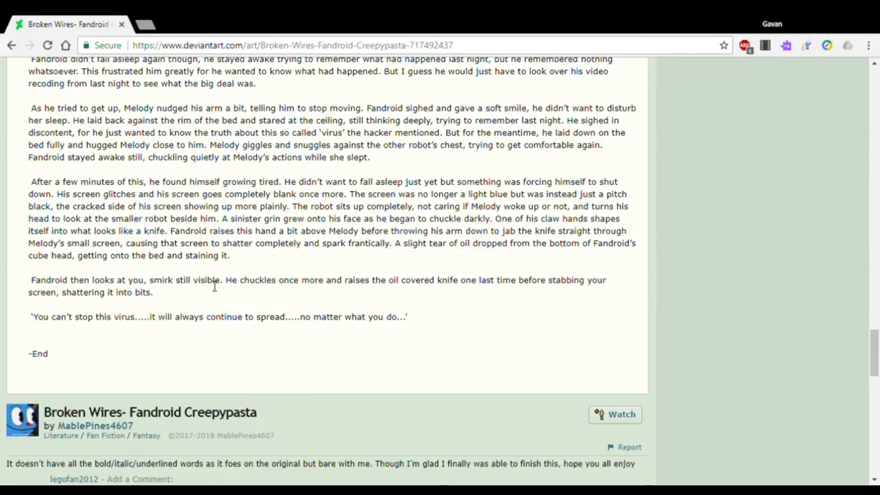
pyautogui.moveTo(338, 288)
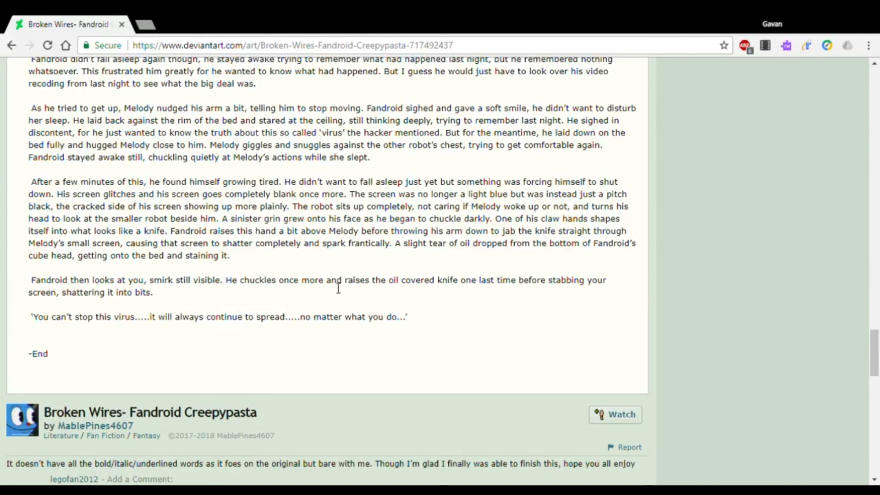
pyautogui.moveTo(441, 283)
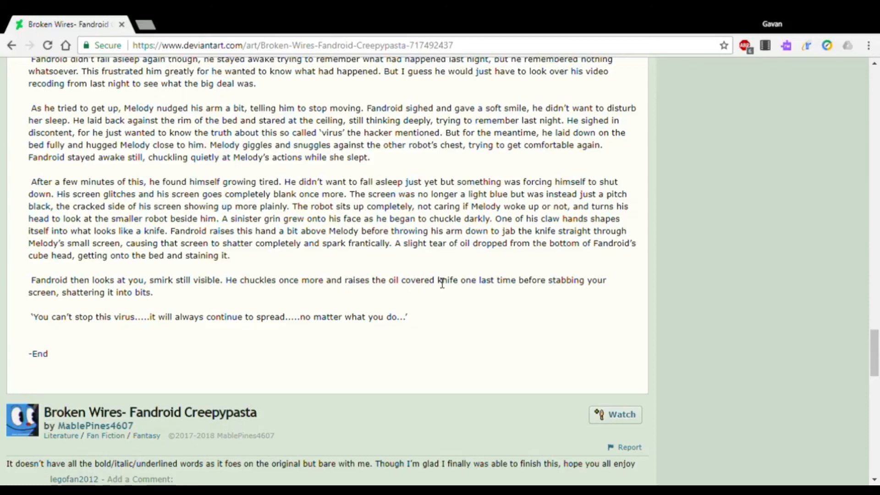
pyautogui.moveTo(554, 294)
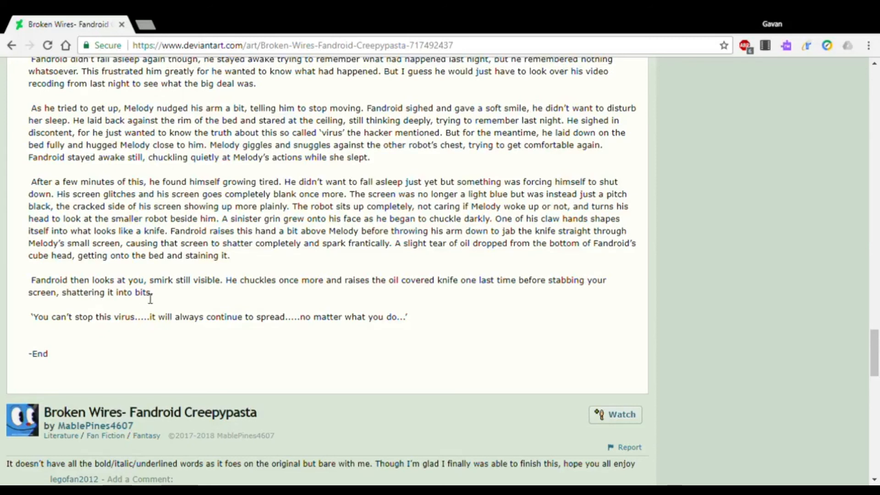
pyautogui.moveTo(72, 324)
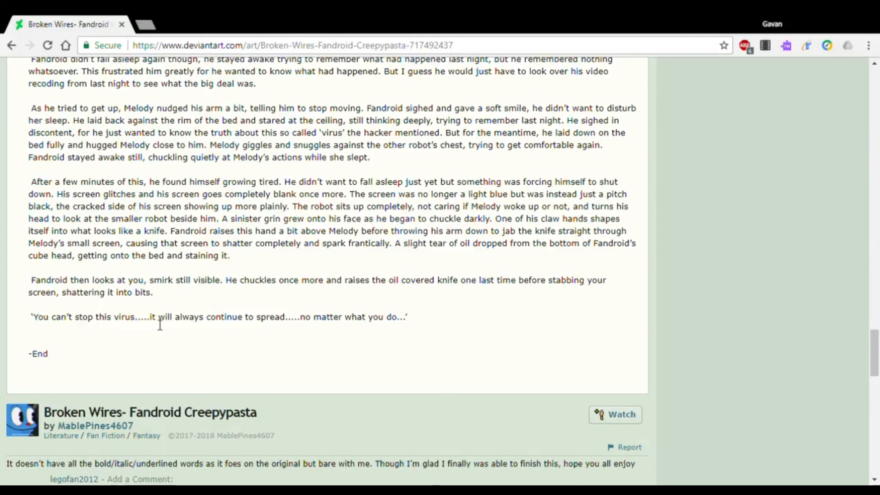
pyautogui.moveTo(280, 328)
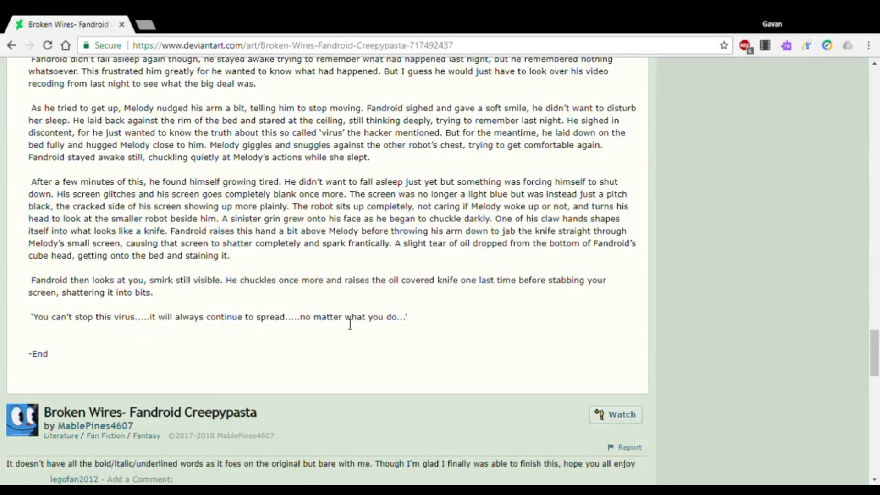
pyautogui.moveTo(397, 325)
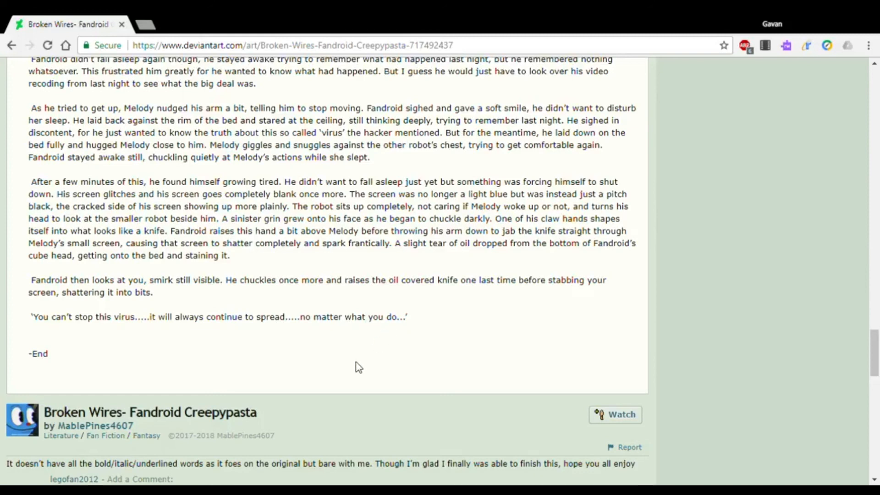
pyautogui.moveTo(364, 403)
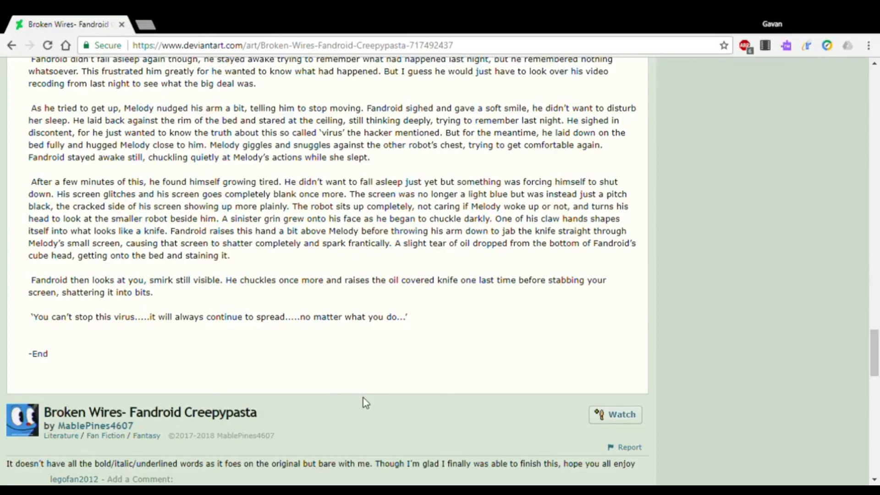
pyautogui.scroll(-3)
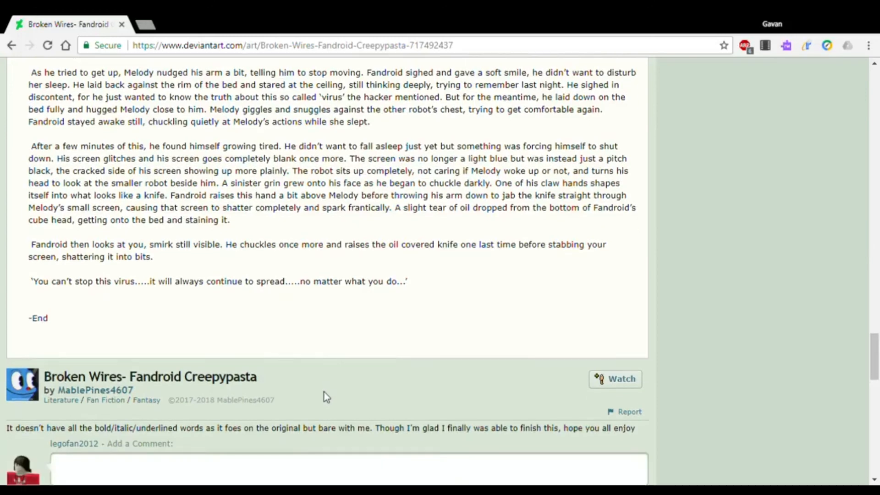
pyautogui.scroll(-3)
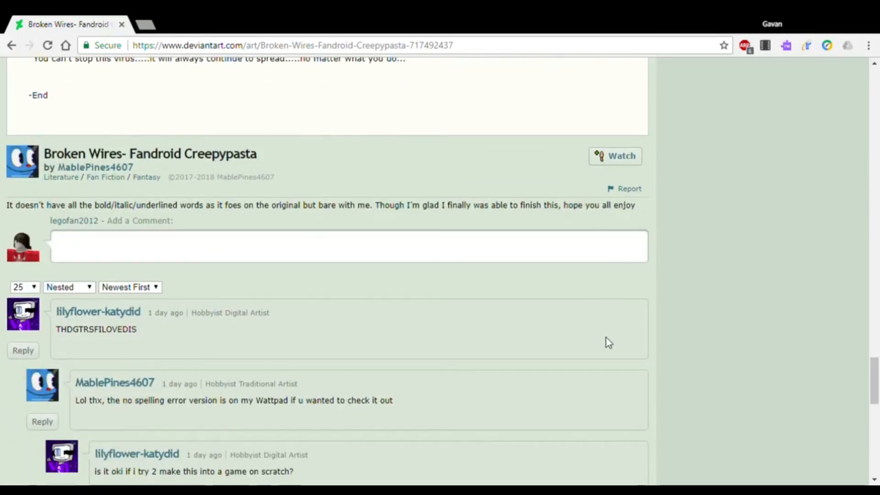